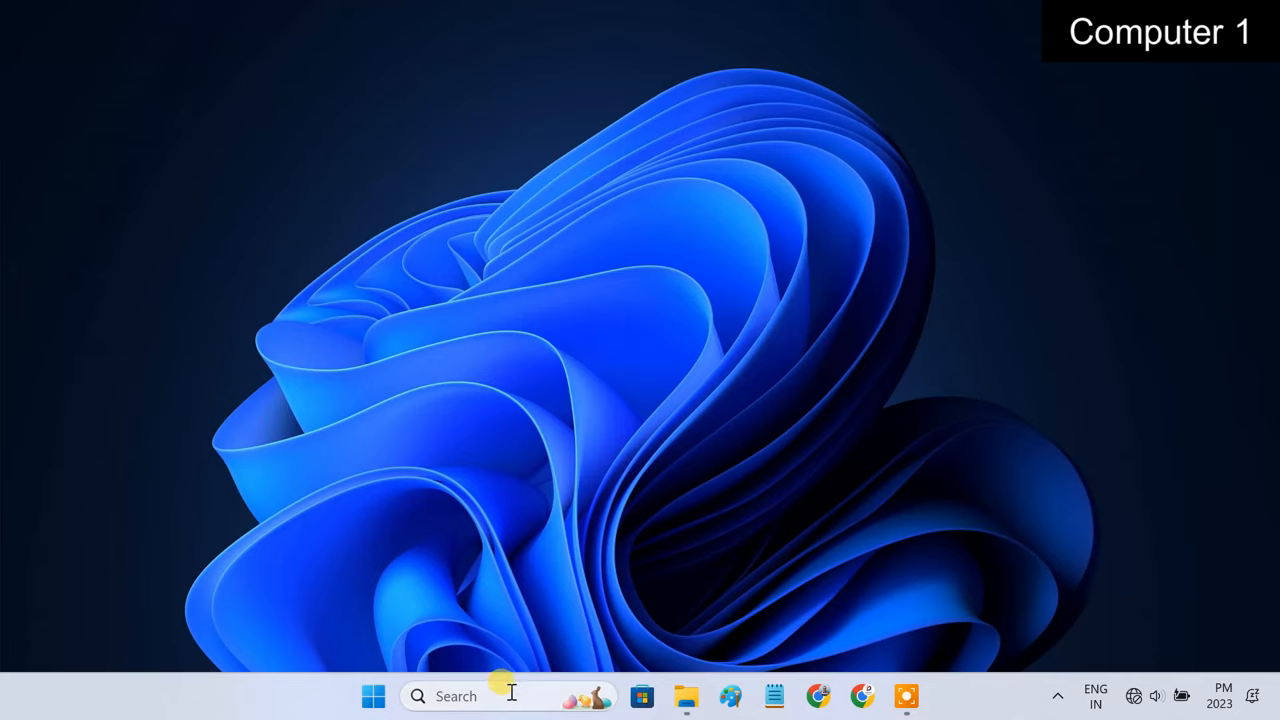
Find Network Connections via search and bring up the Ethernet adapter's context menu
type("network")
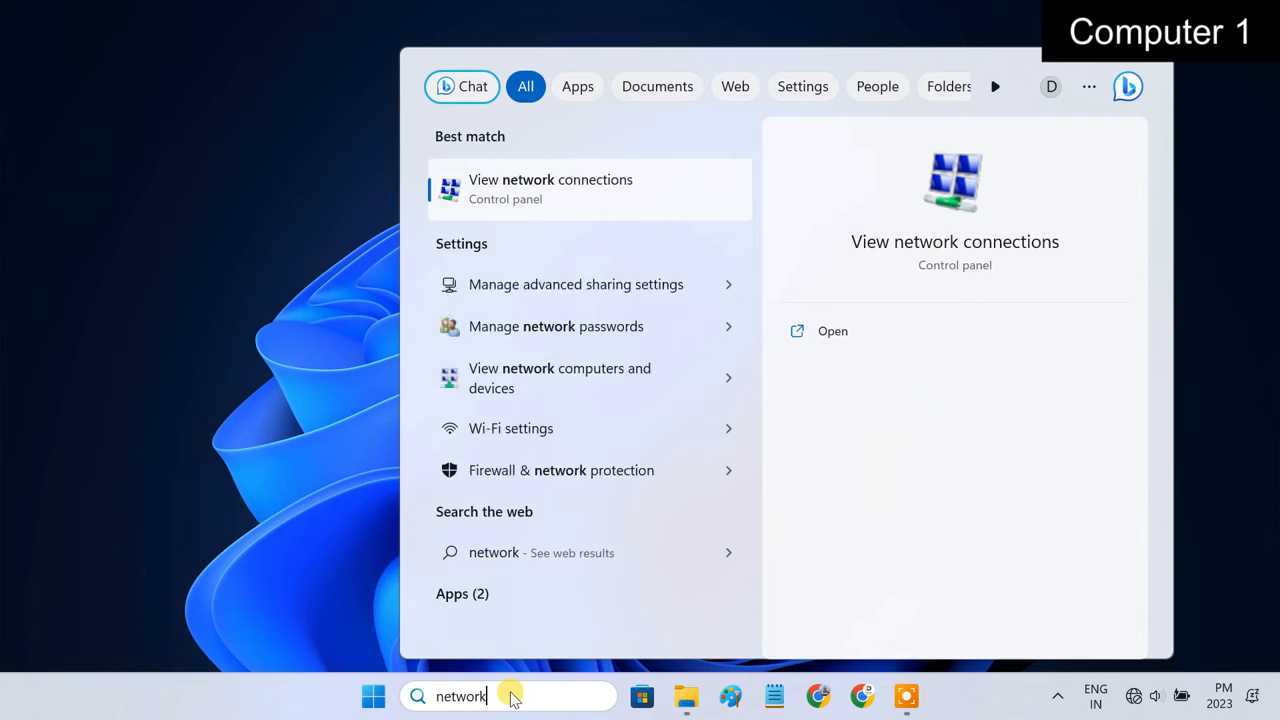
type("connections")
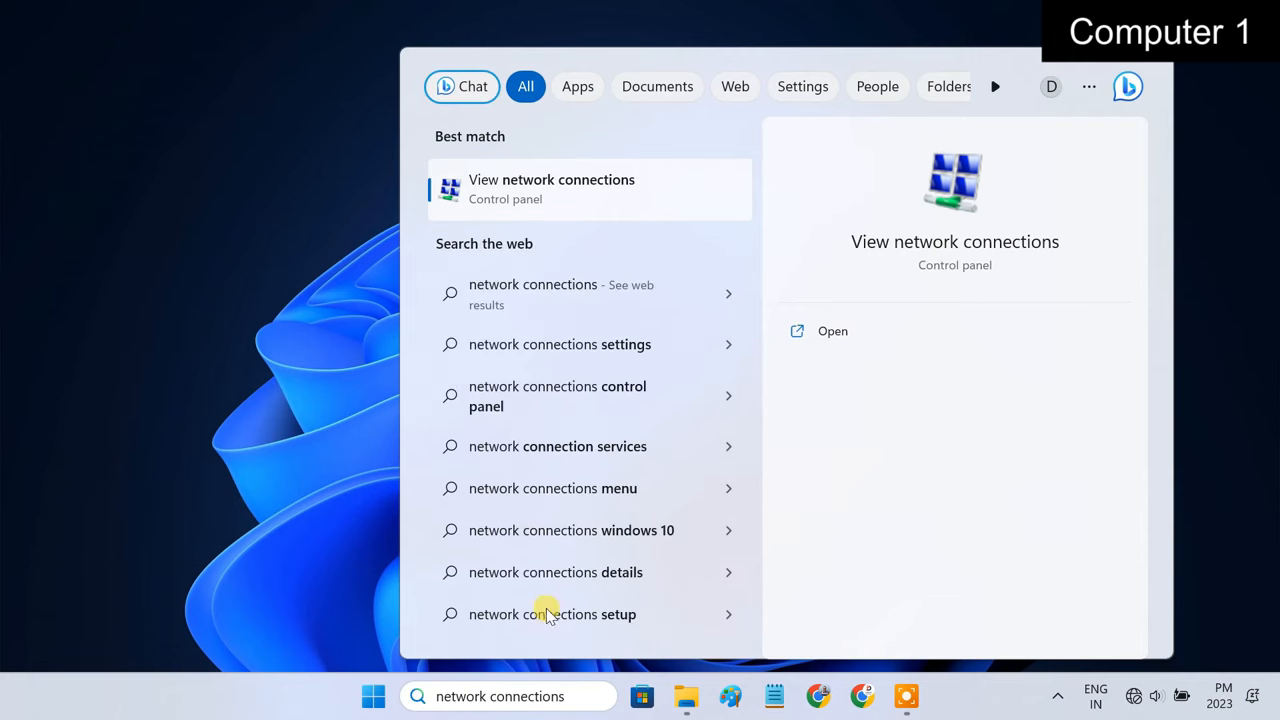
left_click(552, 188)
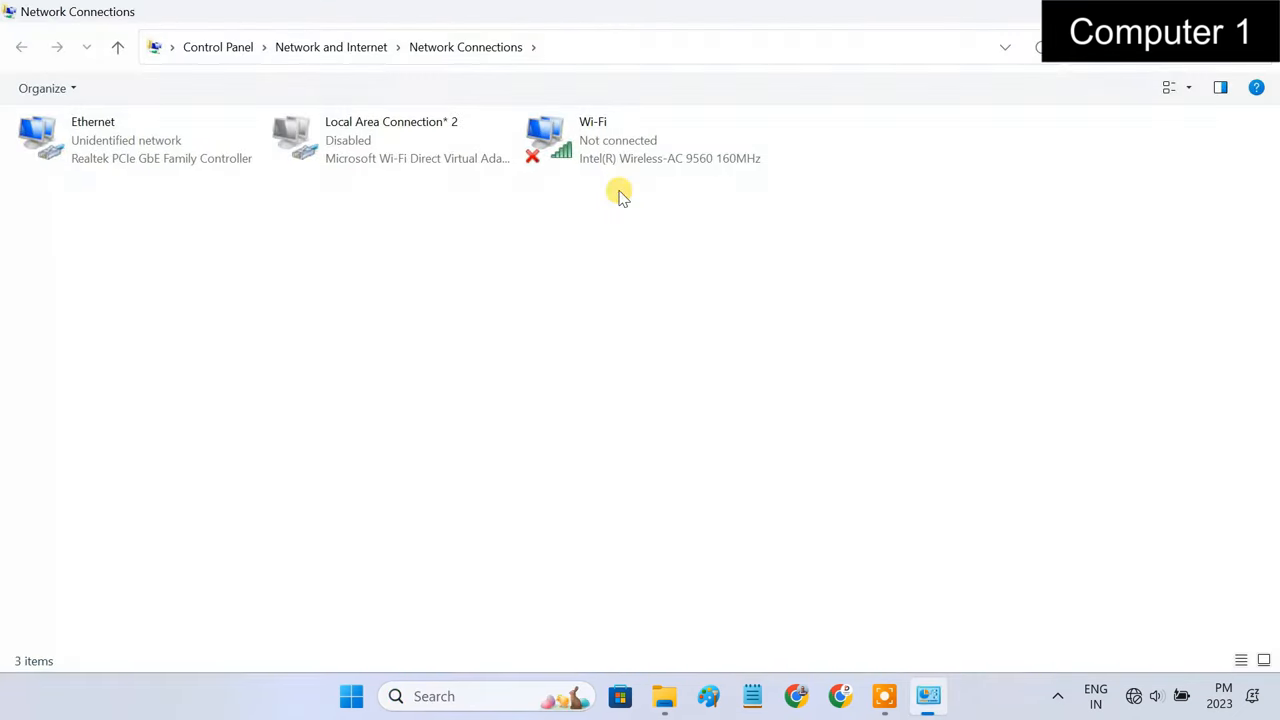
left_click(138, 140)
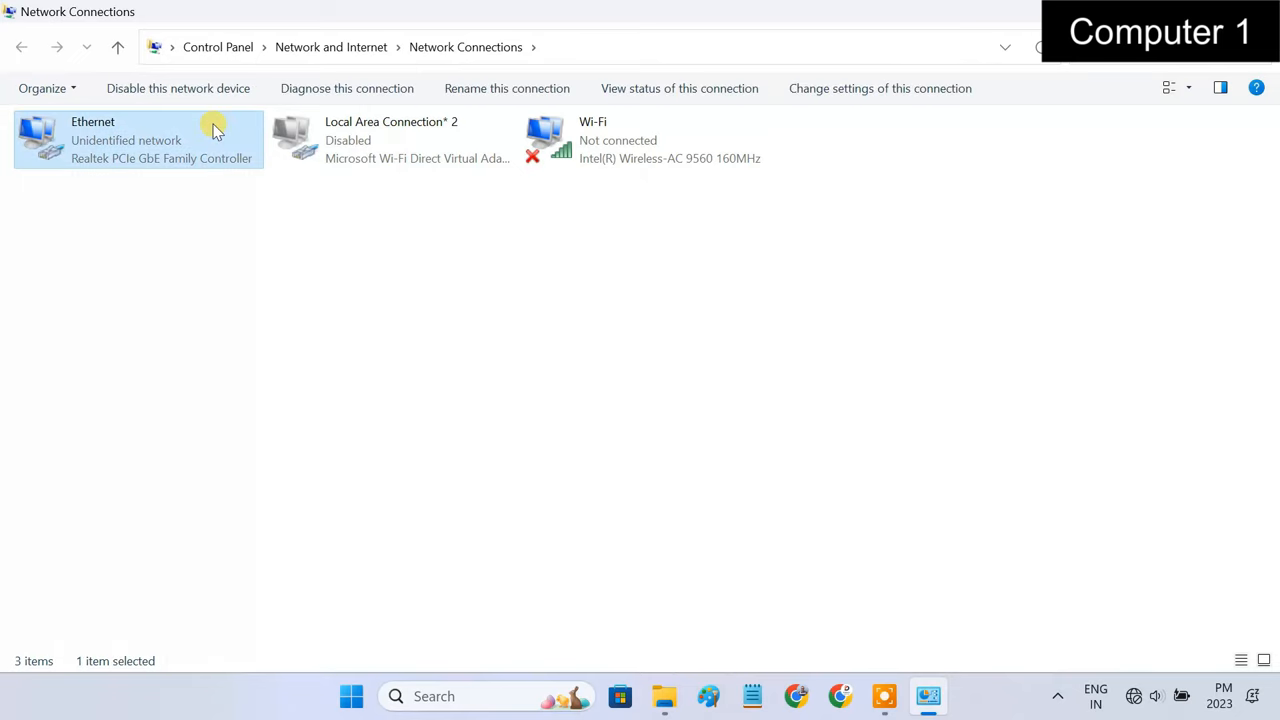
right_click(136, 140)
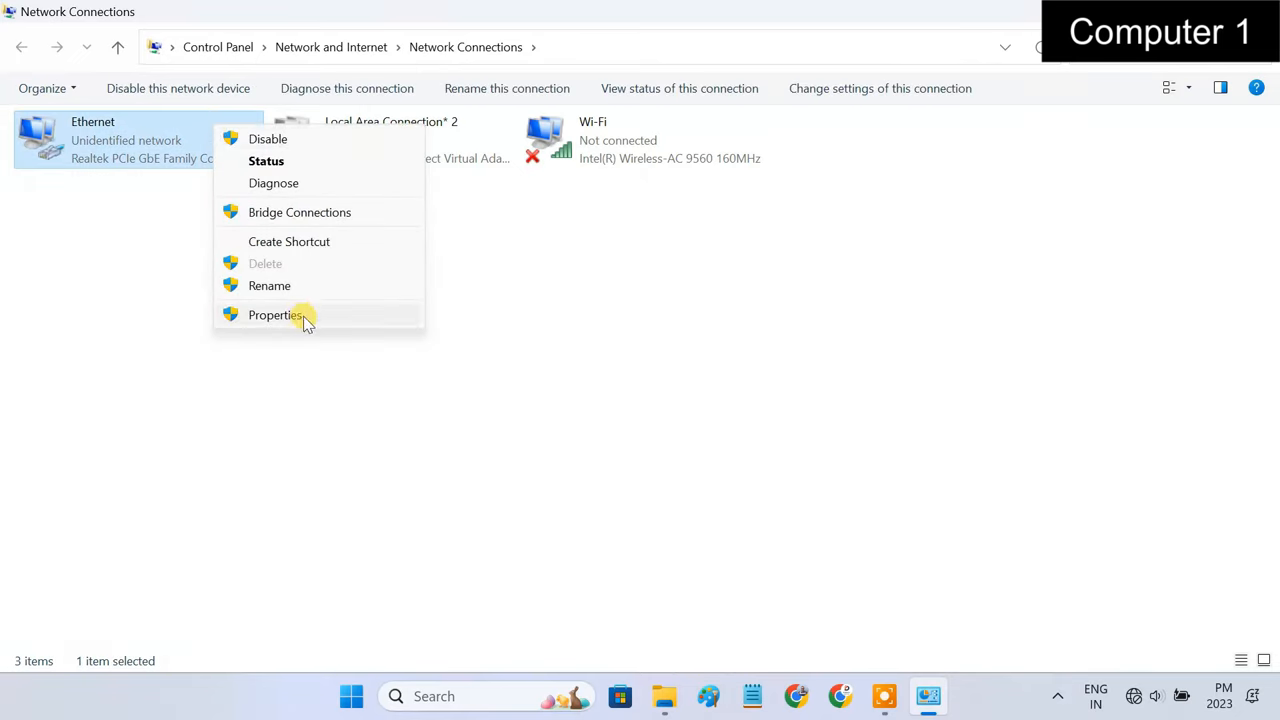
Reach the Ethernet IPv4 properties and choose a fixed IP address
left_click(276, 316)
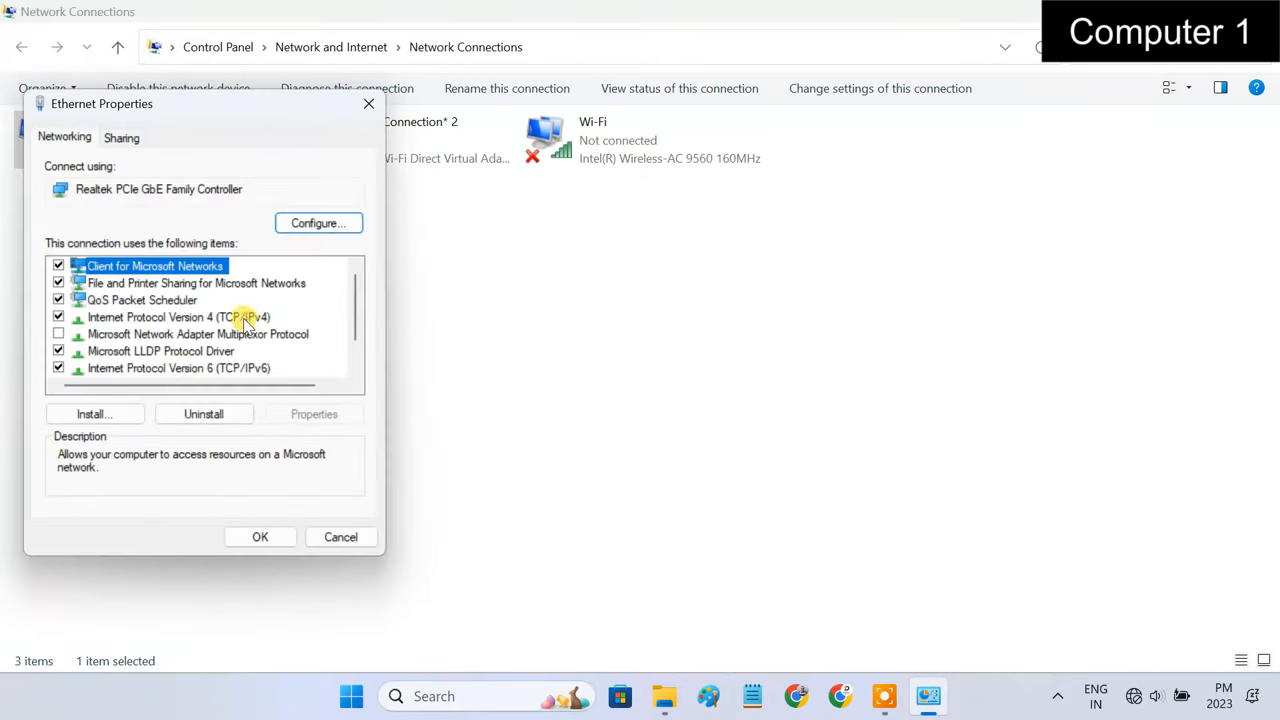
left_click(178, 316)
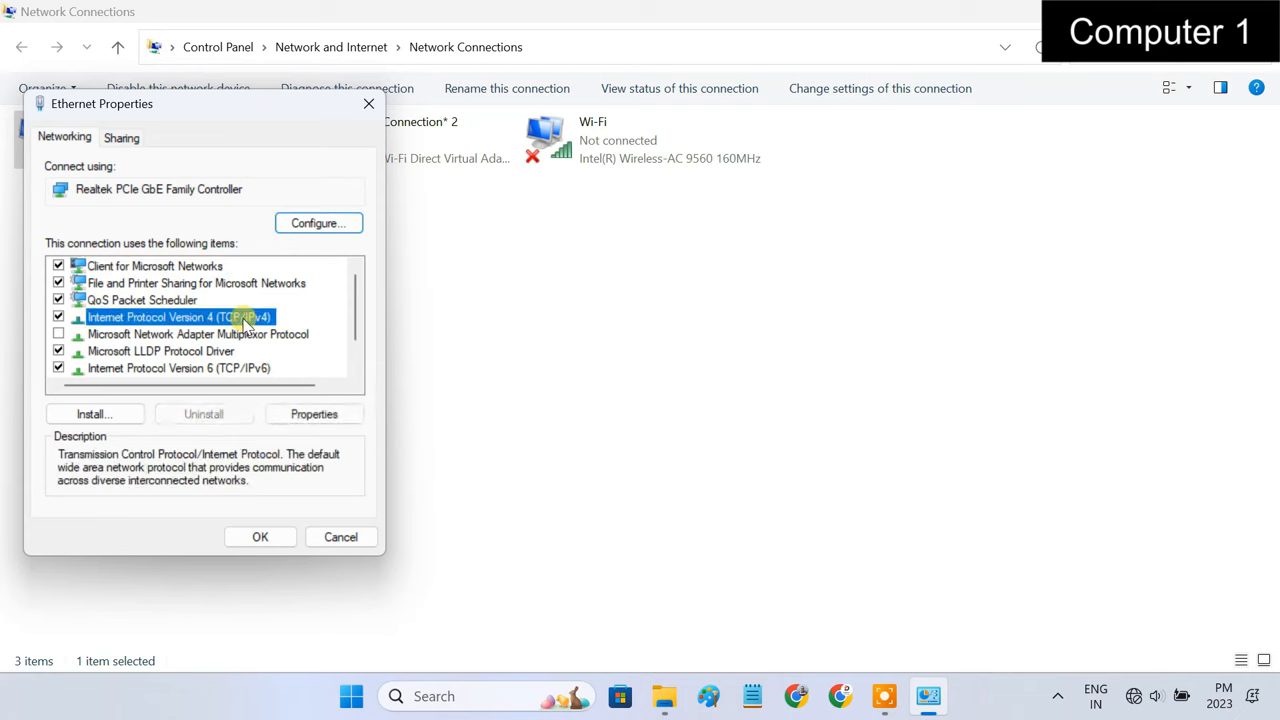
left_click(314, 412)
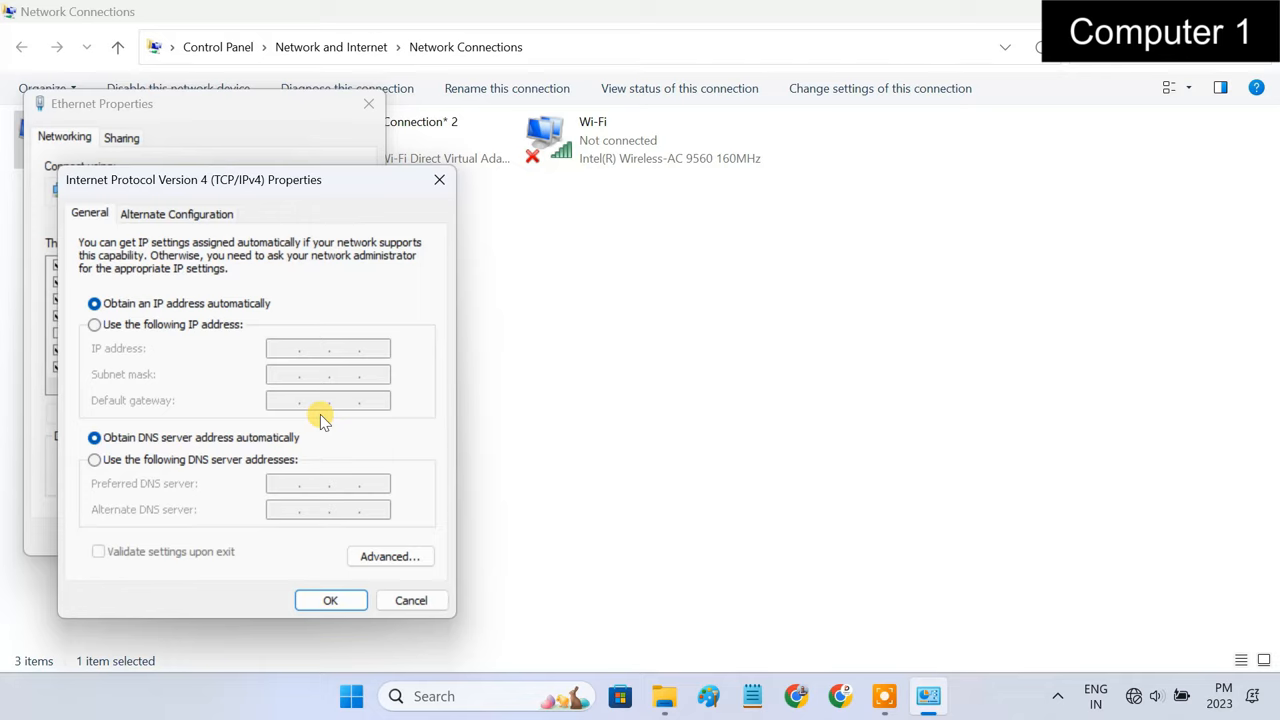
left_click(94, 324)
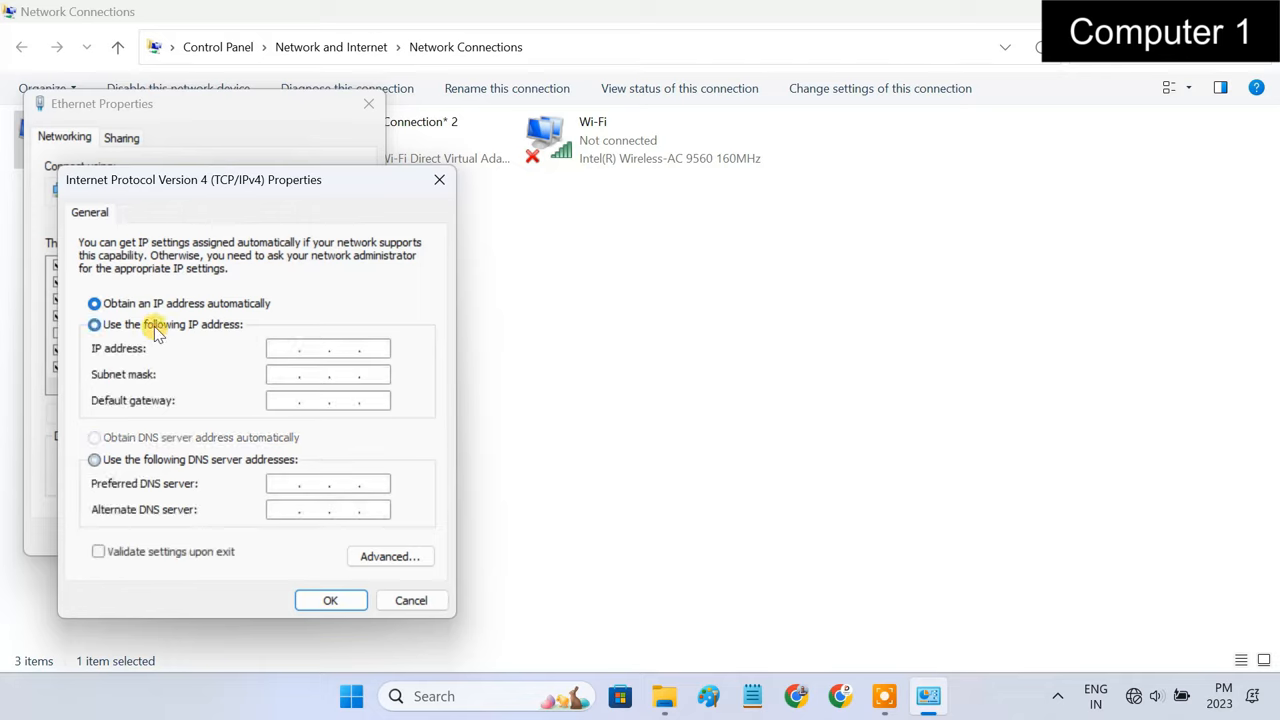
Enter IP 192.168.0.1, mask 255.255.255.0, gateway 192.168.0.2 and confirm
left_click(94, 324)
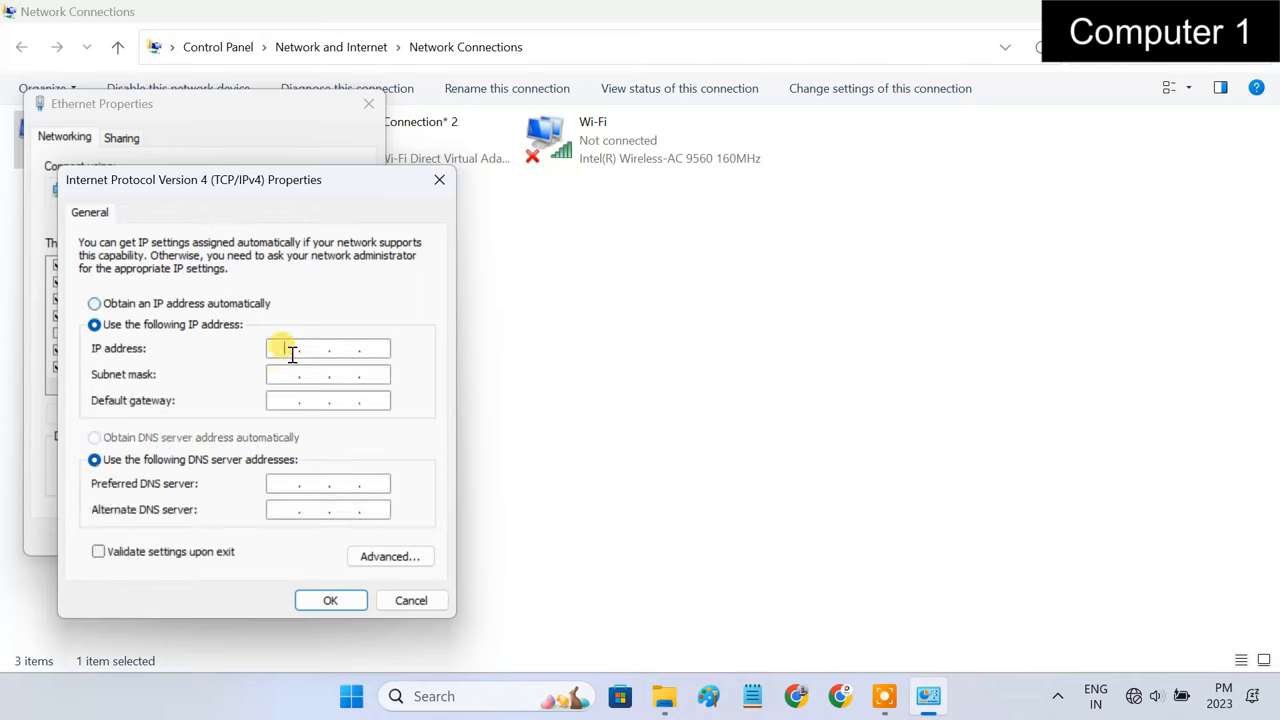
type("192 . . .")
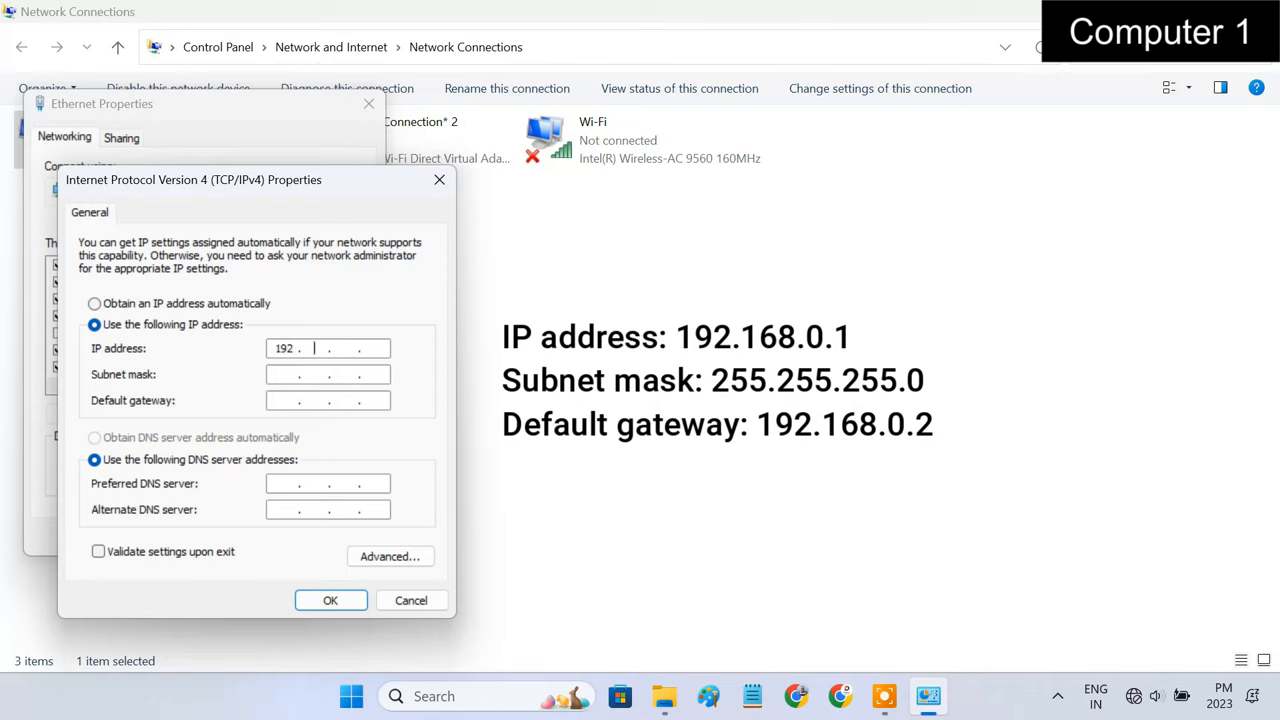
type("168.0.1")
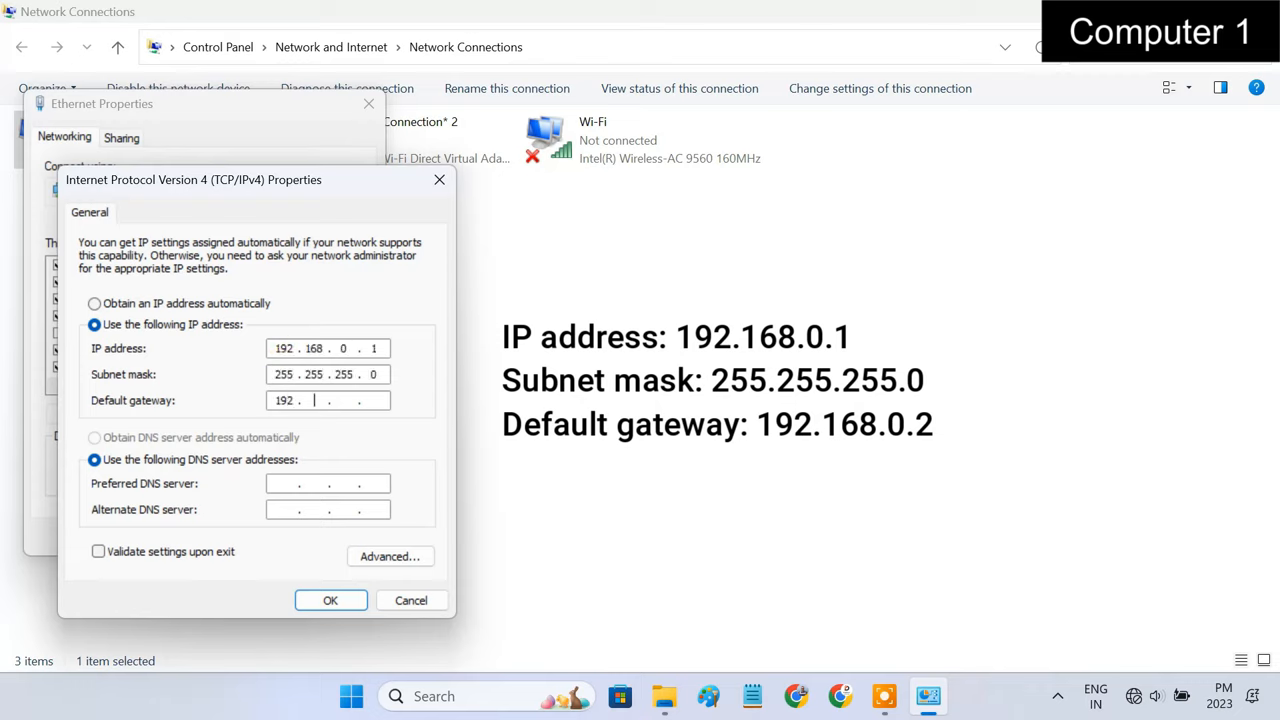
type("168.0.2")
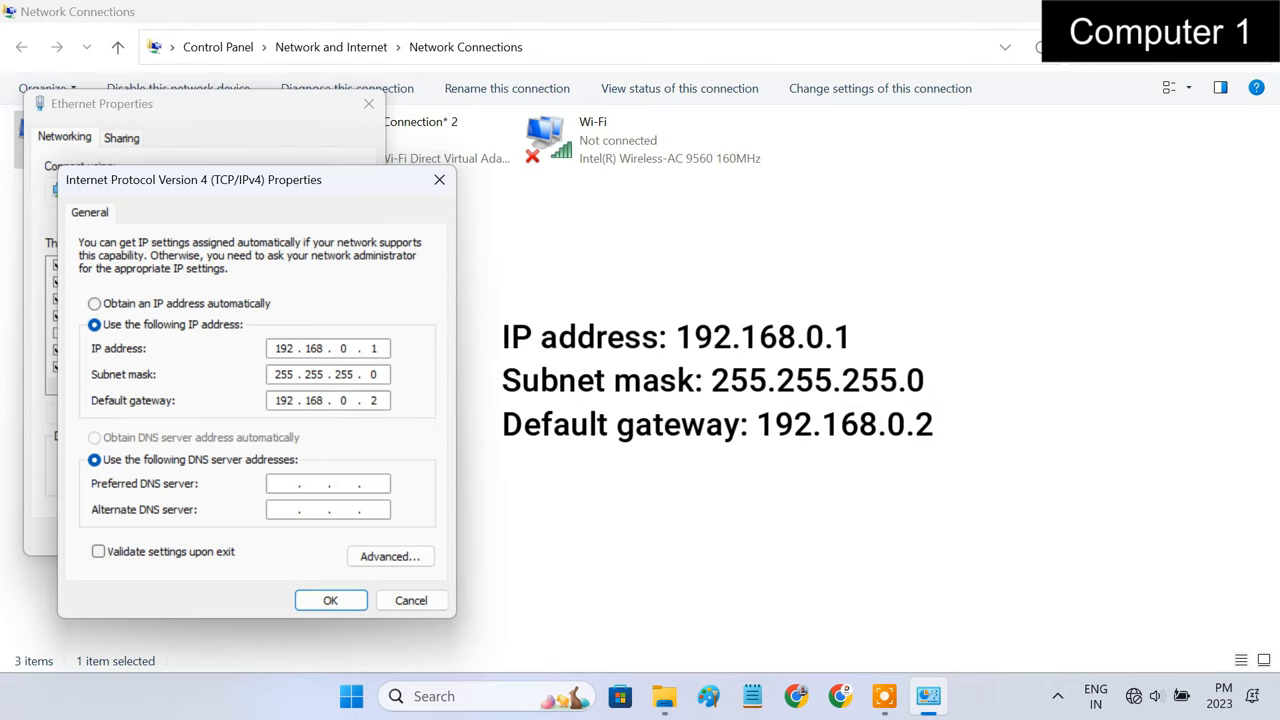
left_click(330, 600)
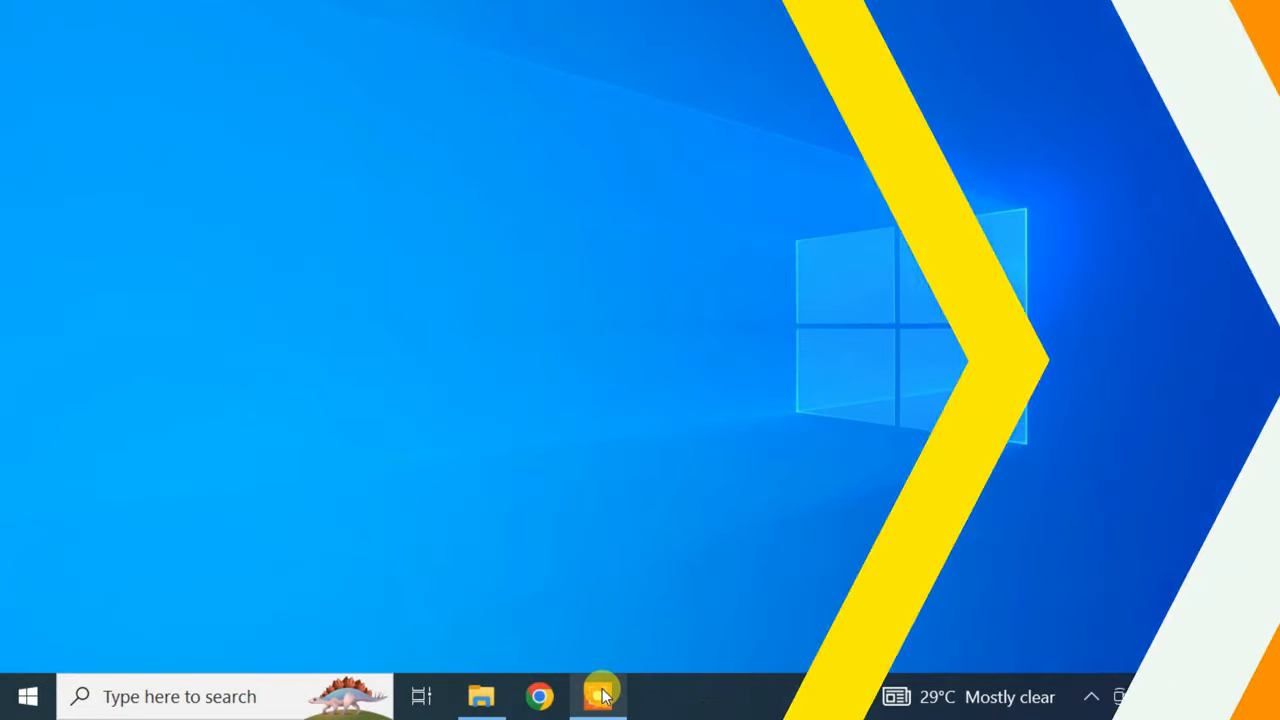
On Computer 2, find Network Connections and reach the Ethernet adapter's IPv4 properties
left_click(180, 696)
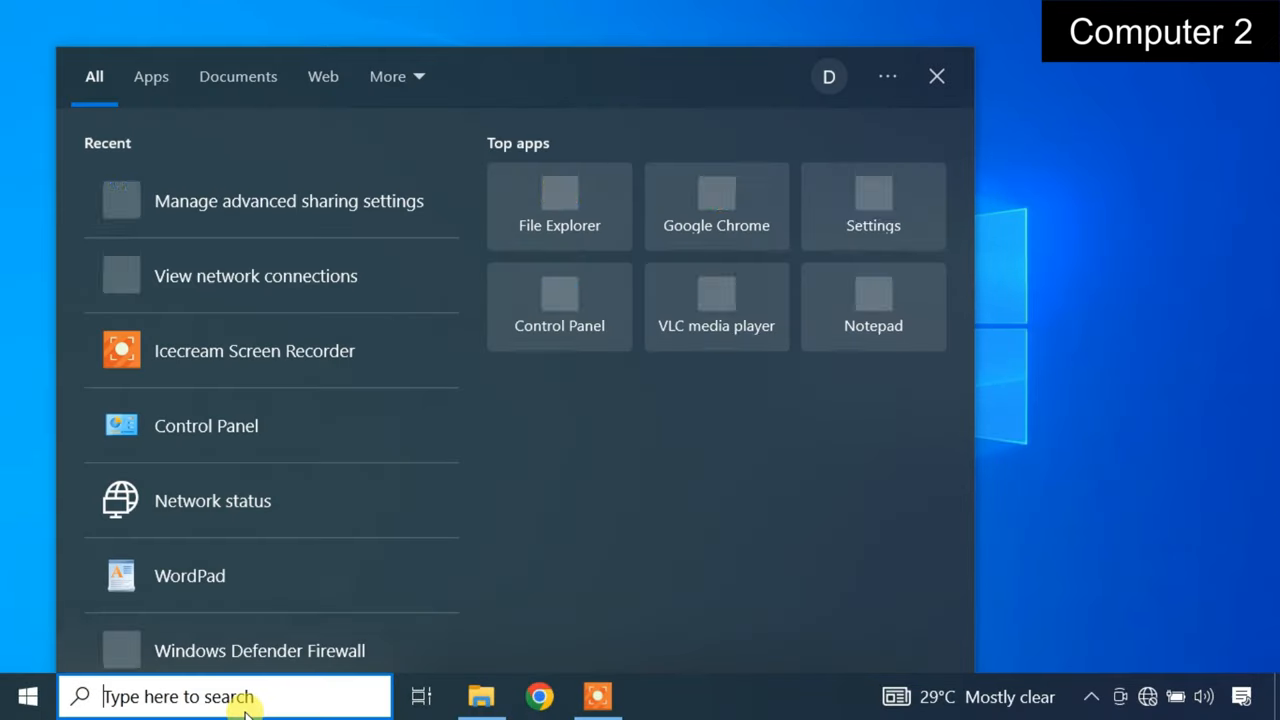
type("network connections")
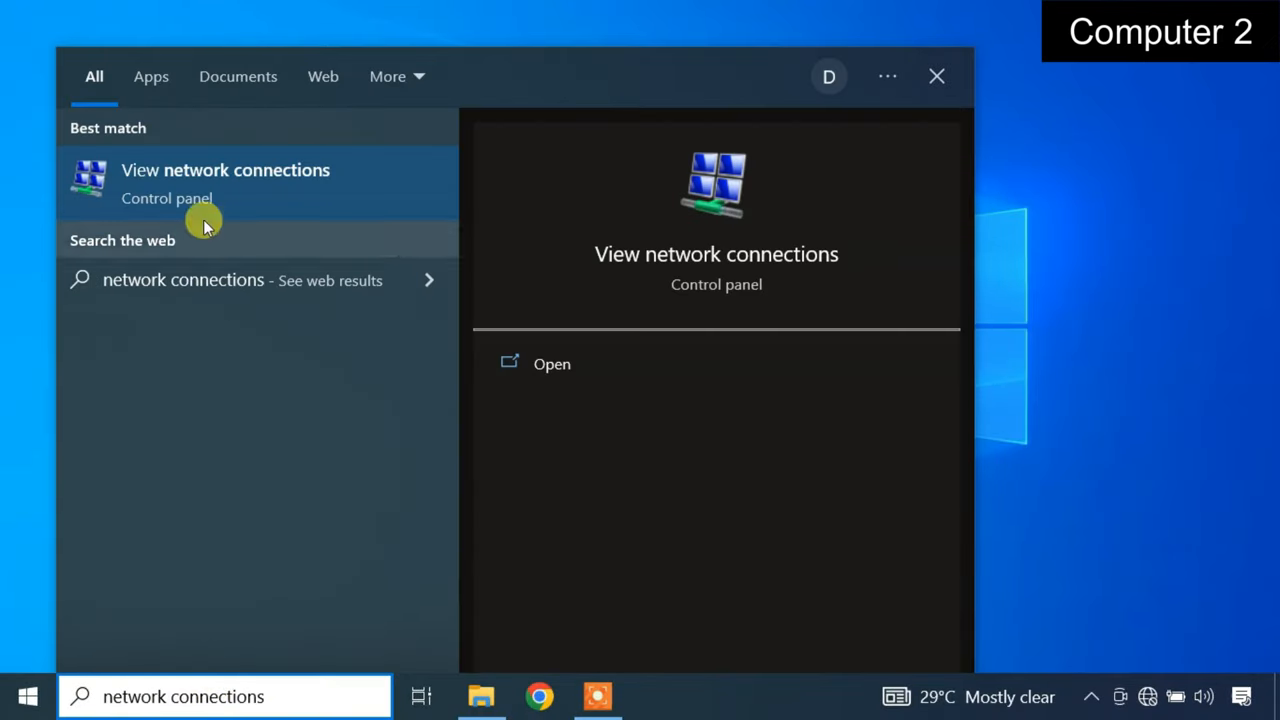
left_click(224, 180)
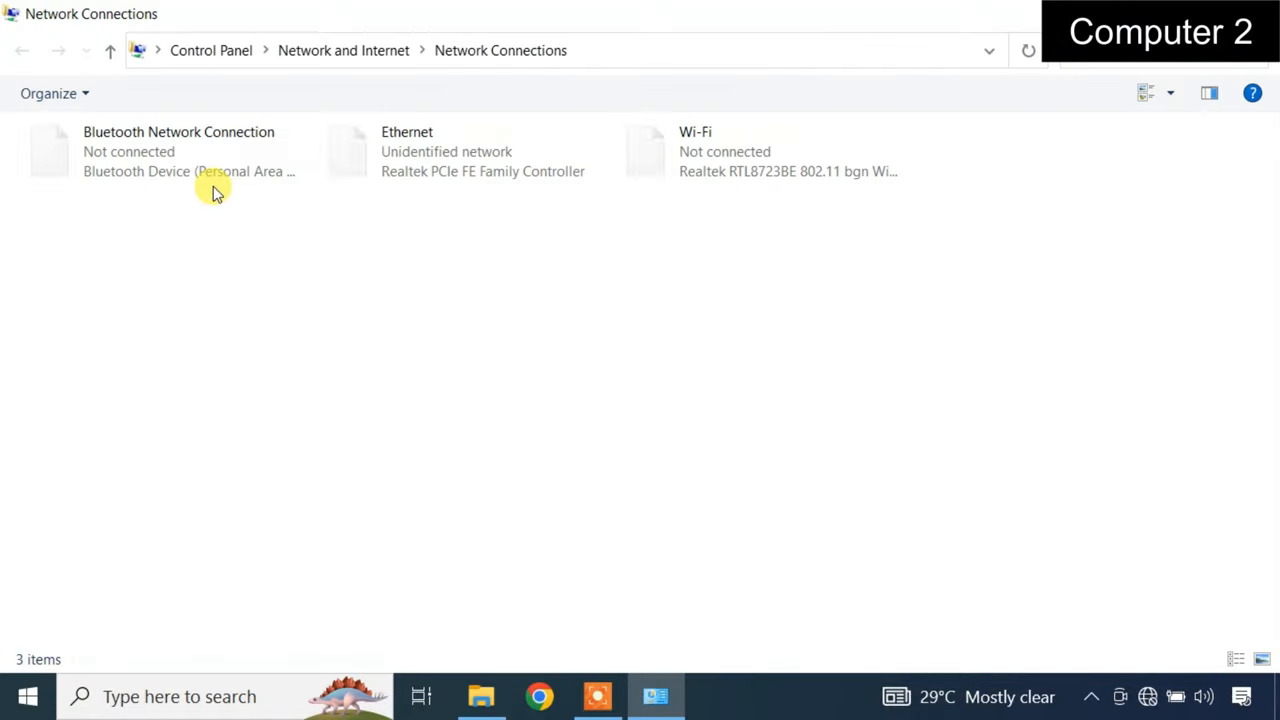
right_click(408, 150)
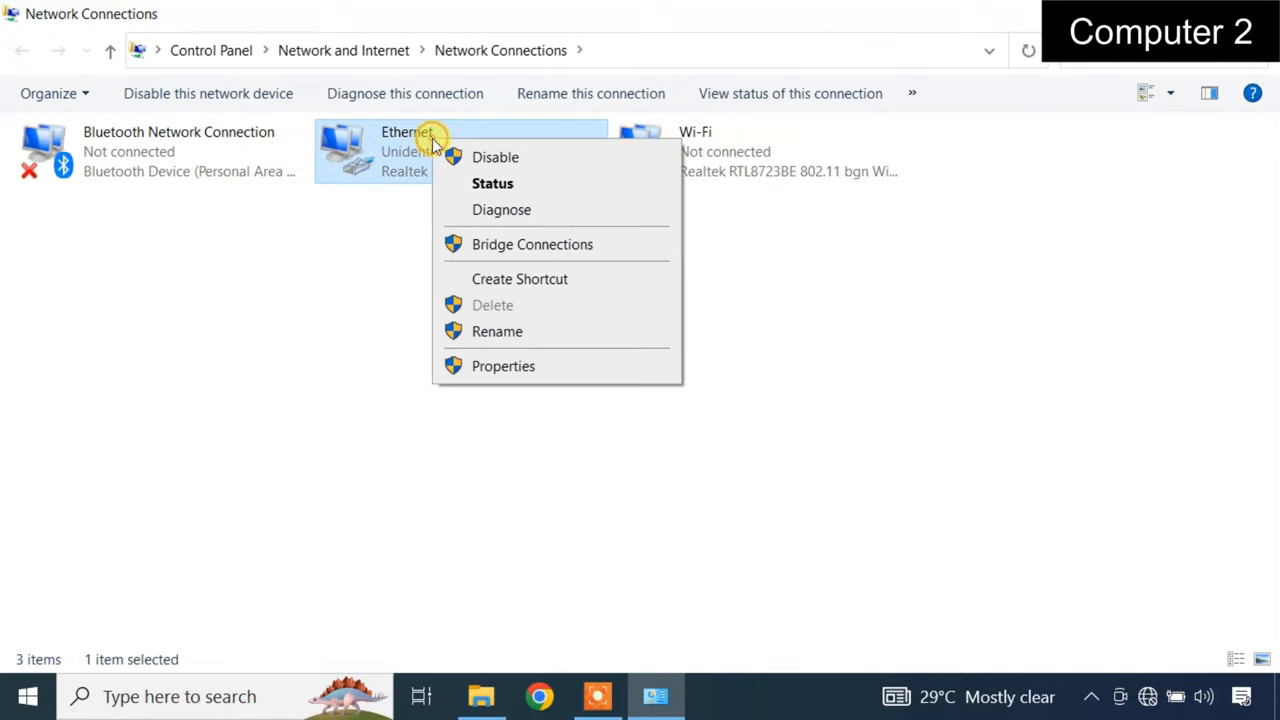
left_click(548, 372)
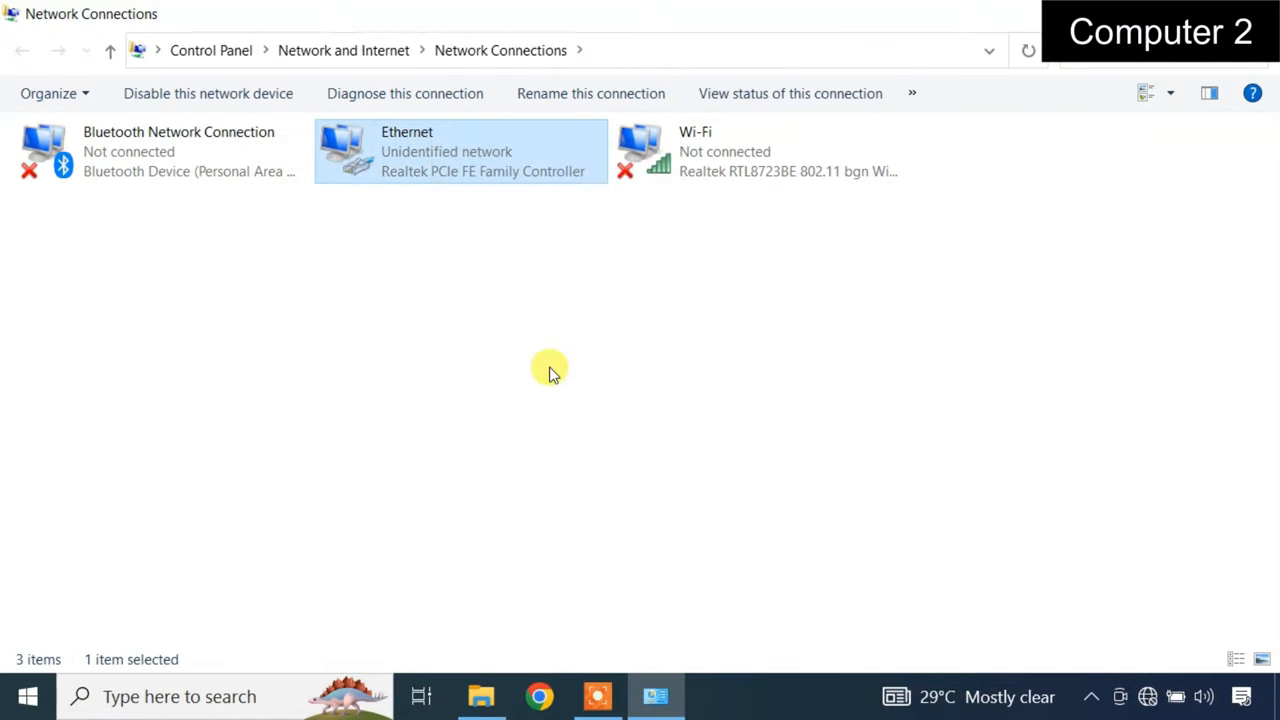
double_click(460, 152)
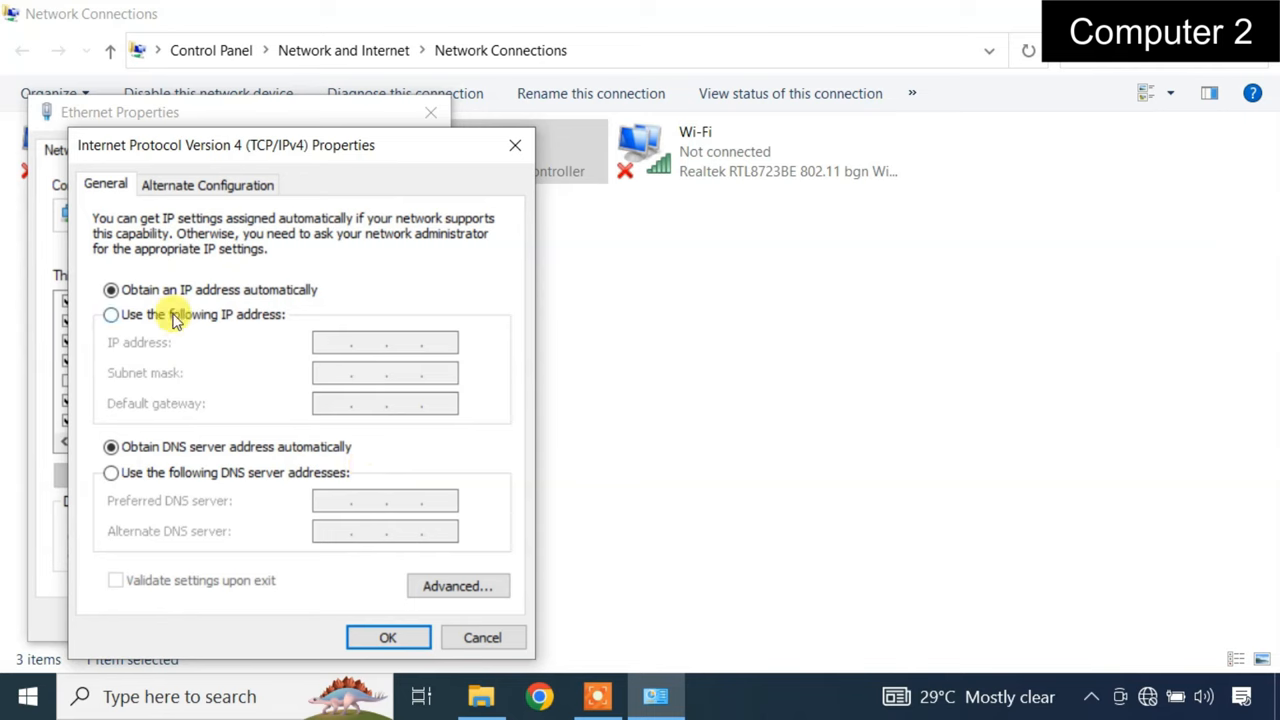
Enter static IP 192.168.0.2, mask 255.255.255.0 and gateway 192.168.0.1 for Computer 2's Ethernet
left_click(110, 314)
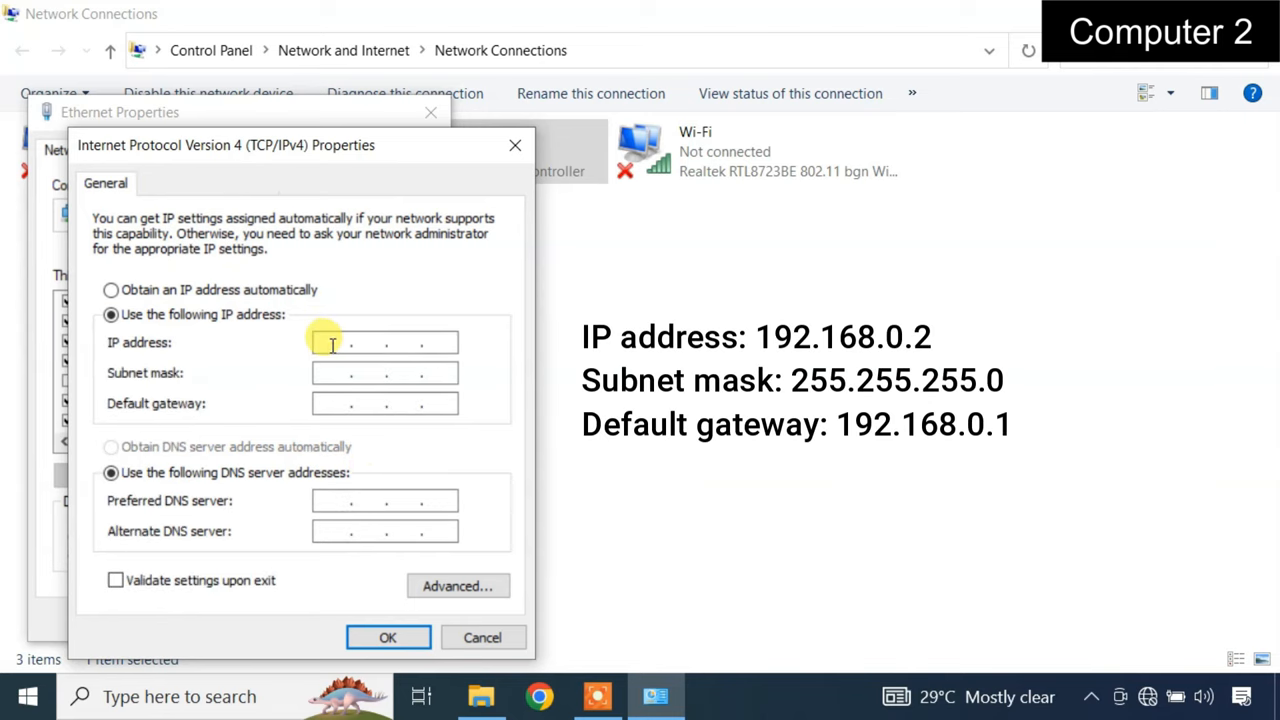
type("192.168.0")
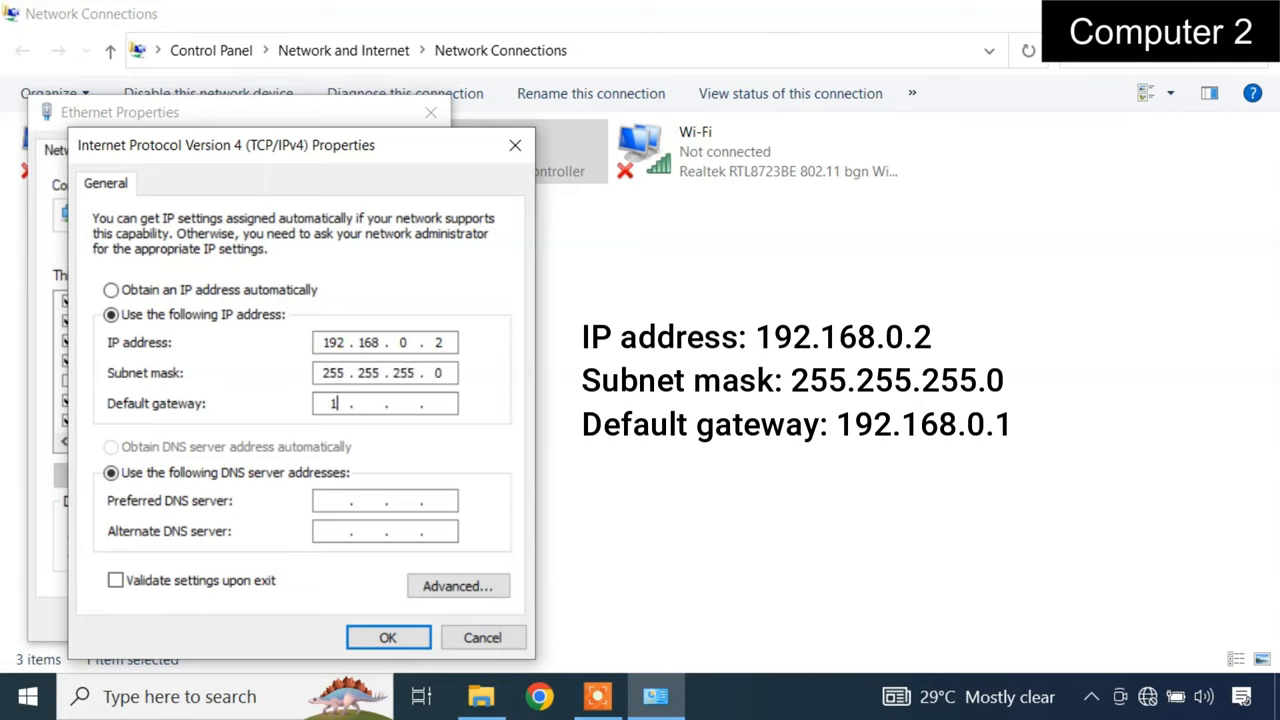
type("92.168.0.1")
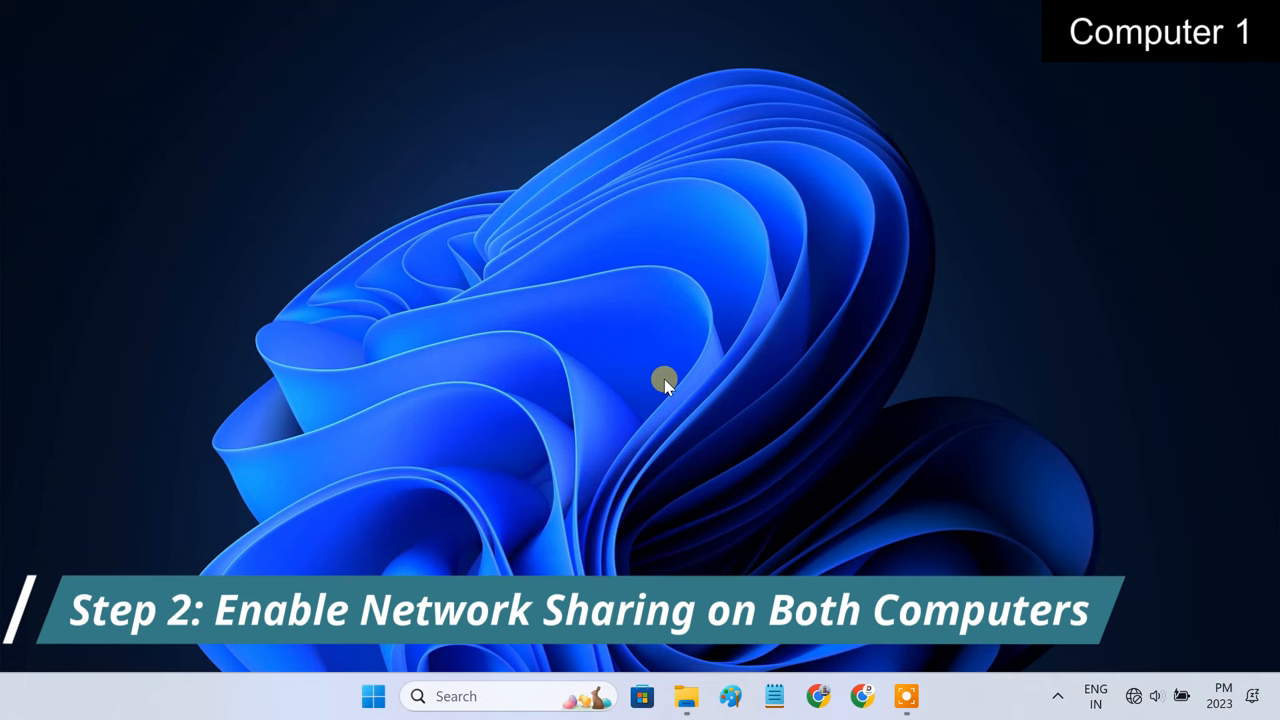
mouse_move(596, 452)
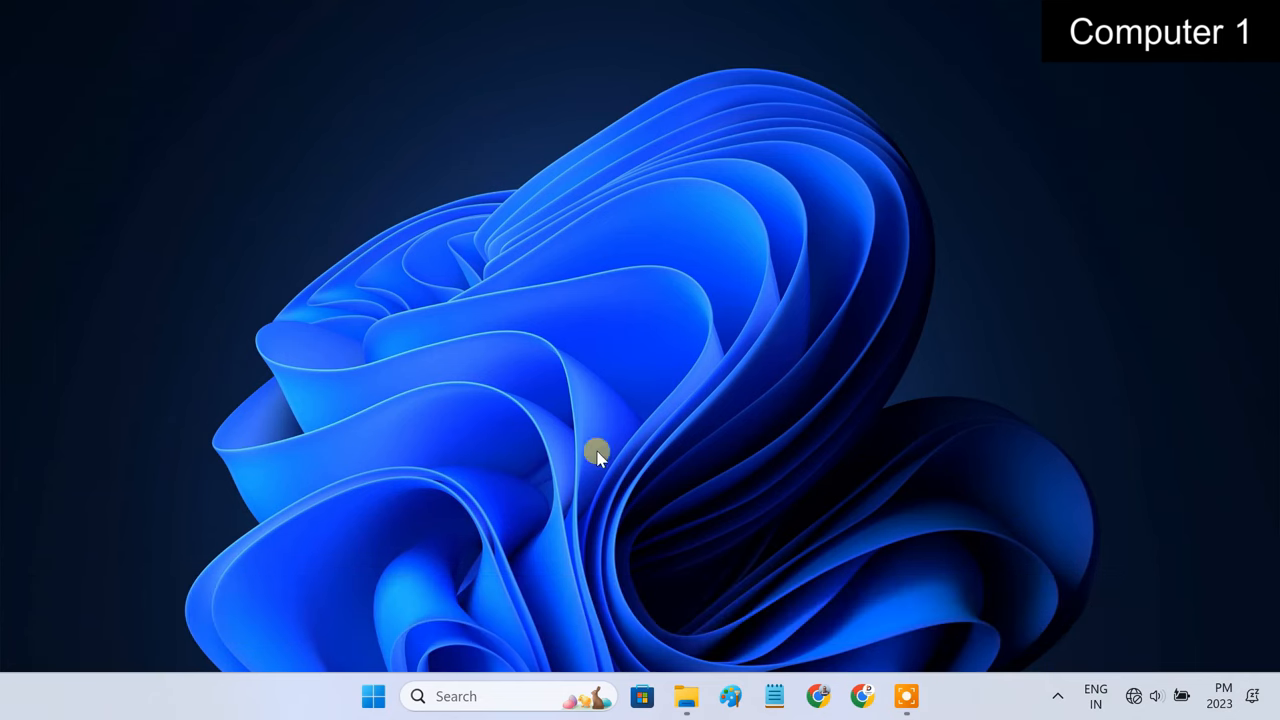
Search 'advanced sharing settings' on Computer 1 to reach Manage advanced sharing settings
left_click(456, 696)
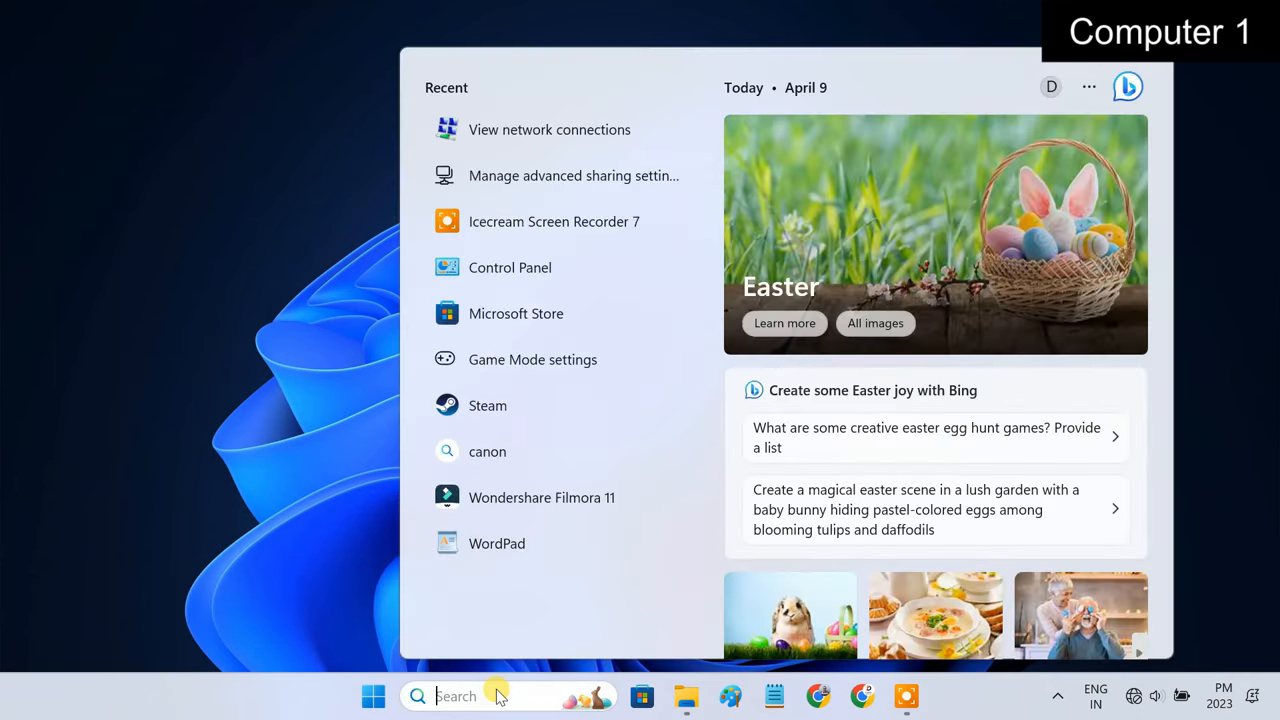
type("advanced shar")
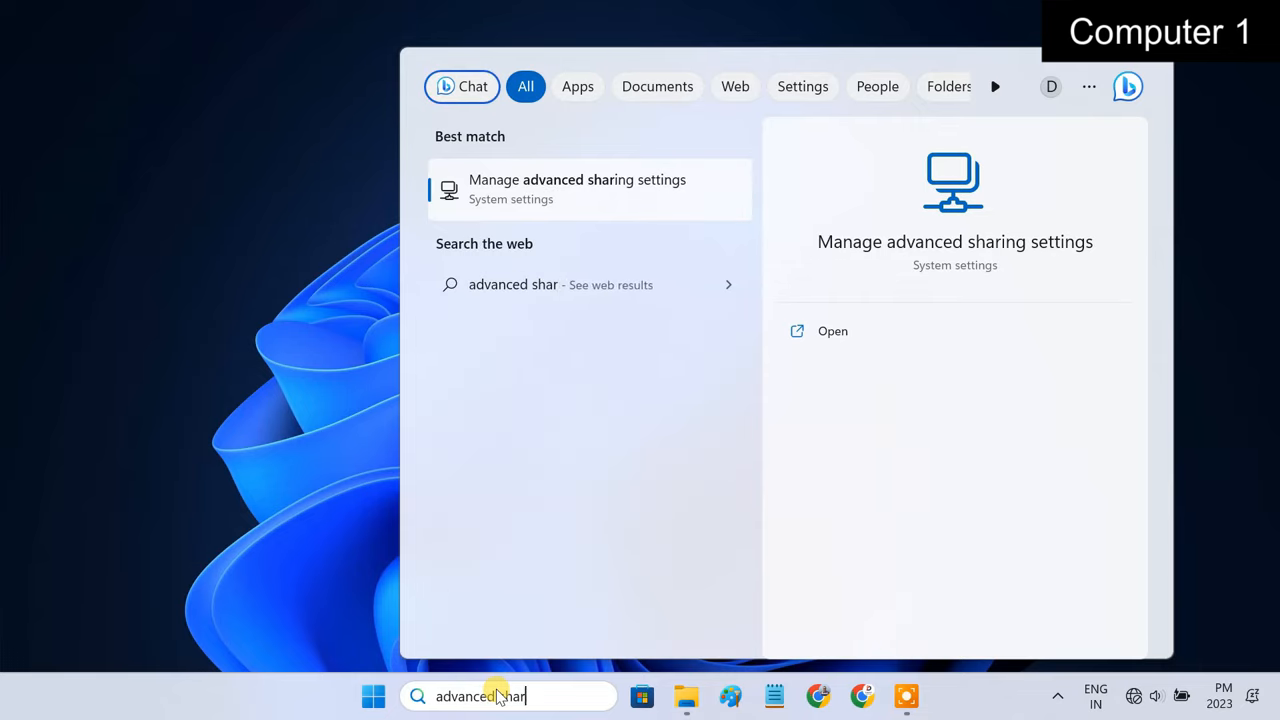
type("ing settings")
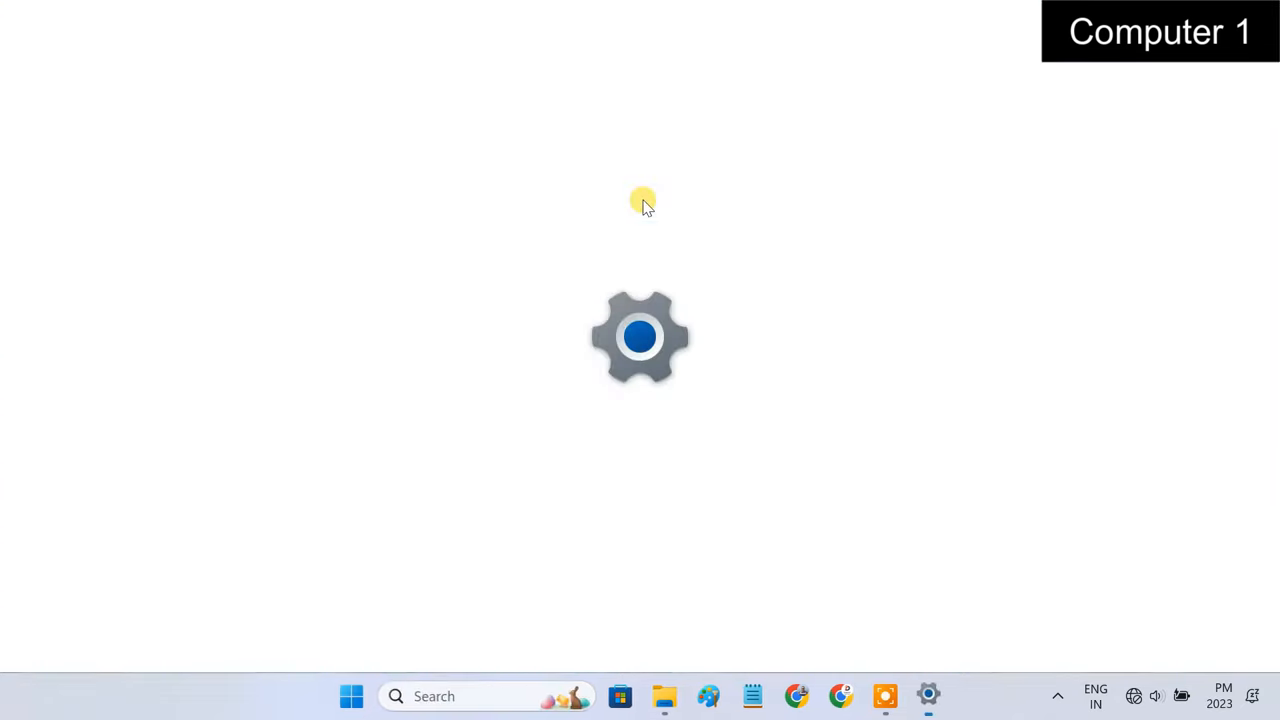
Expand the network profiles and switch on Network discovery and File and printer sharing for Public networks
left_click(928, 696)
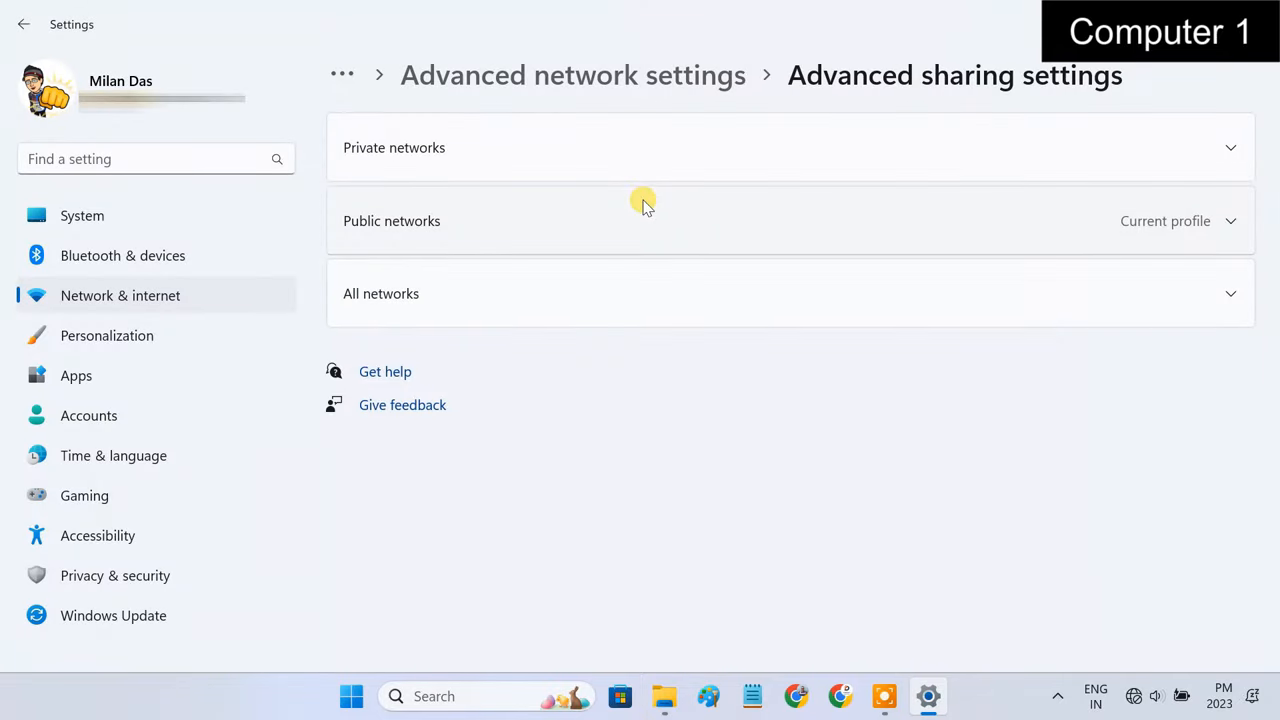
mouse_move(388, 236)
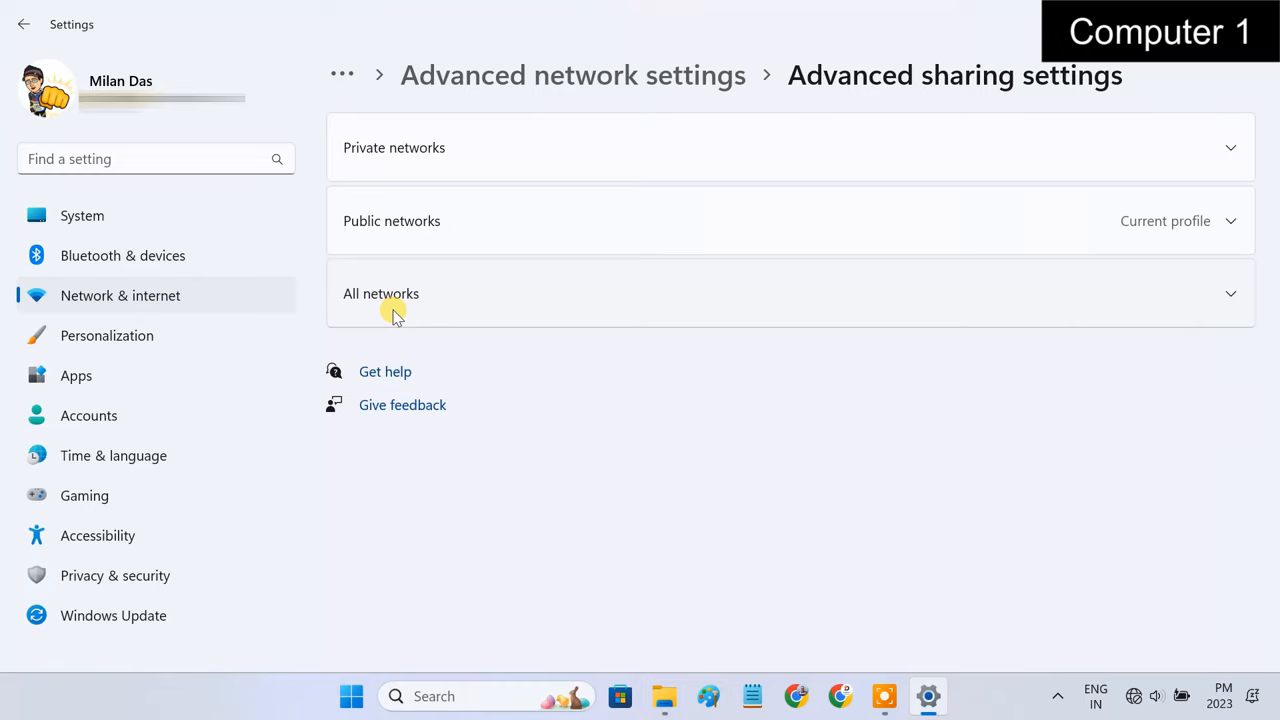
left_click(464, 148)
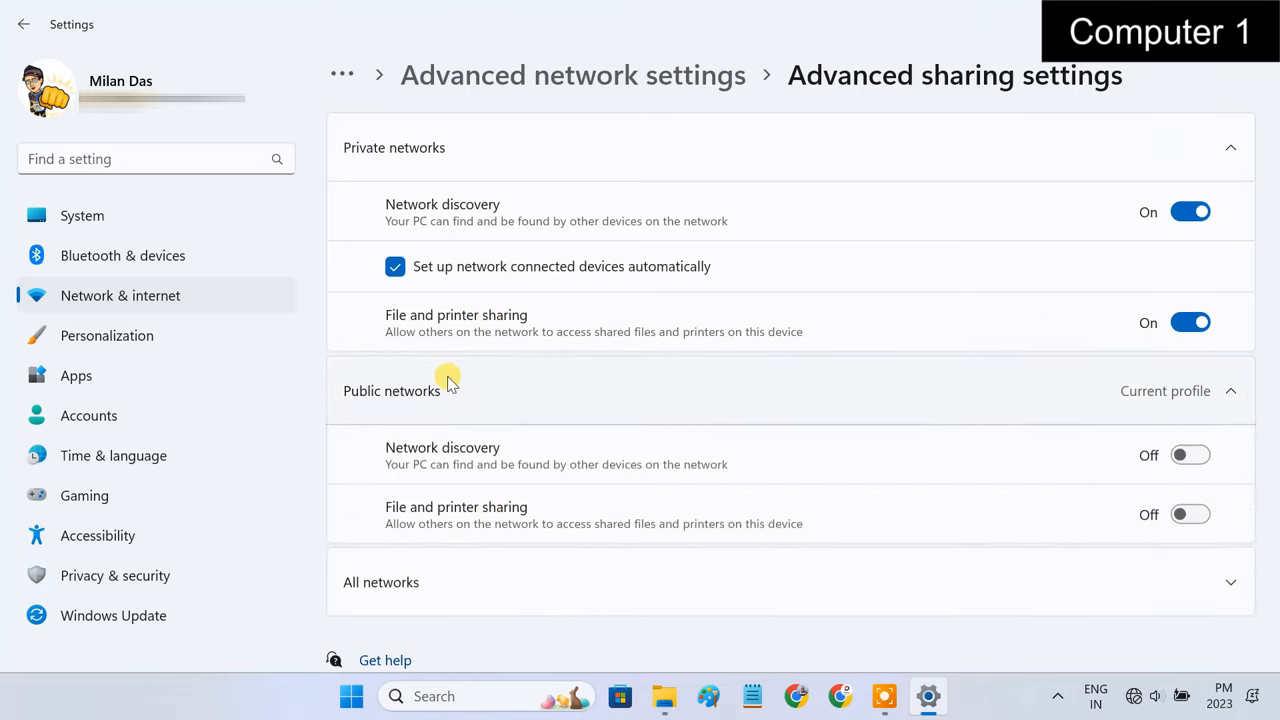
left_click(1190, 456)
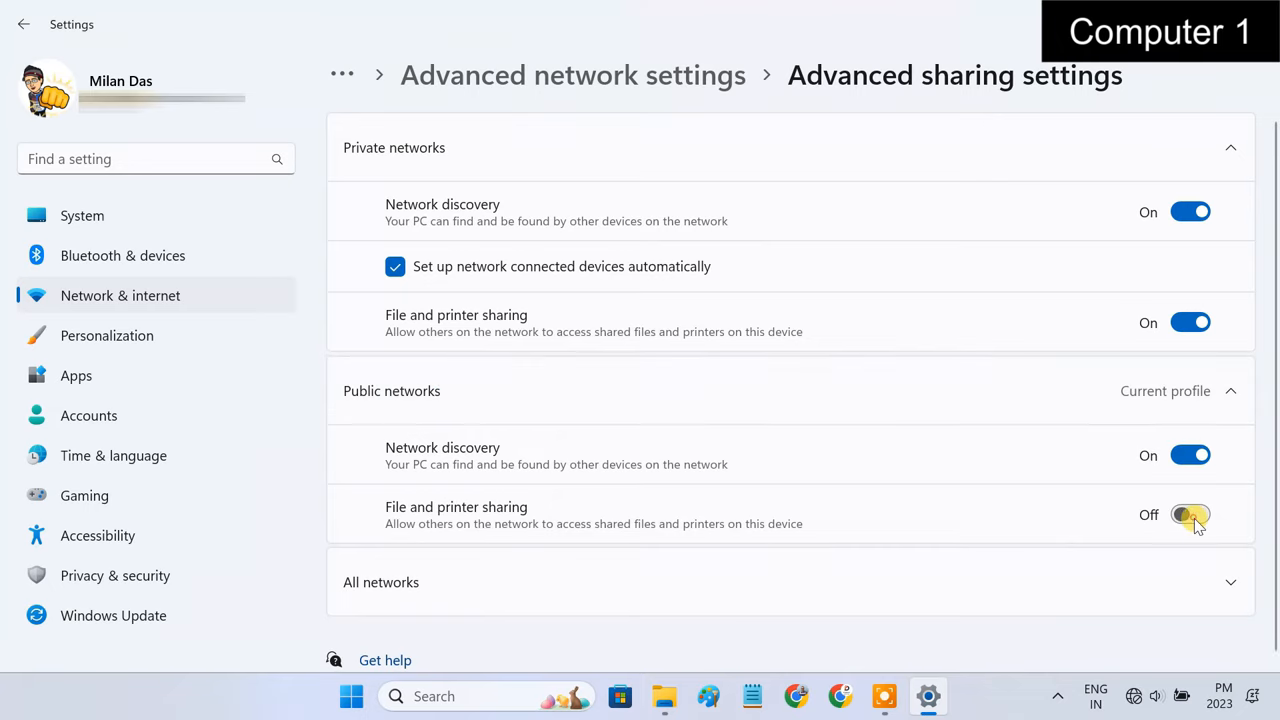
left_click(1192, 514)
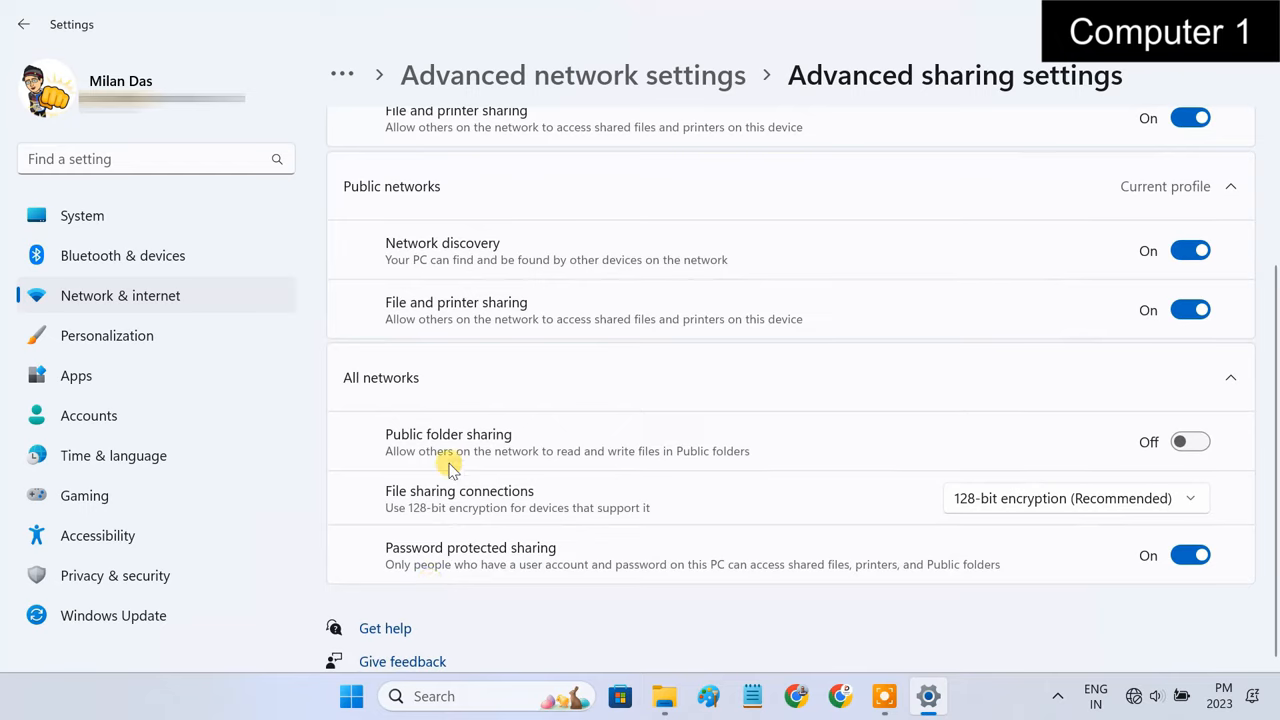
mouse_move(478, 444)
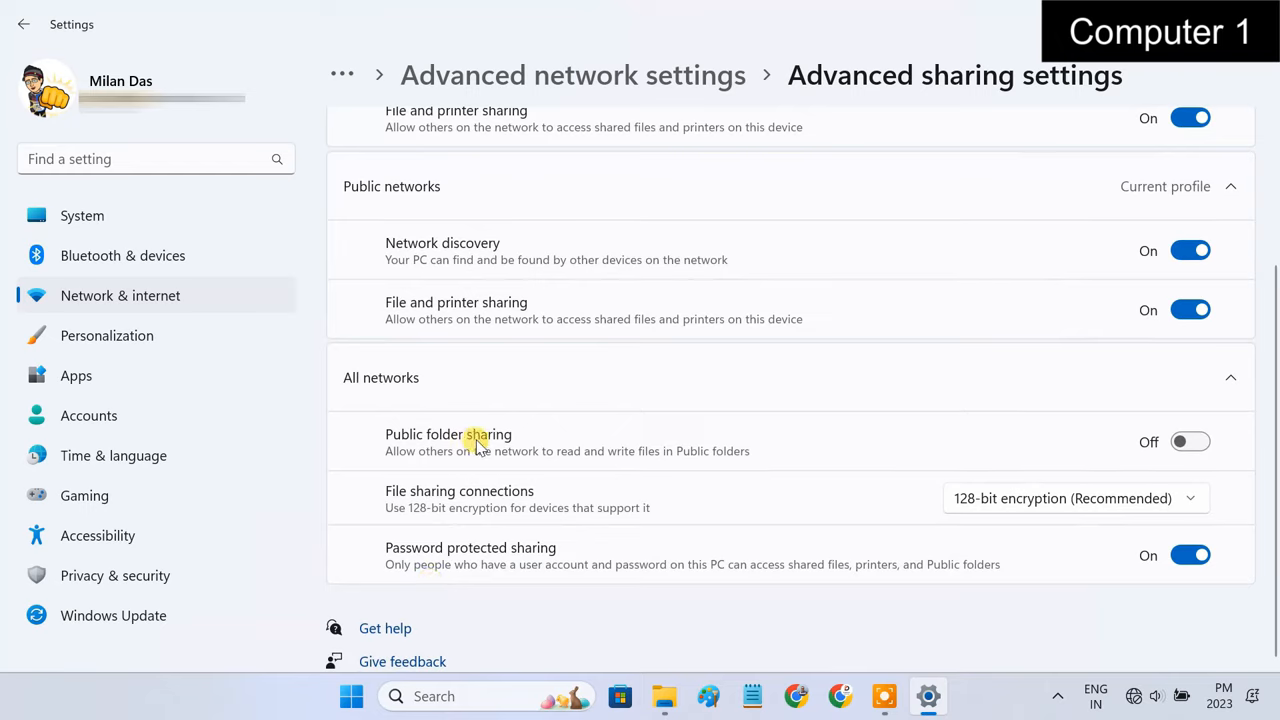
mouse_move(1116, 460)
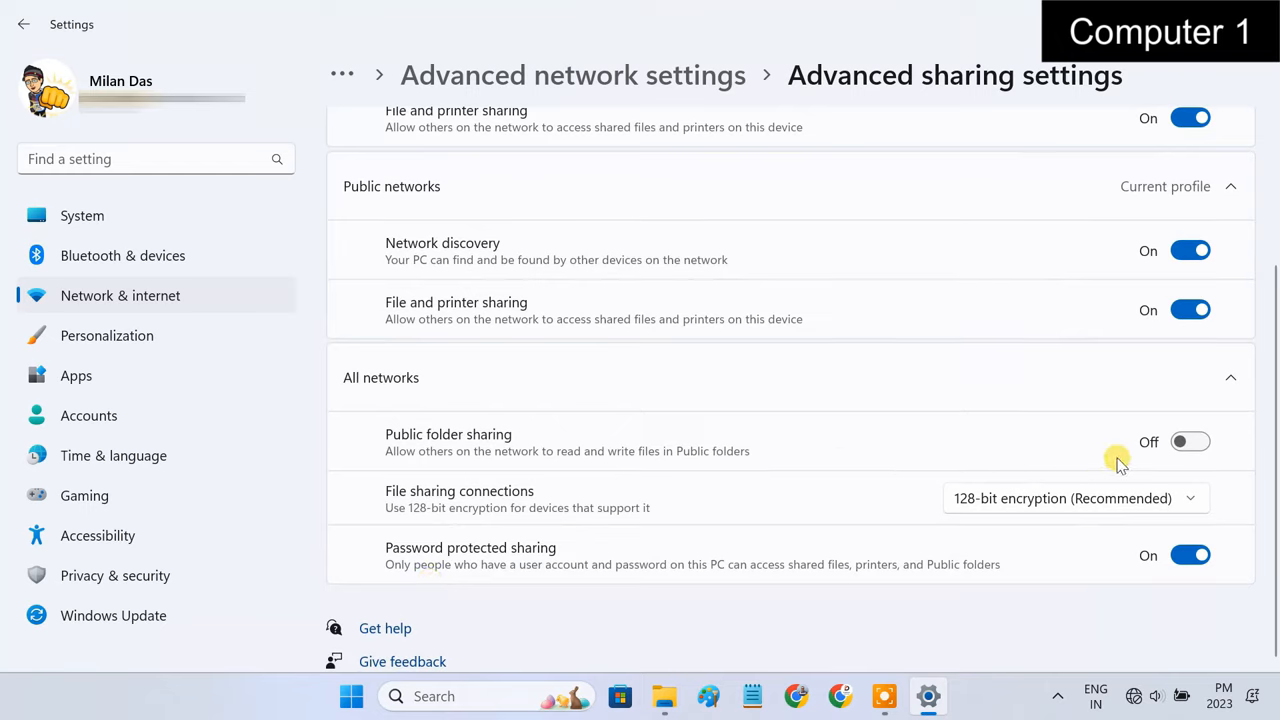
Switch Public folder sharing On under All networks on Computer 1
left_click(1190, 442)
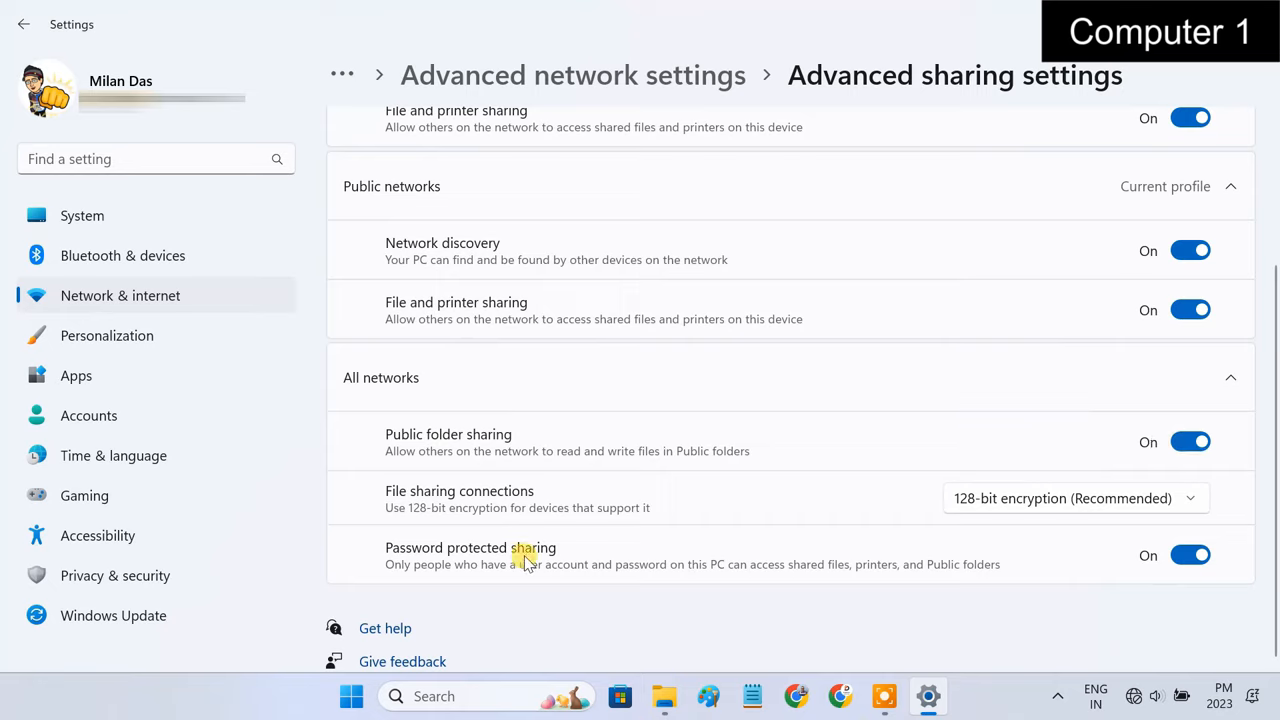
mouse_move(1010, 604)
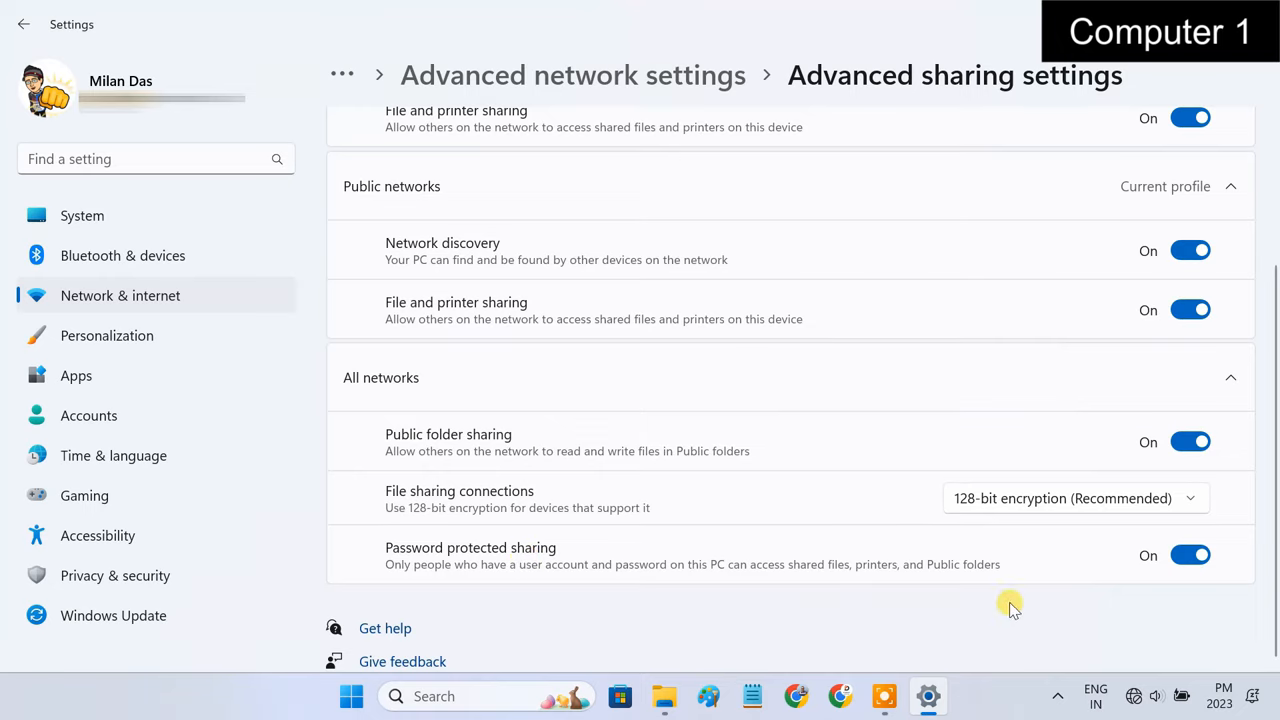
left_click(1190, 556)
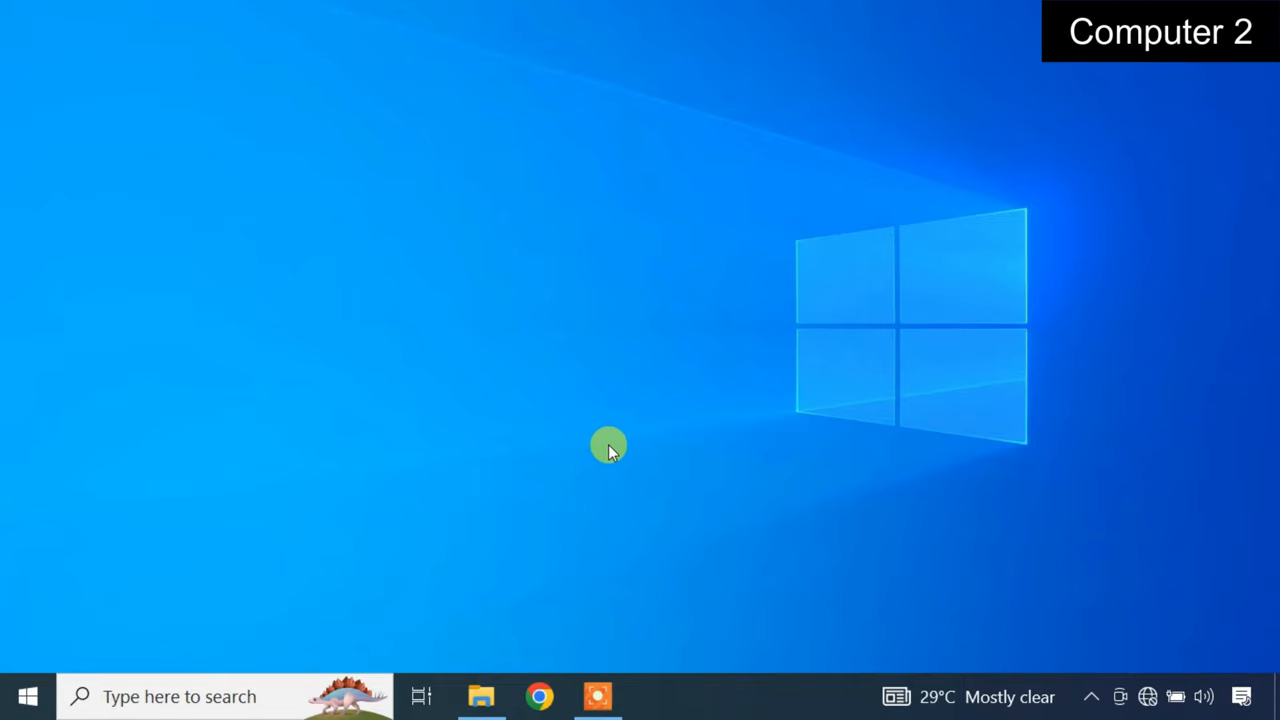
On Computer 2, reach advanced sharing settings and expand Guest or Public and All Networks
left_click(180, 696)
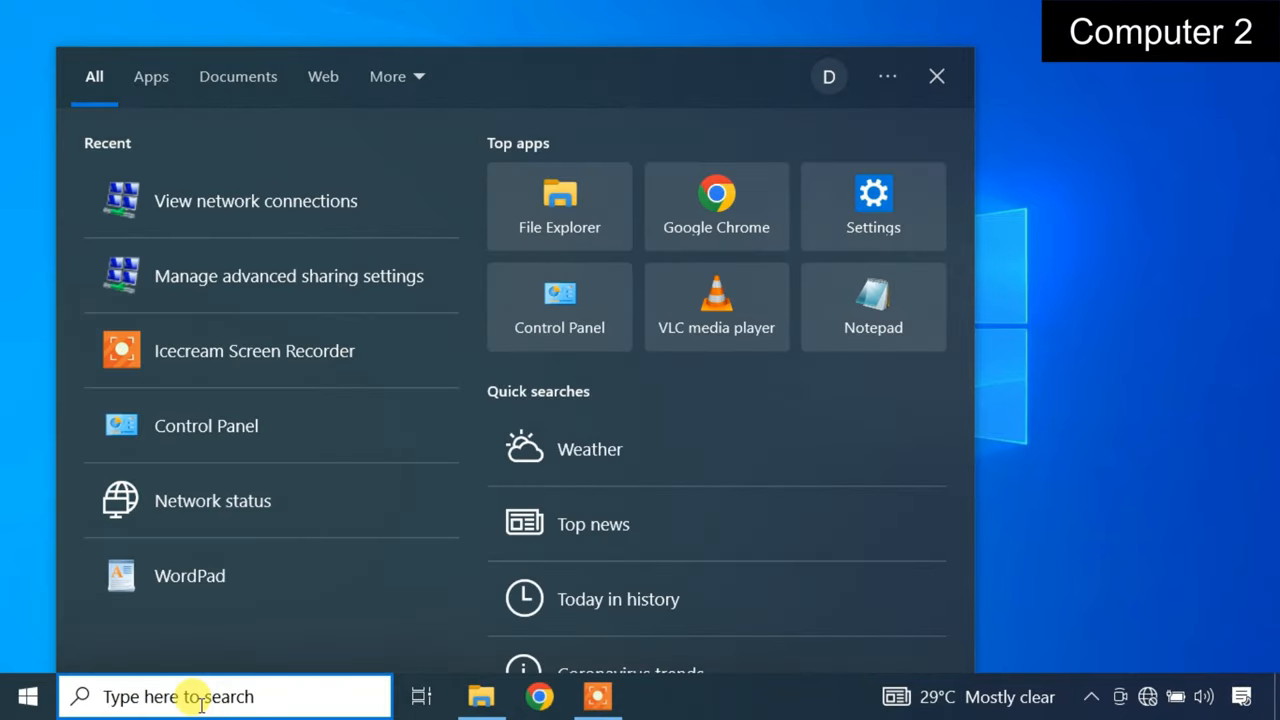
type("advanced sharing se")
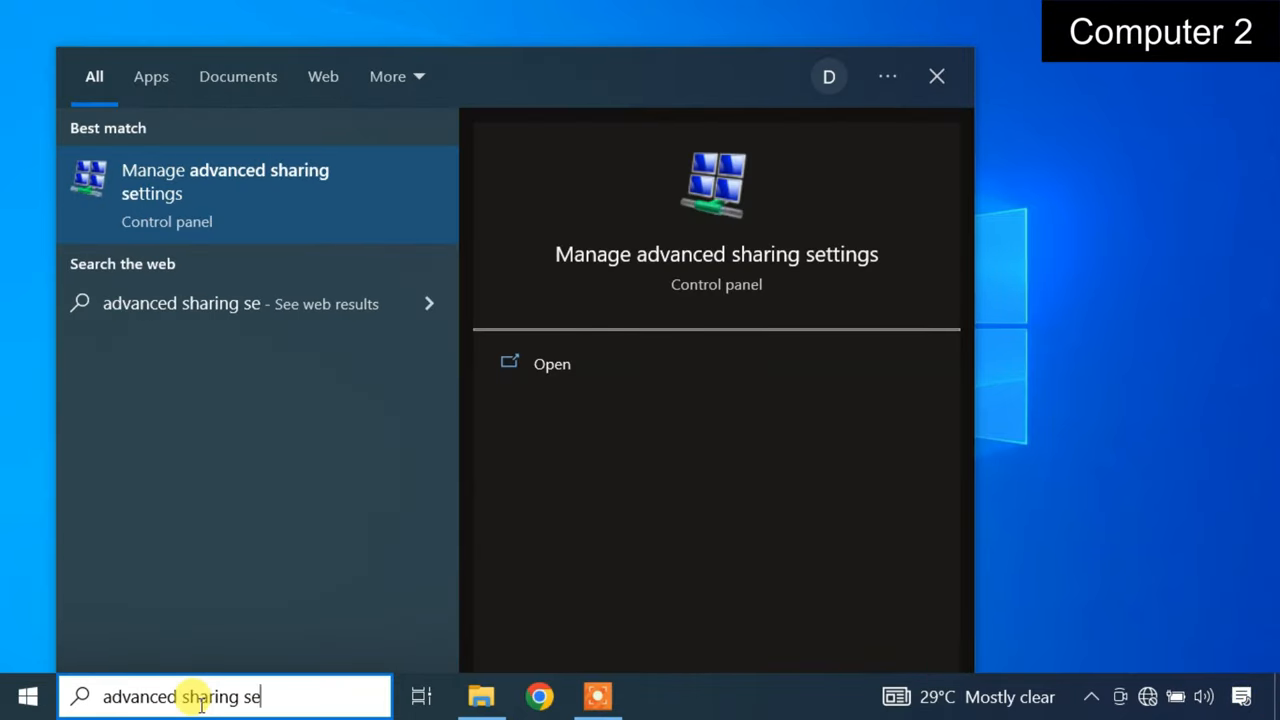
type("ttings")
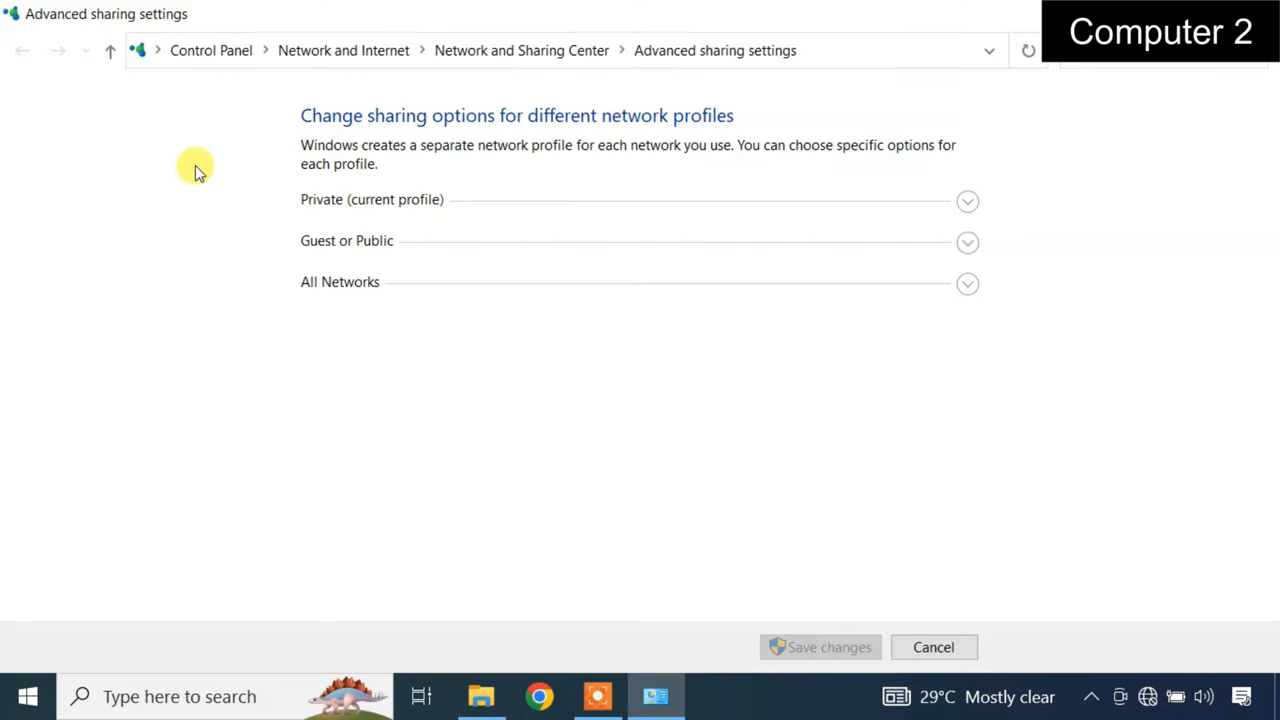
left_click(966, 200)
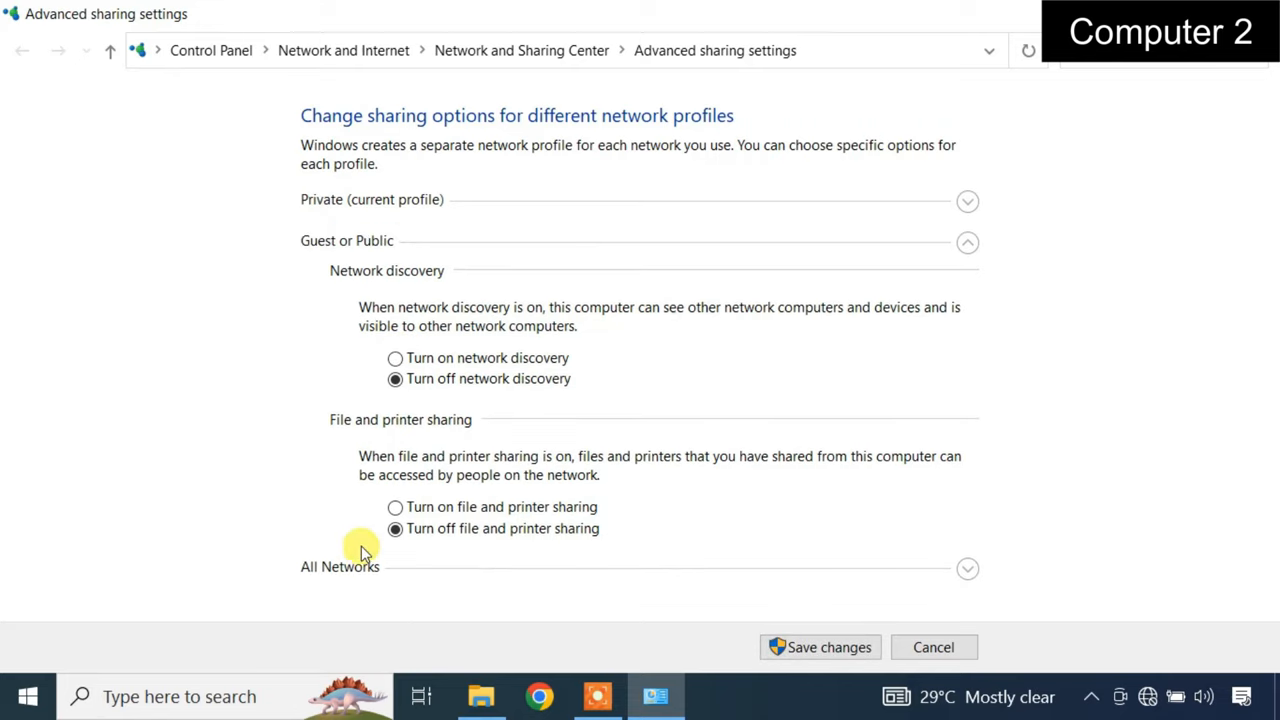
left_click(396, 356)
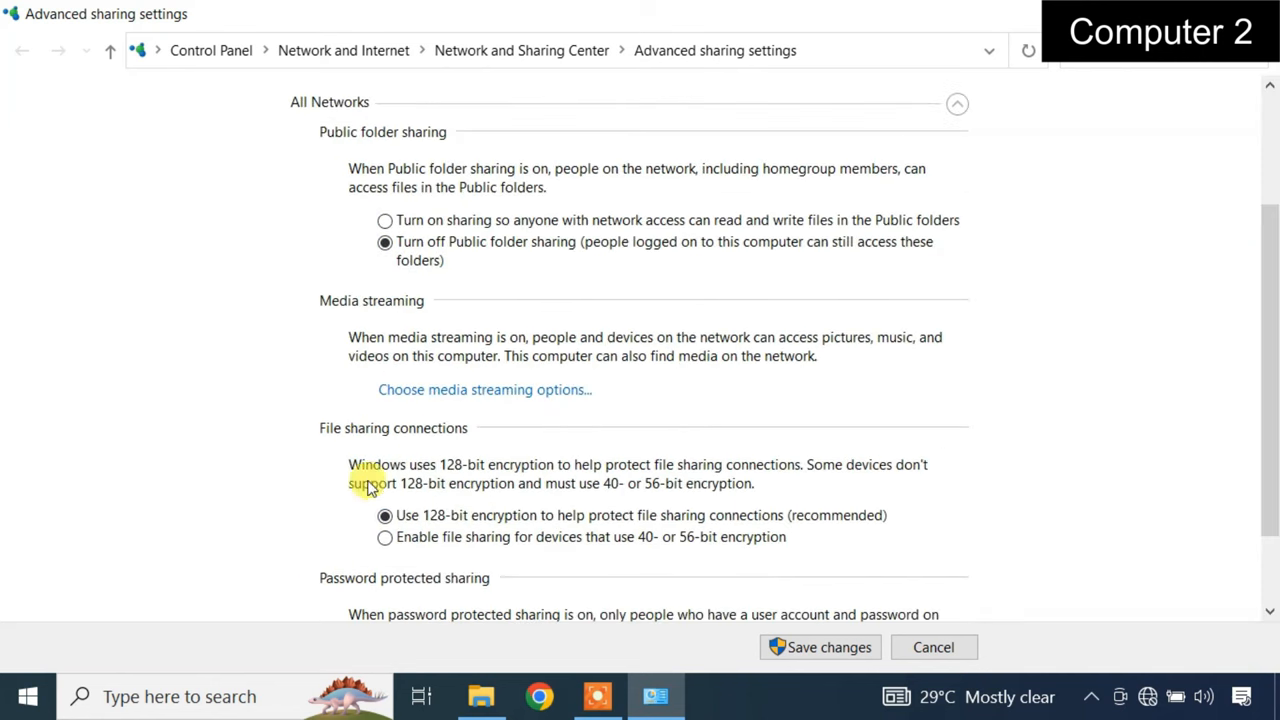
Turn on read/write Public folder sharing and save the changes
left_click(384, 220)
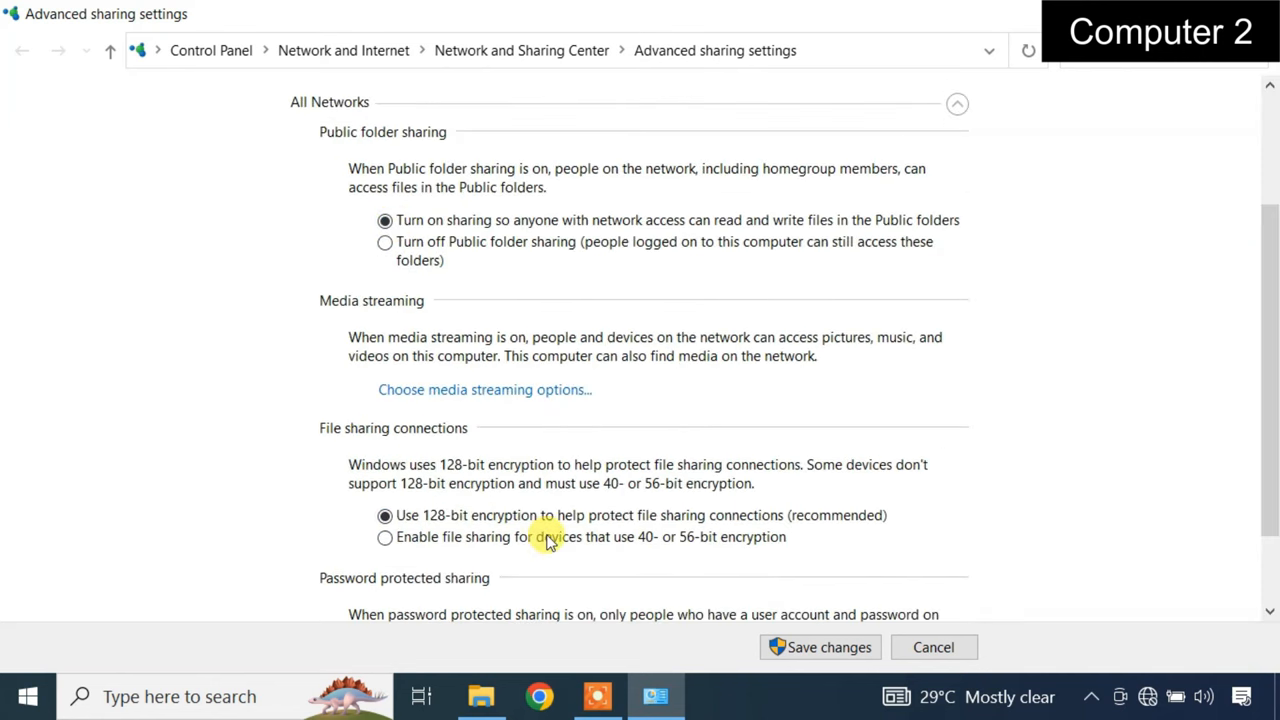
scroll("down", 3)
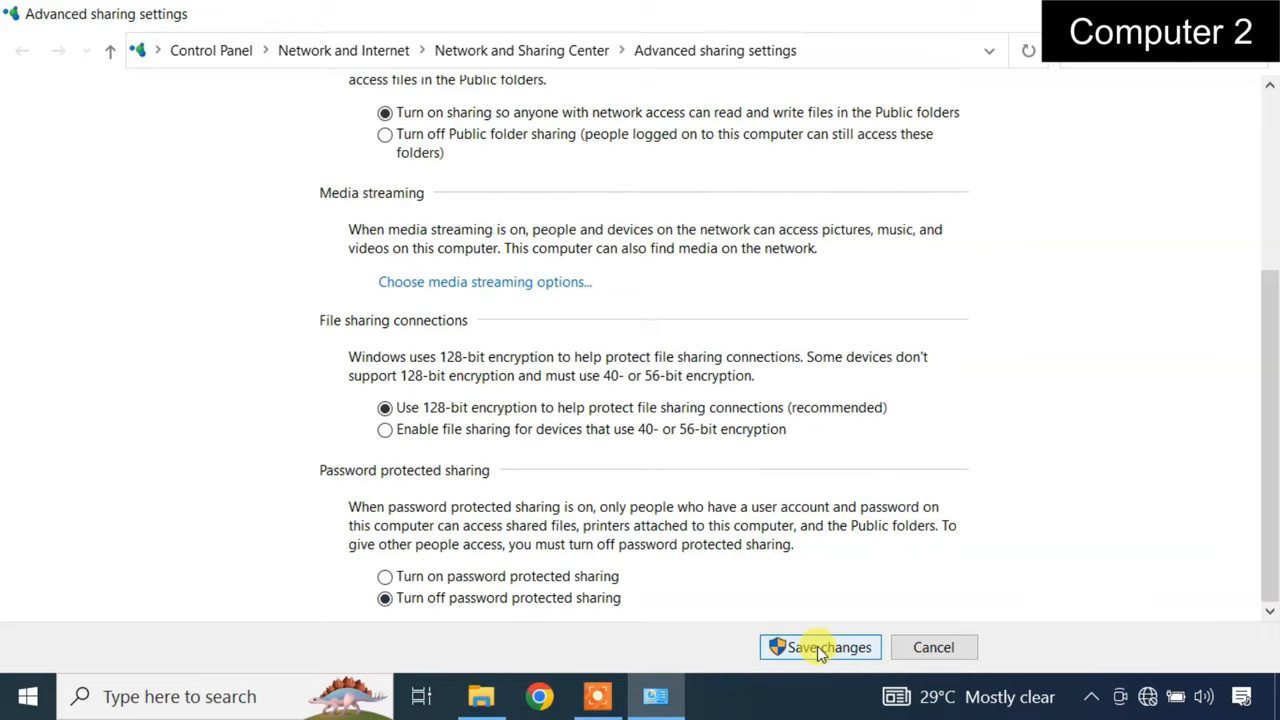
left_click(820, 648)
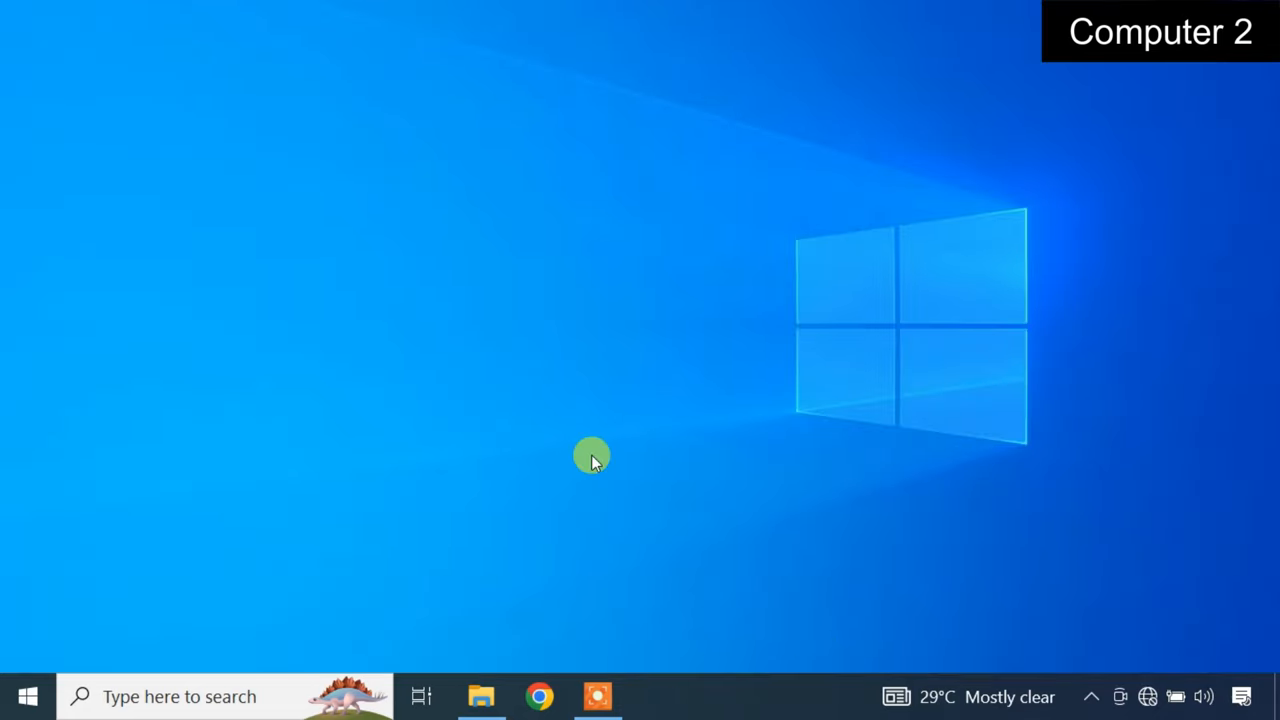
mouse_move(596, 398)
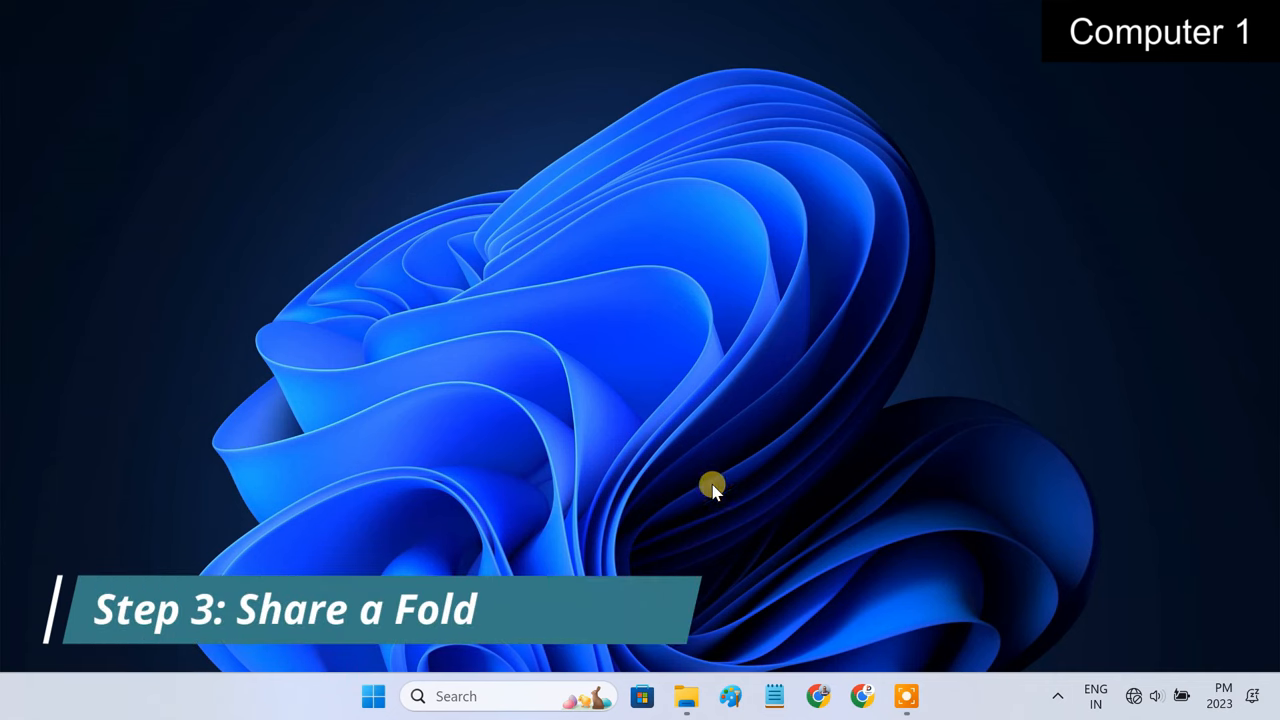
In File Explorer, view Shared Folder's files in DATA (D:) Downloads and select the folder
left_click(686, 696)
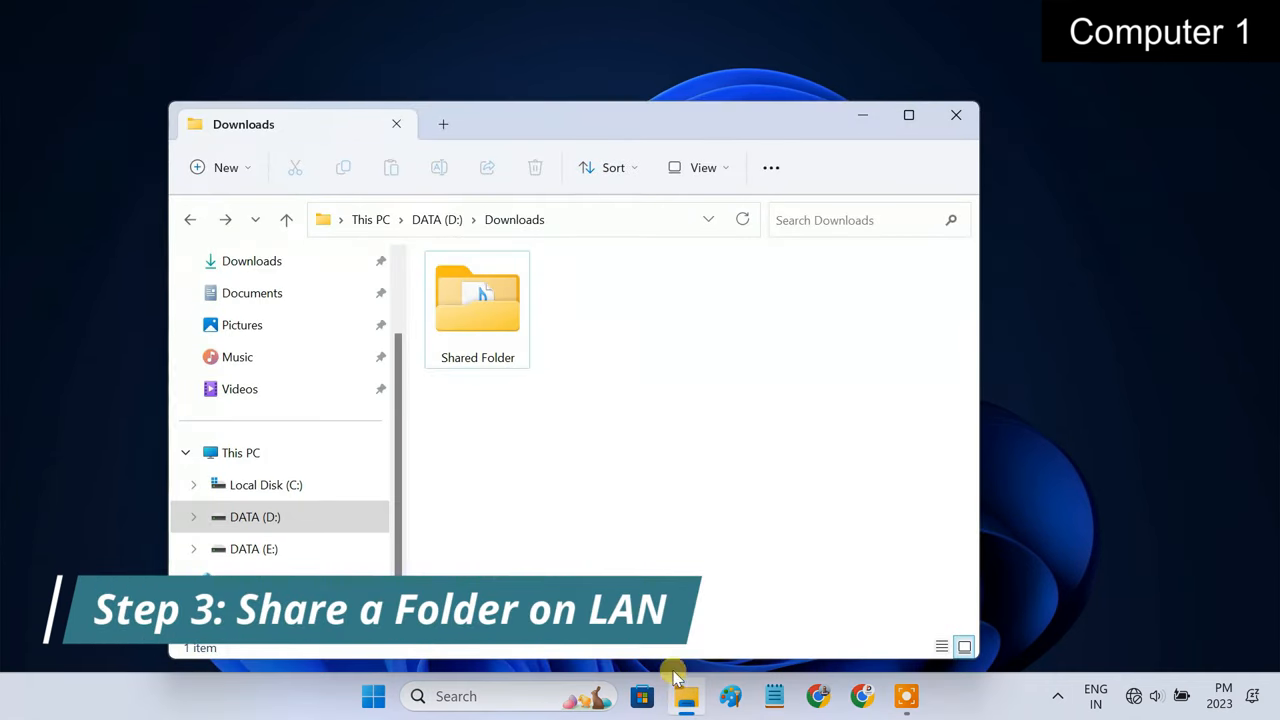
left_click(476, 300)
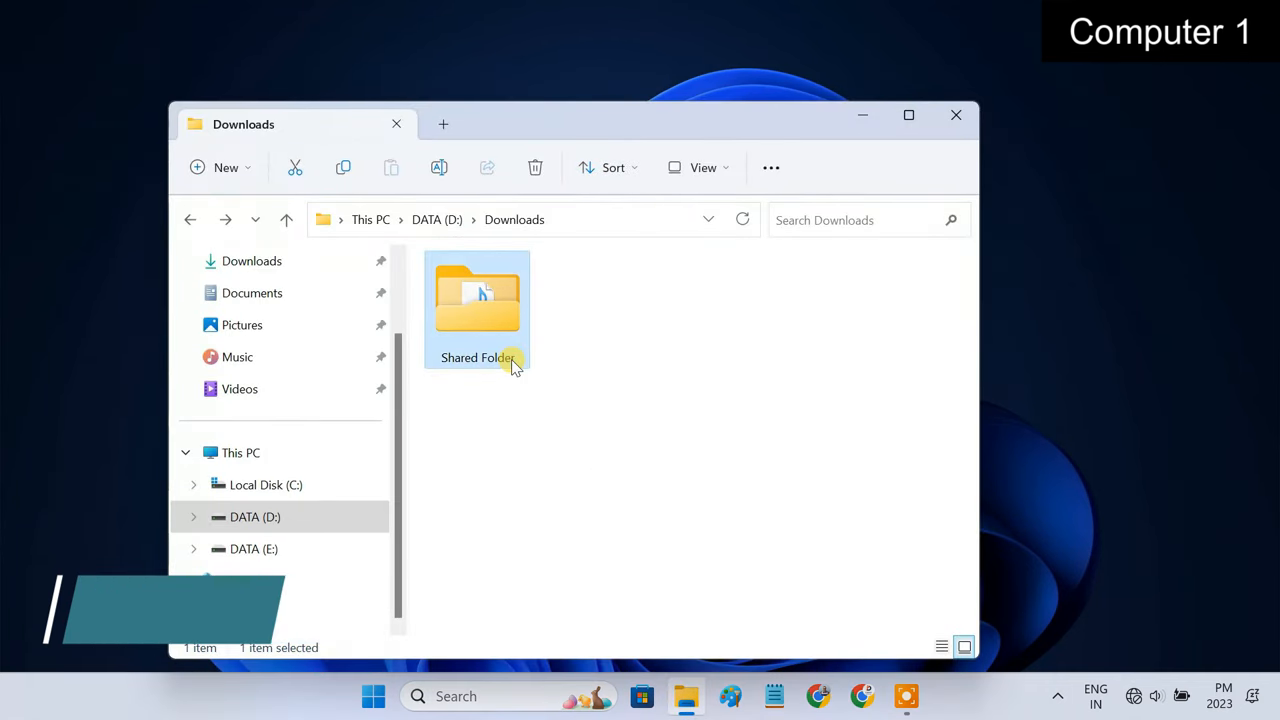
double_click(476, 300)
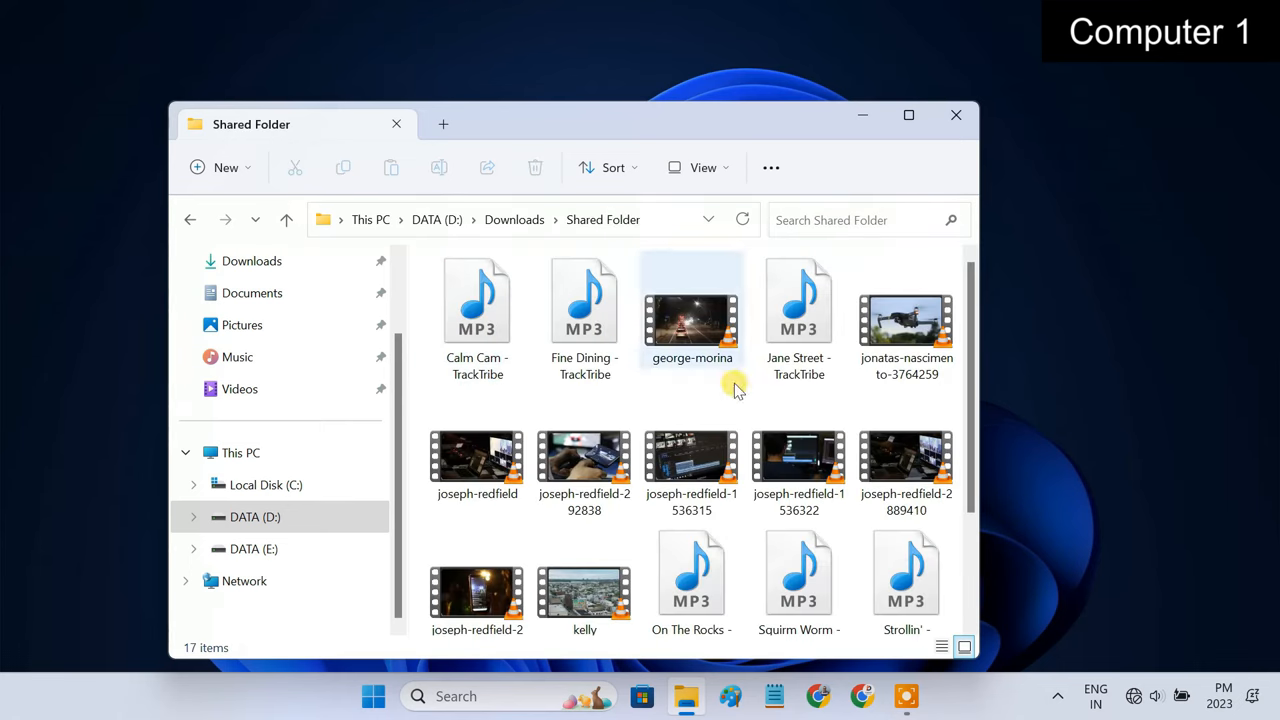
mouse_move(692, 460)
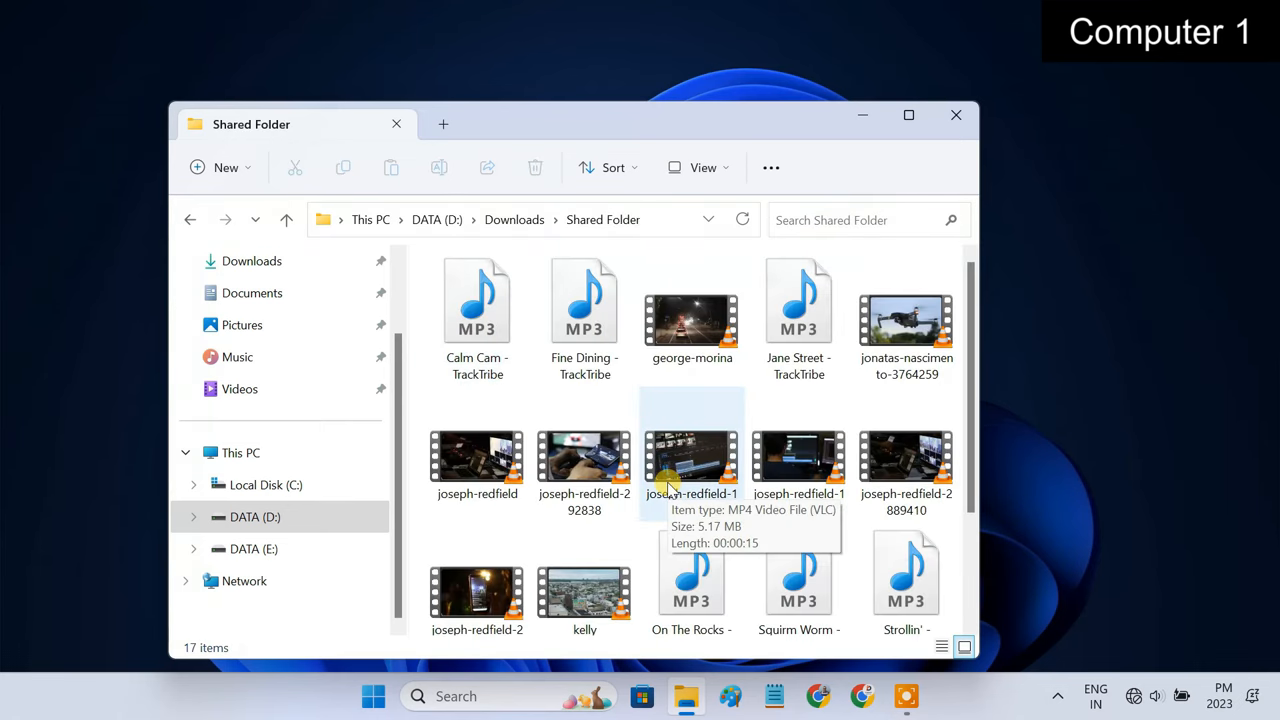
mouse_move(196, 218)
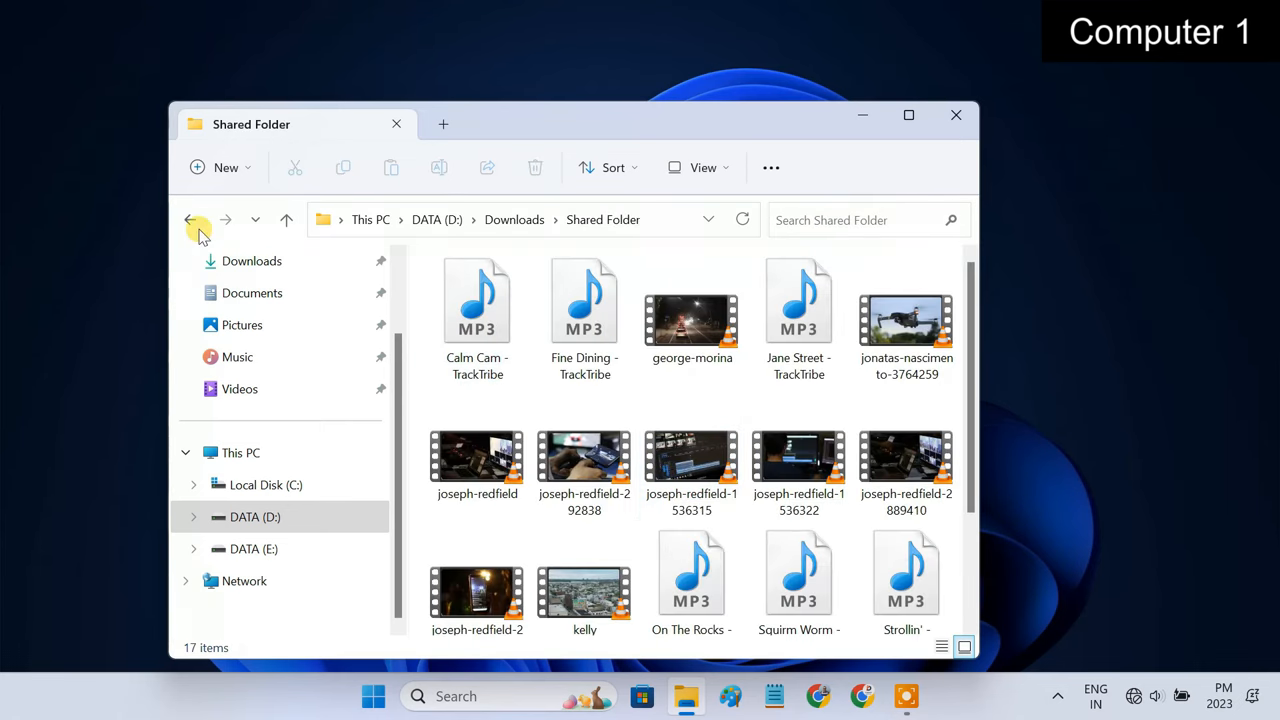
left_click(192, 218)
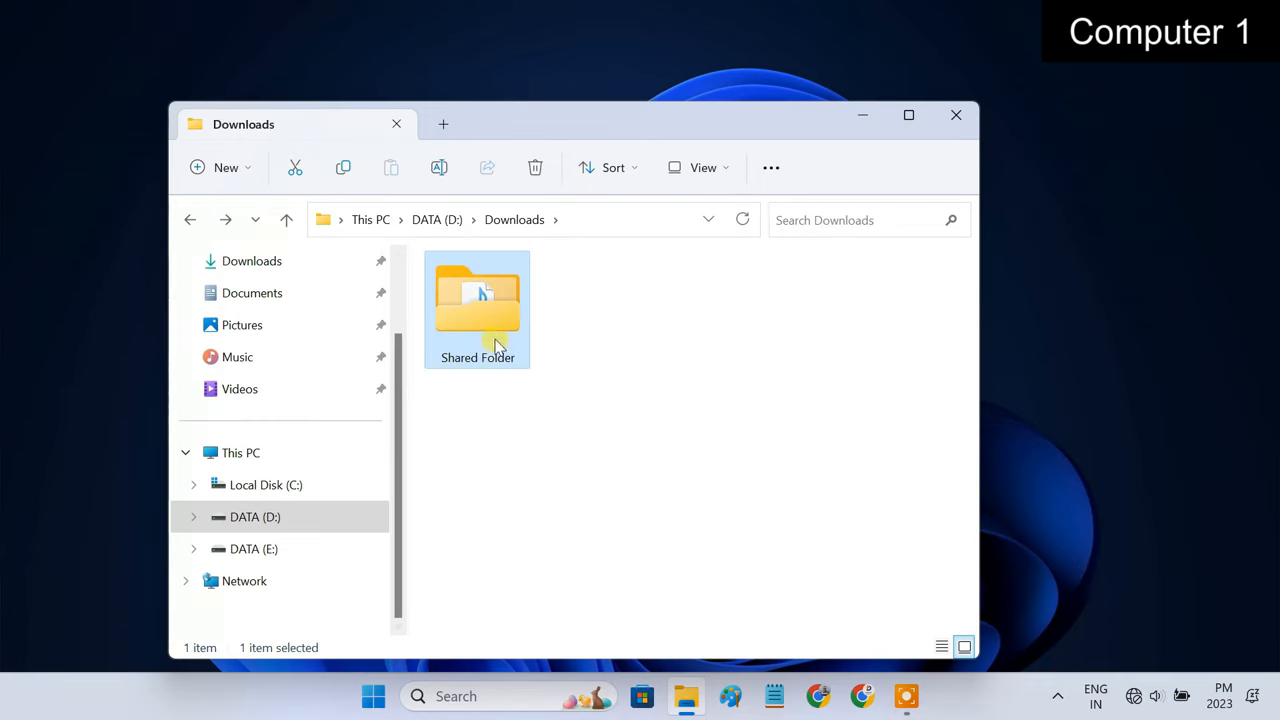
Share Shared Folder with Everyone at Read/Write via Give access to > Specific people
right_click(476, 308)
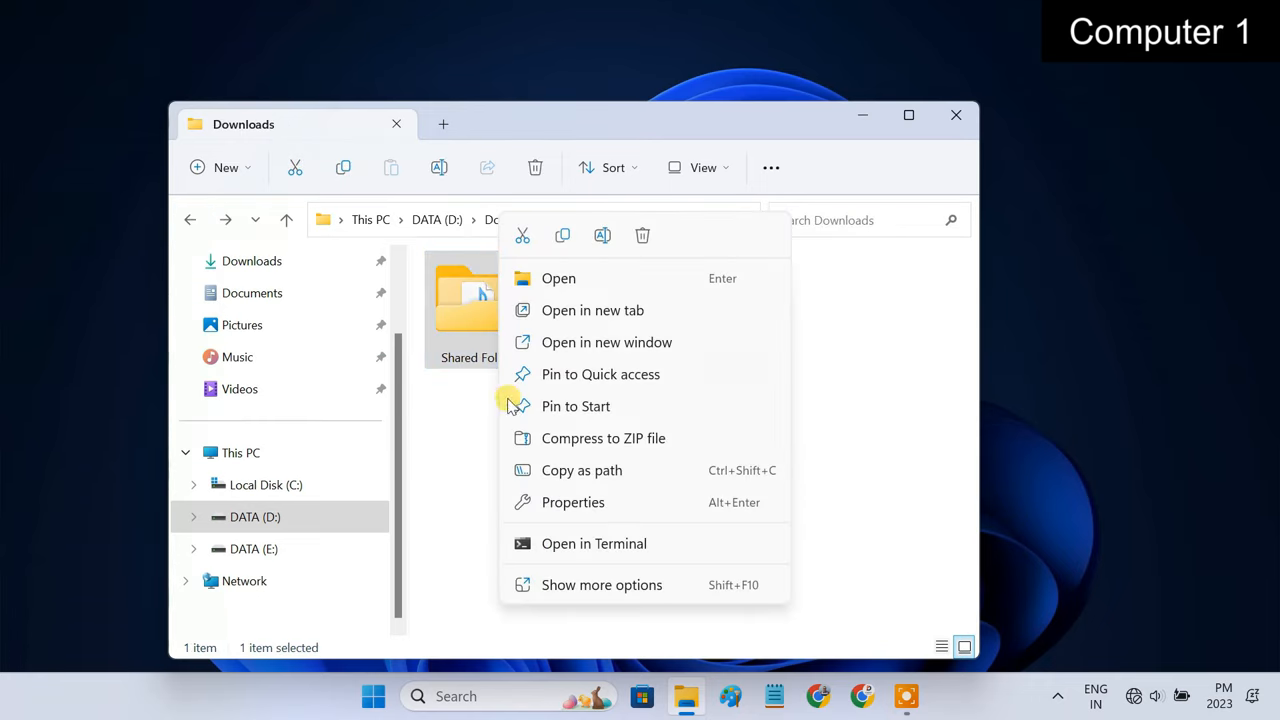
left_click(600, 584)
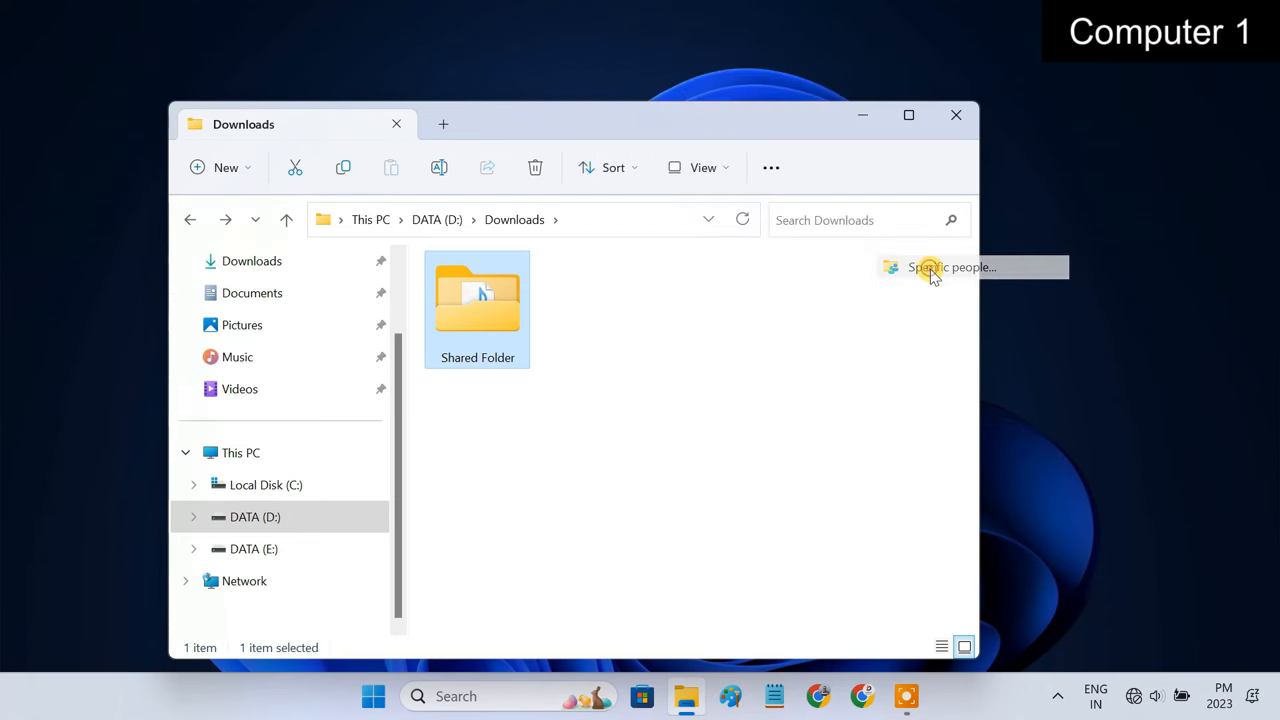
left_click(950, 268)
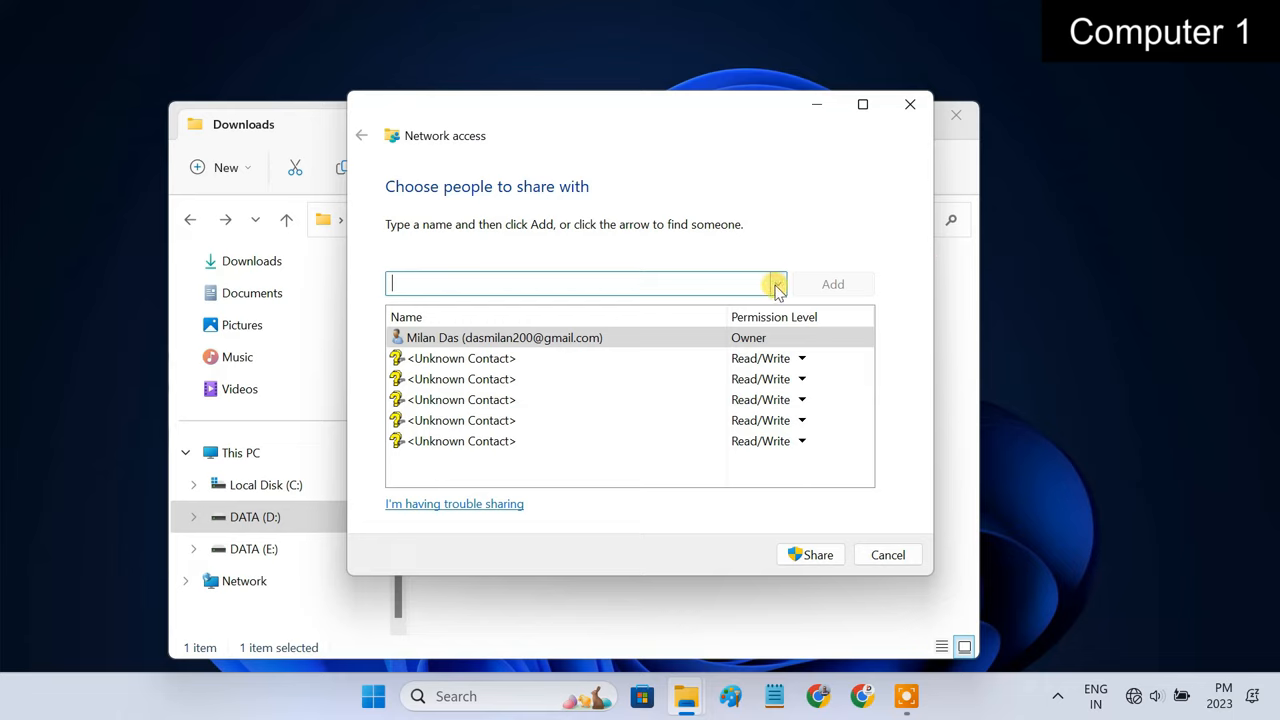
left_click(778, 284)
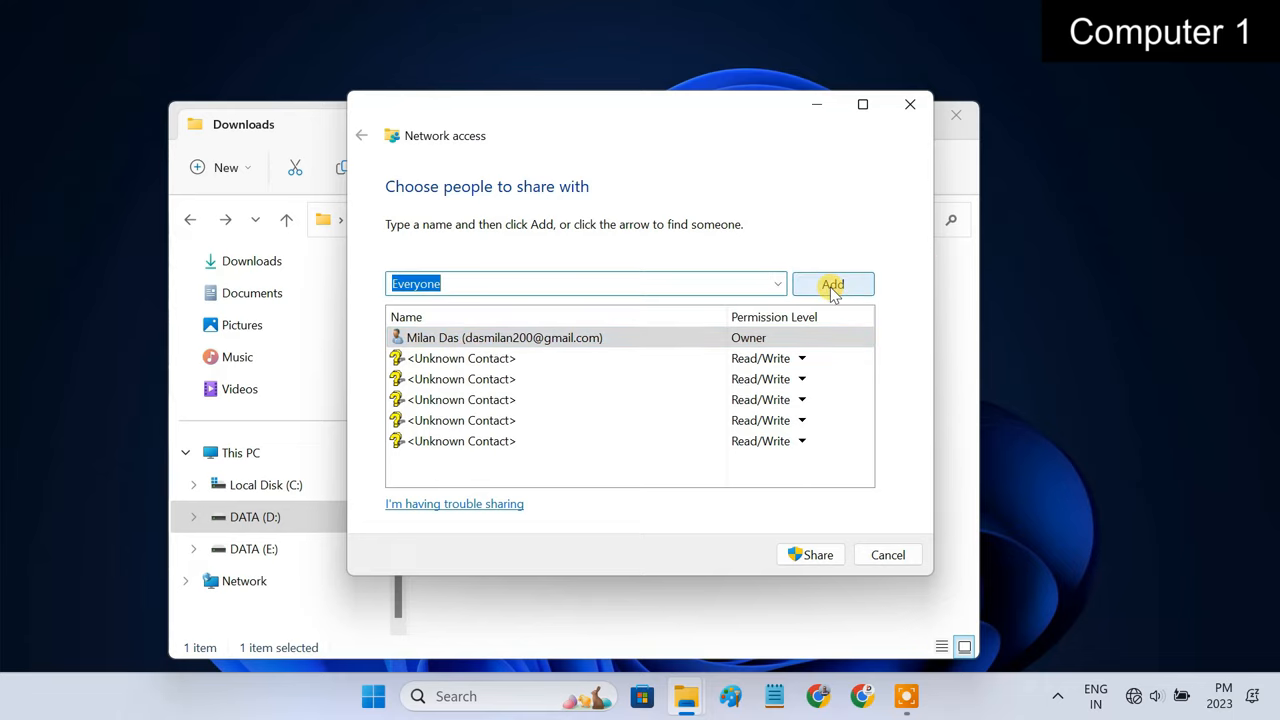
left_click(832, 284)
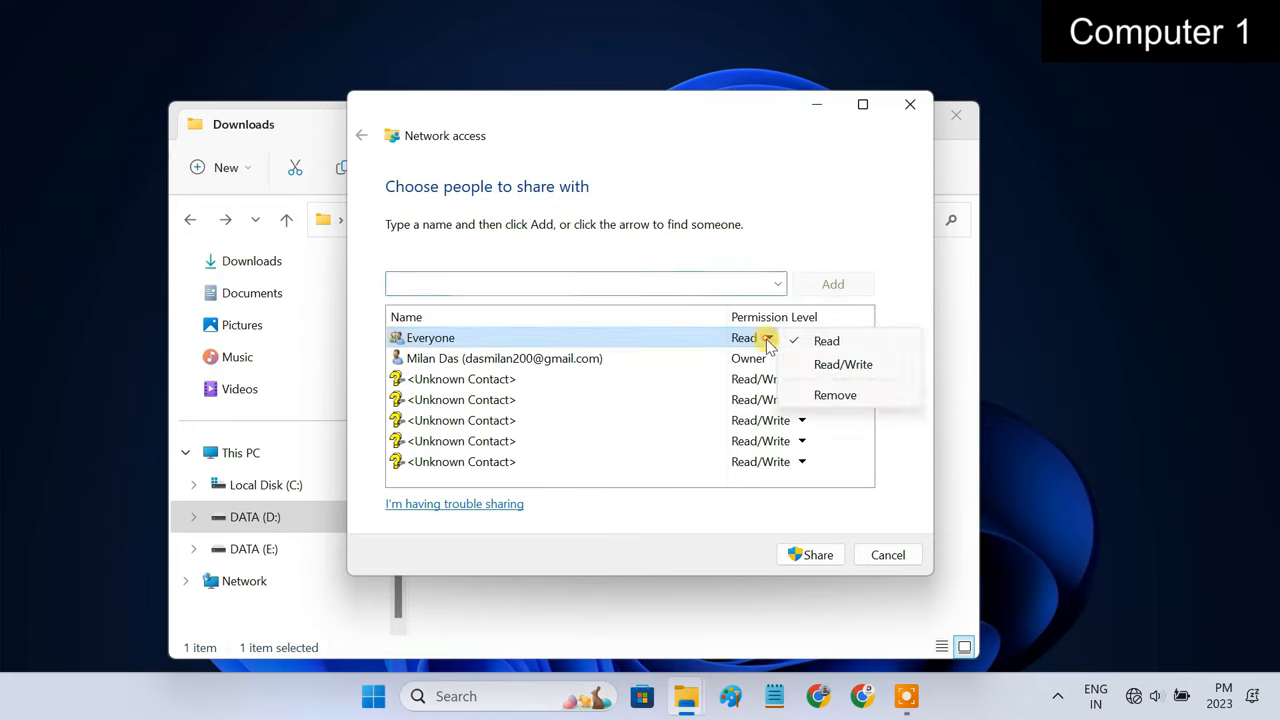
left_click(844, 364)
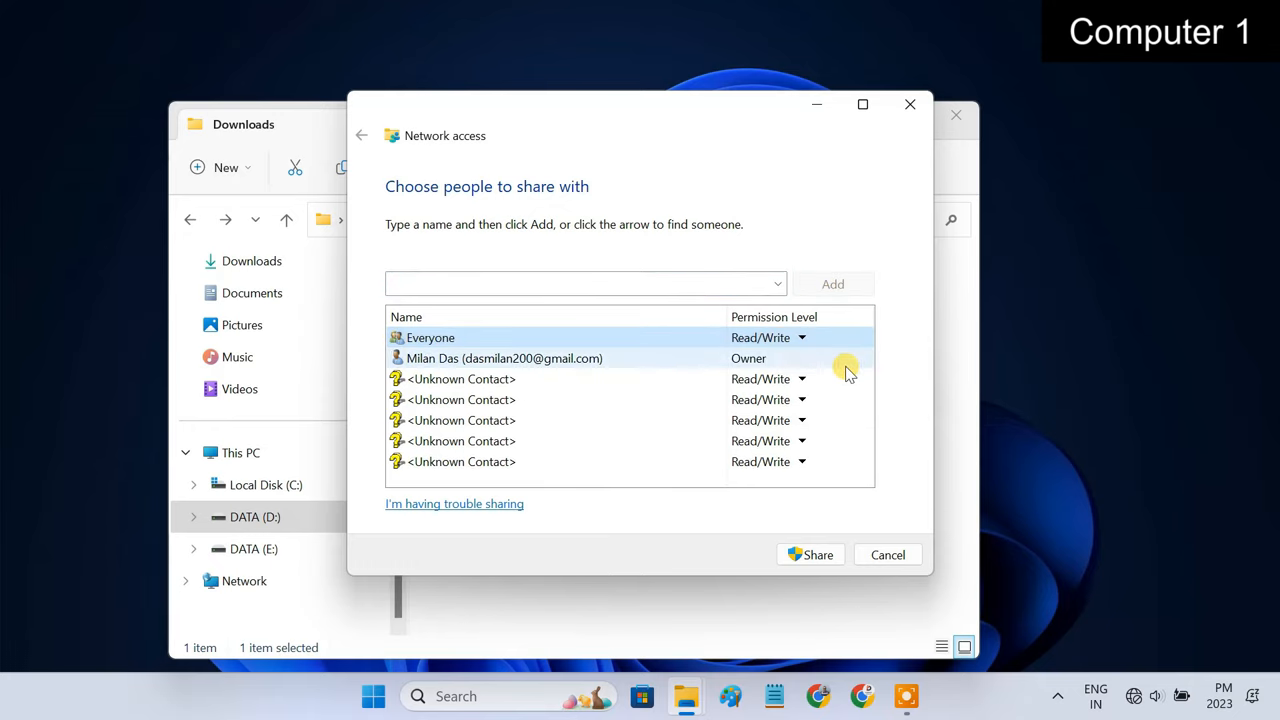
left_click(810, 554)
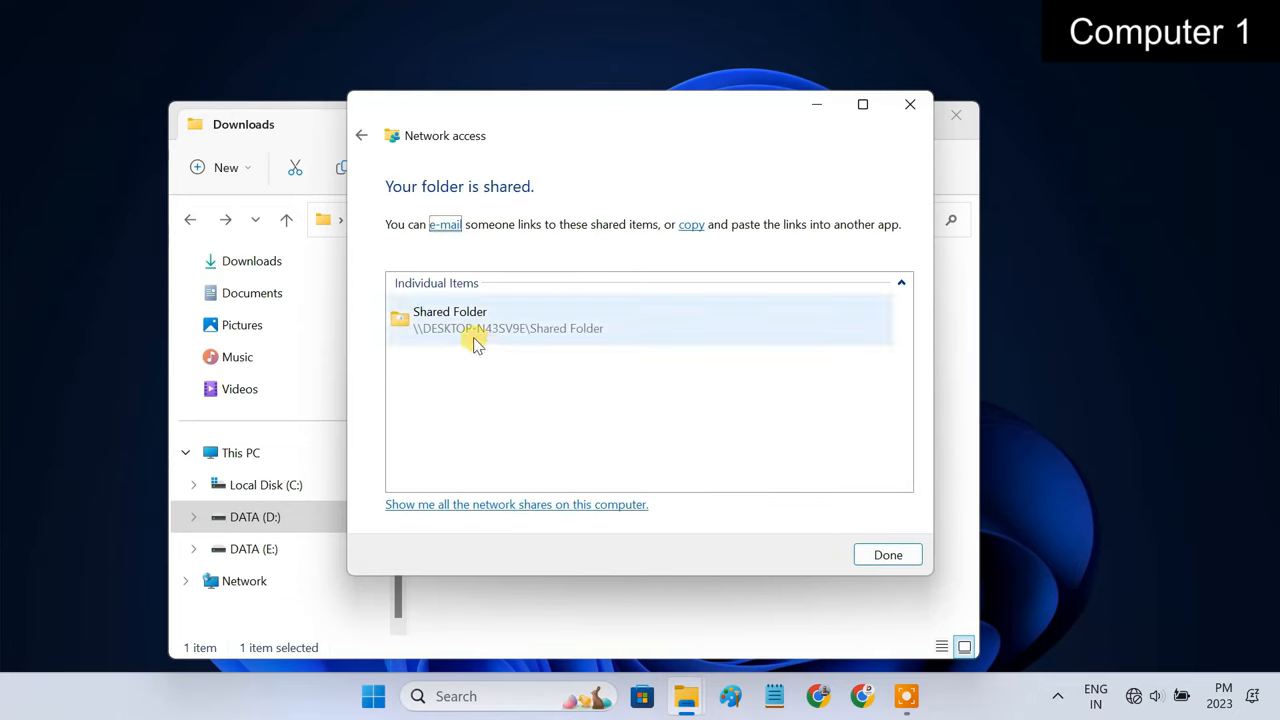
mouse_move(528, 340)
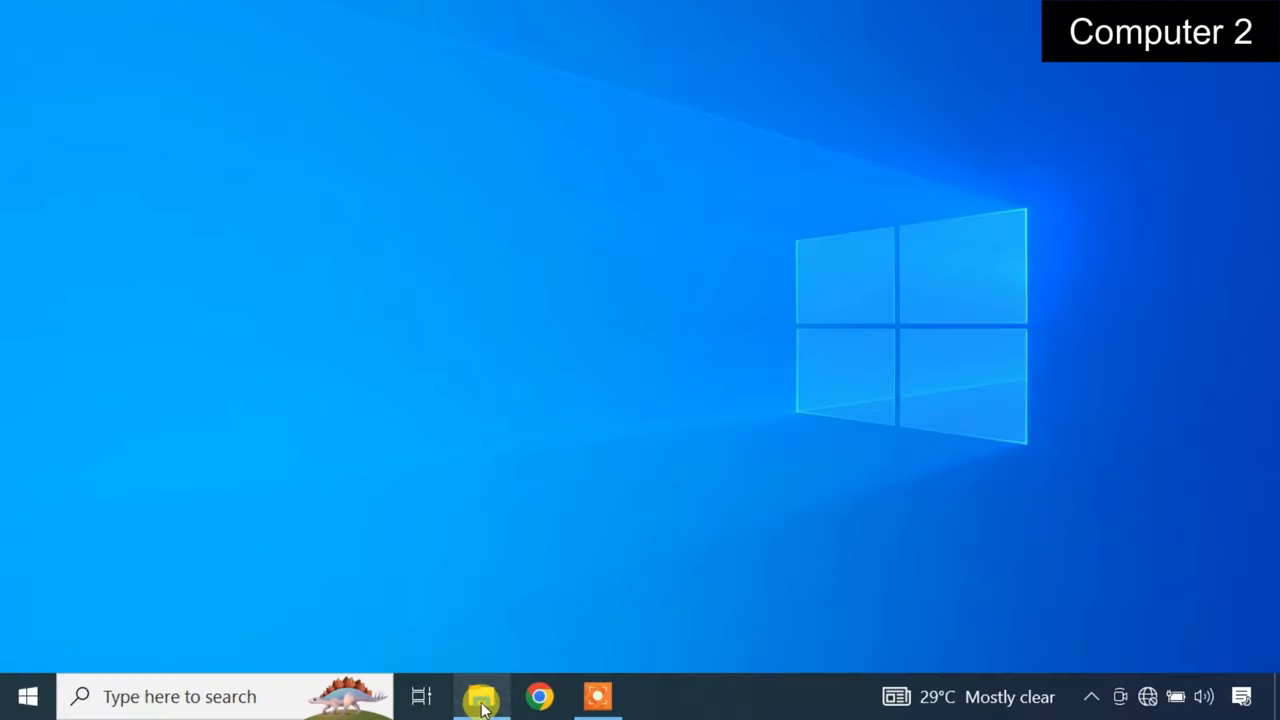
Browse to \\DESKTOP-N43SV9E\Shared Folder over the network and select all 17 files
left_click(480, 696)
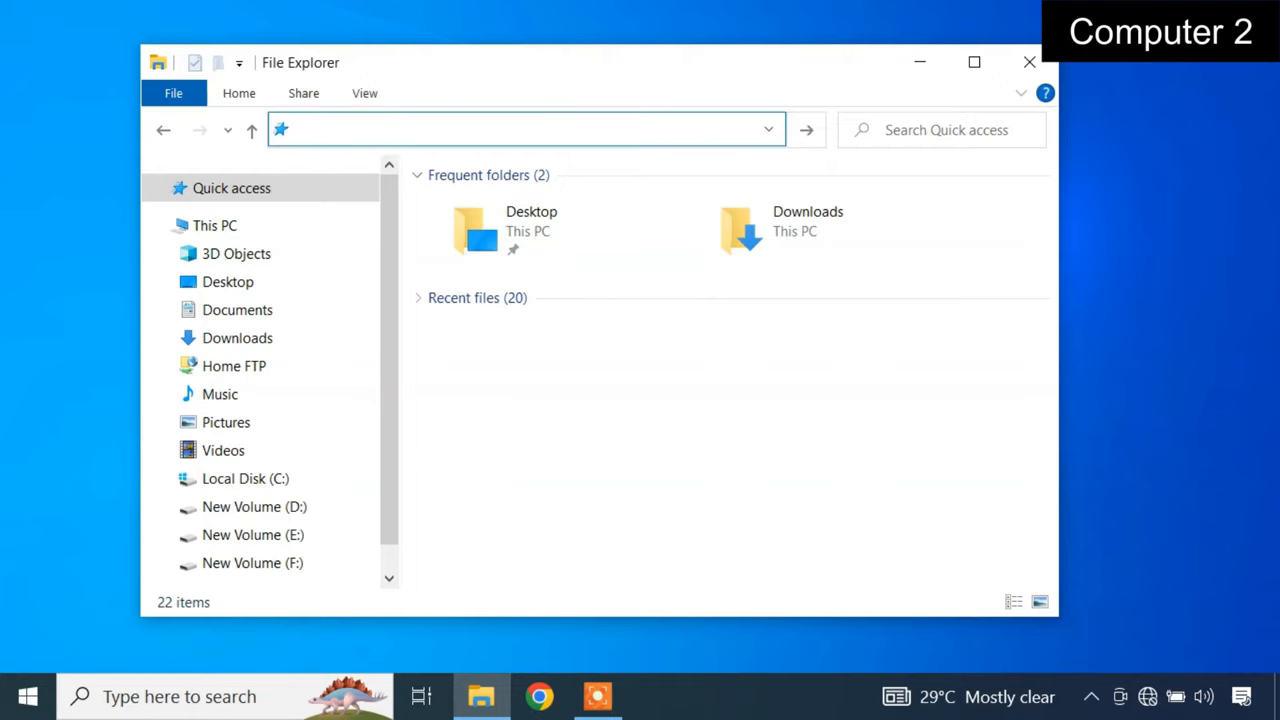
type("\\\\DESKTOP-N43")
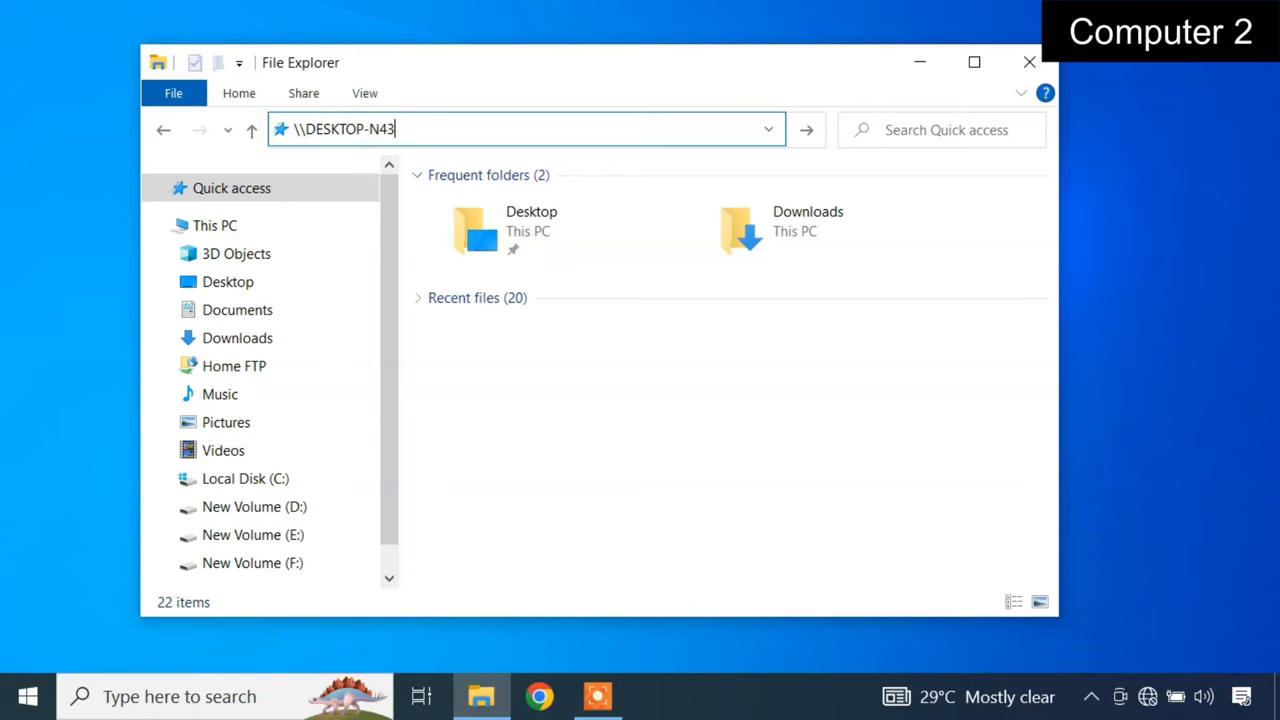
type("SV9E\\Shared")
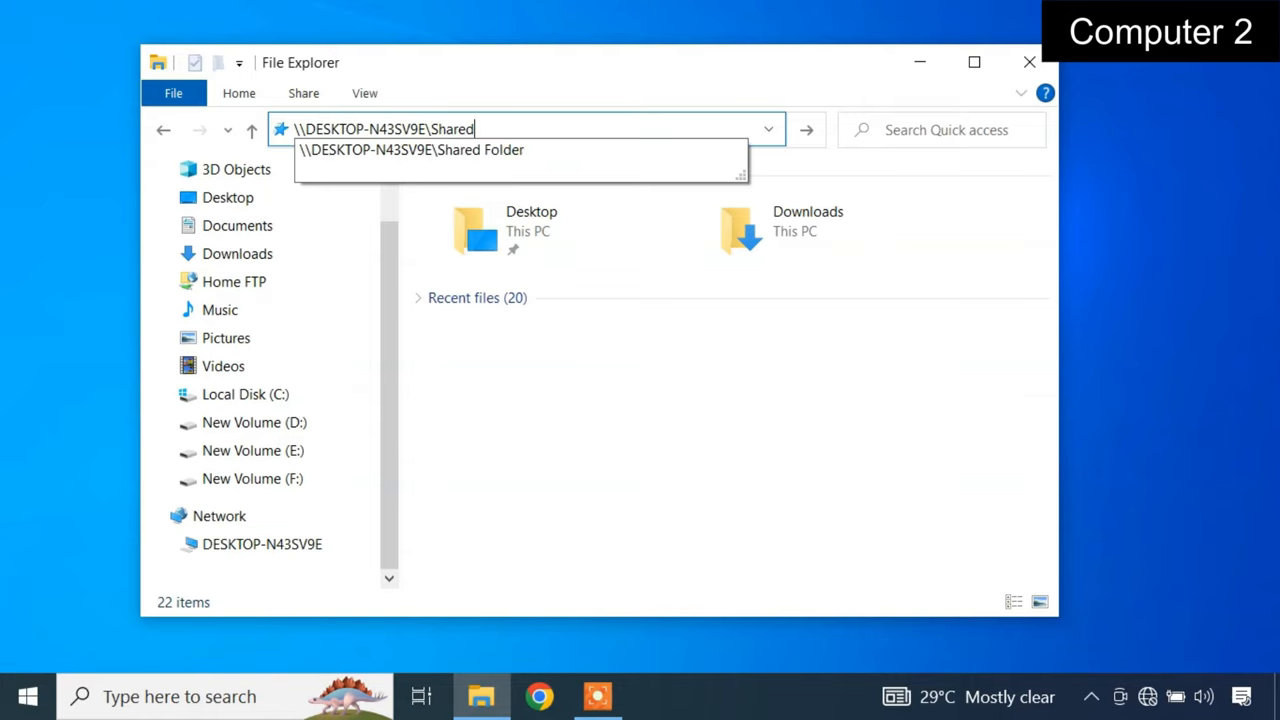
left_click(412, 148)
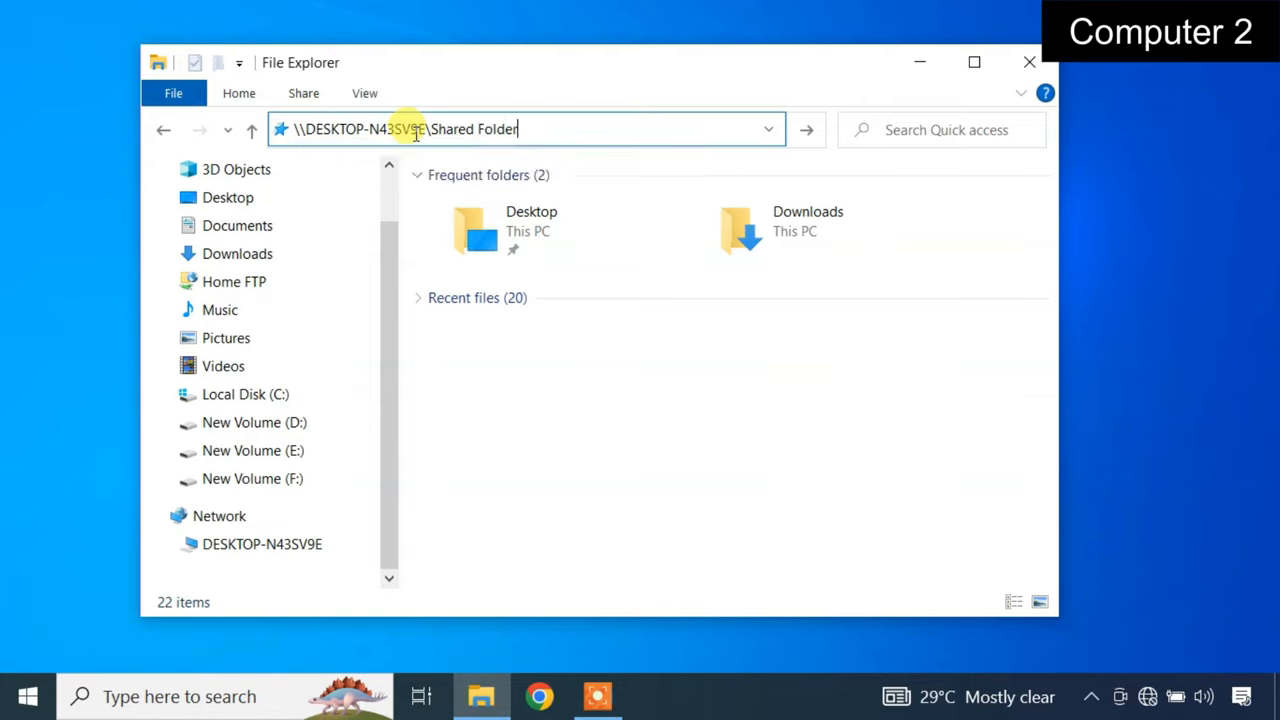
key("Return")
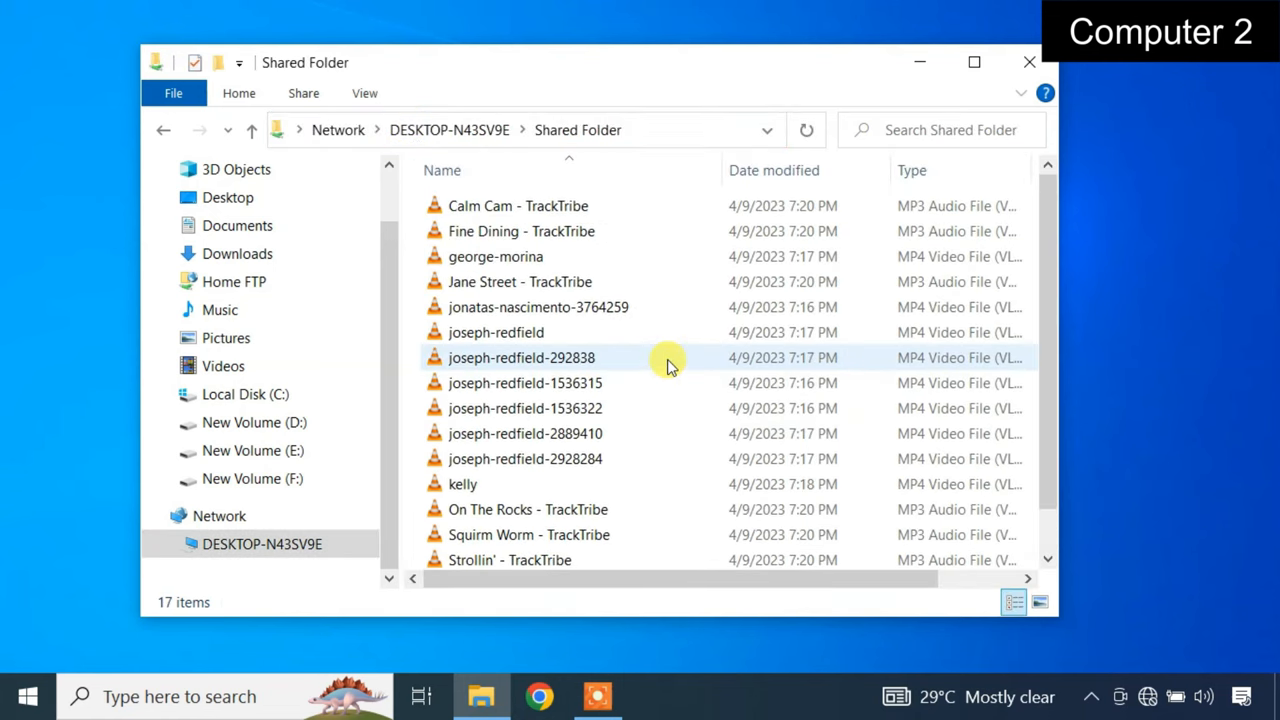
key("ctrl+a")
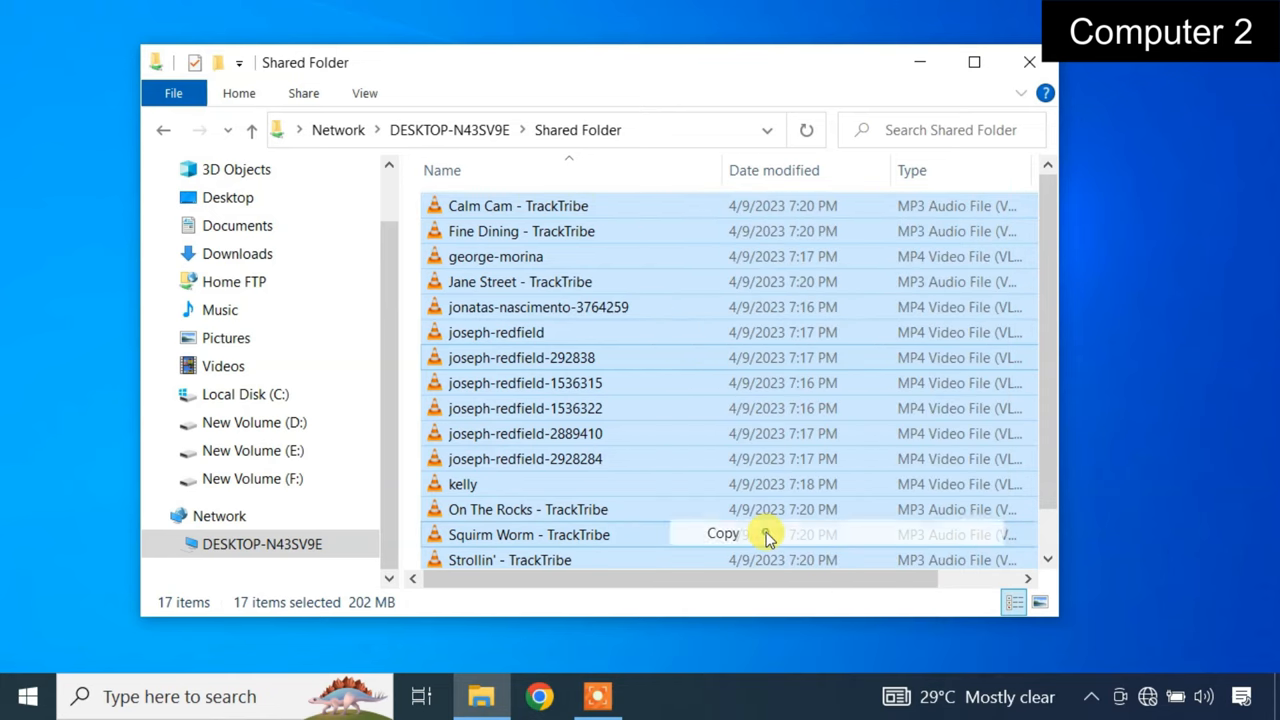
Copy the 17 files into New folder on New Volume (E:), then return to DESKTOP-N43SV9E's shares
left_click(252, 450)
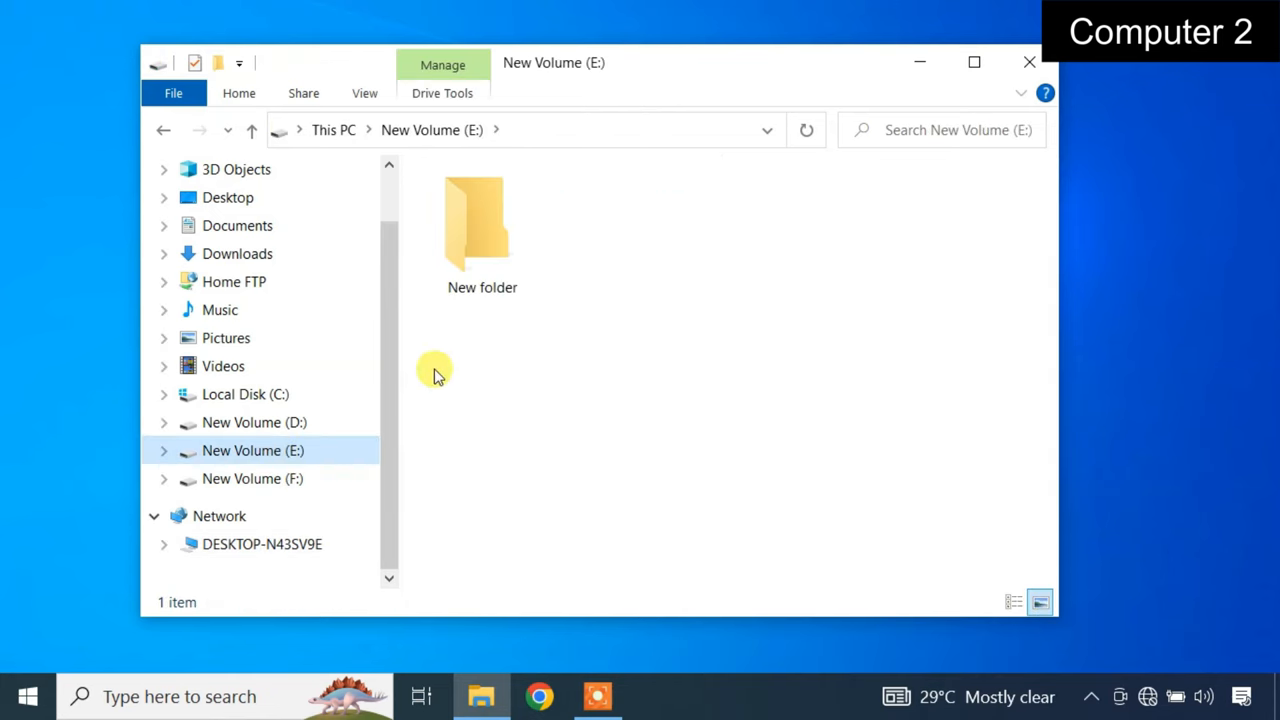
double_click(482, 224)
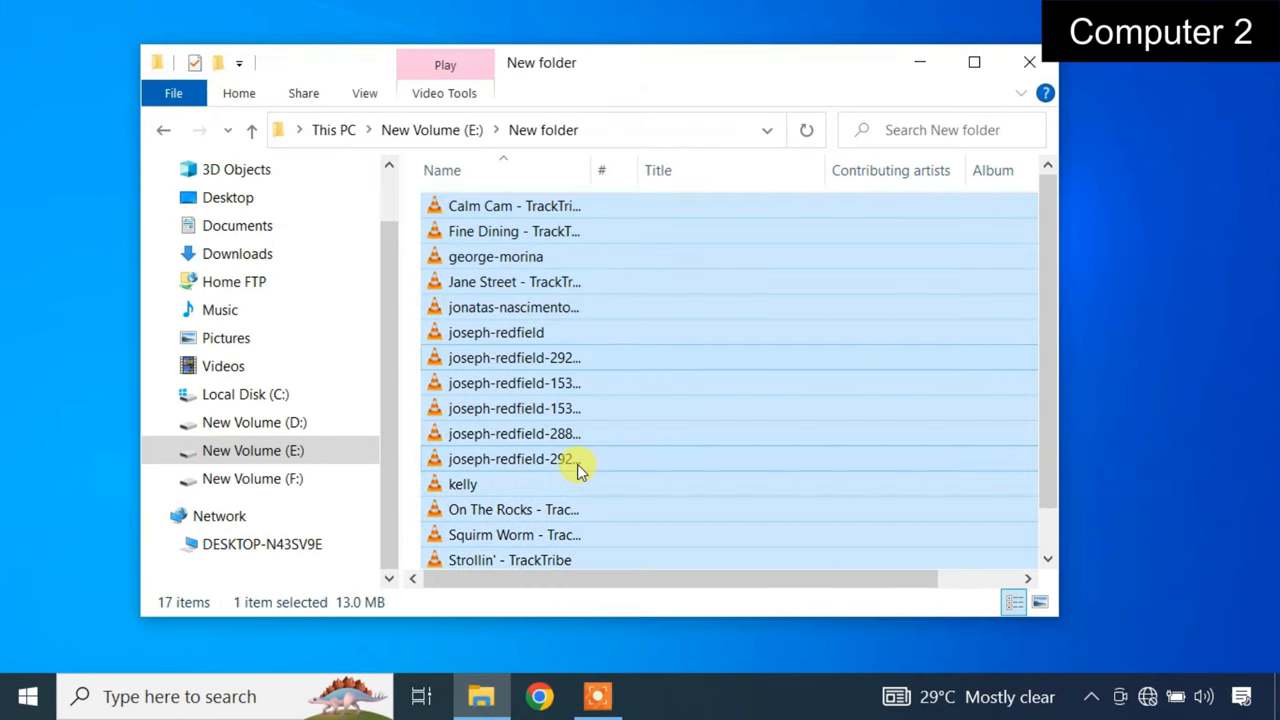
key("ctrl+a")
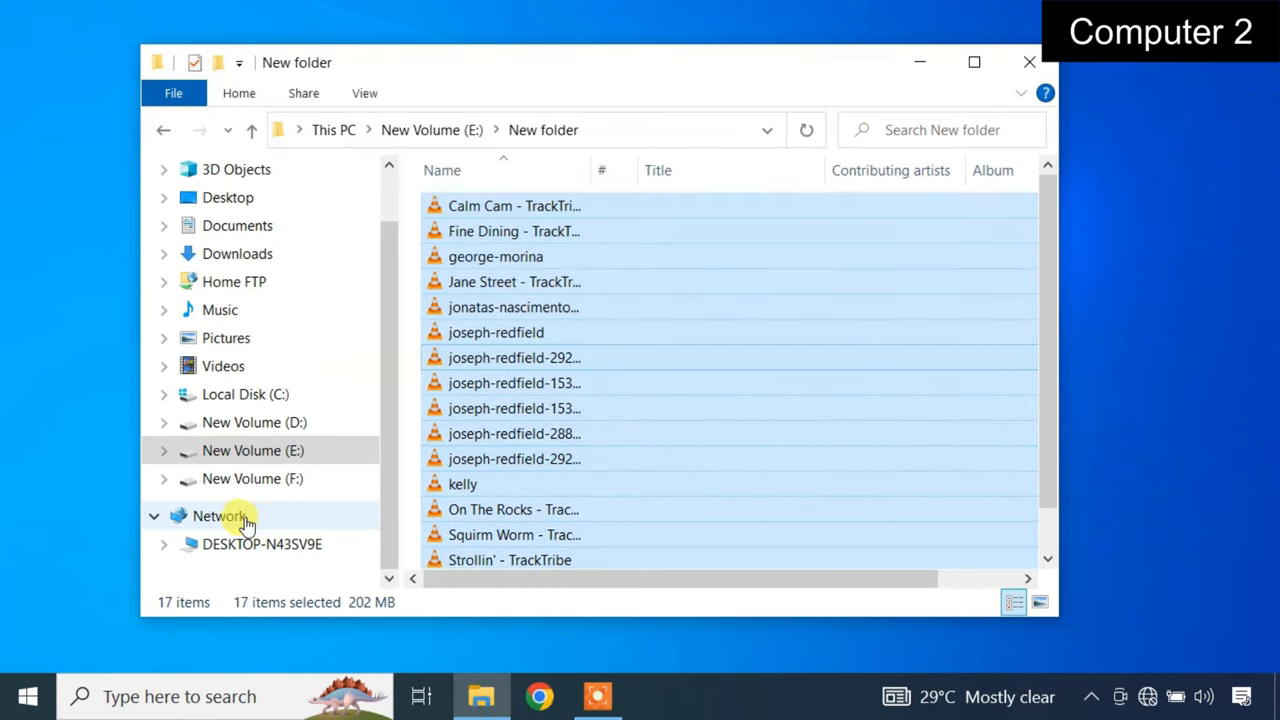
left_click(220, 516)
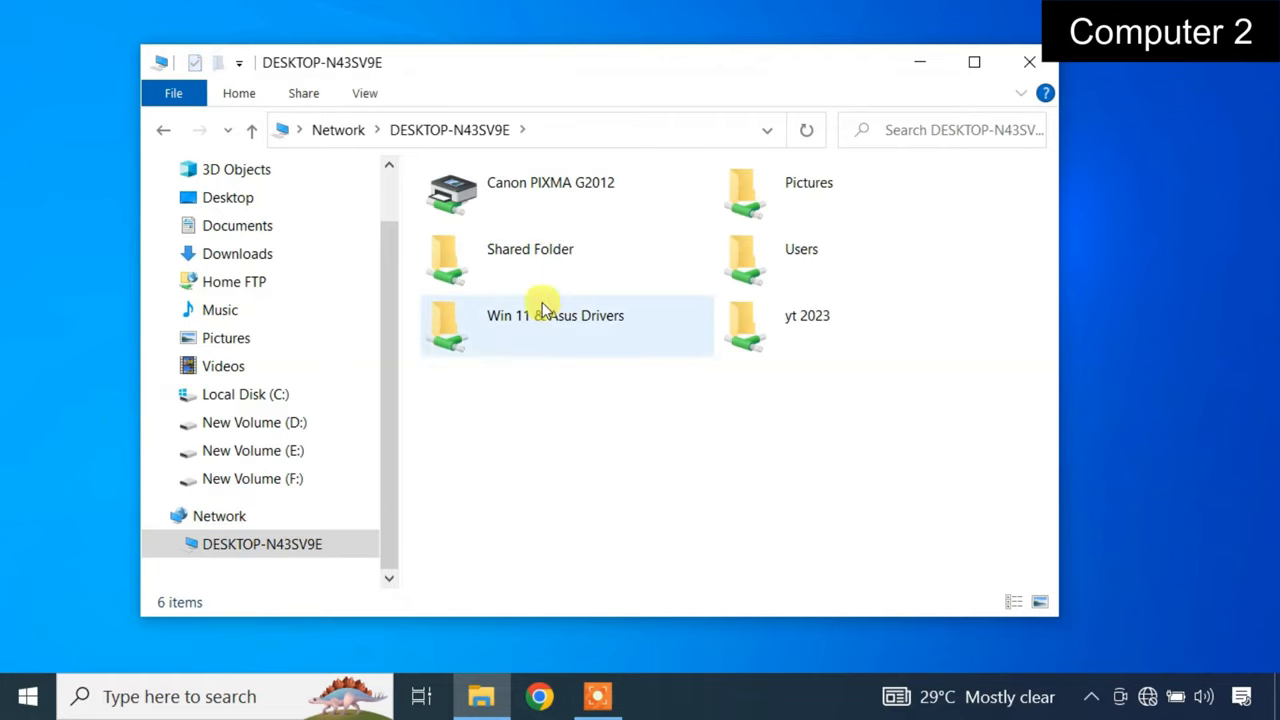
mouse_move(564, 302)
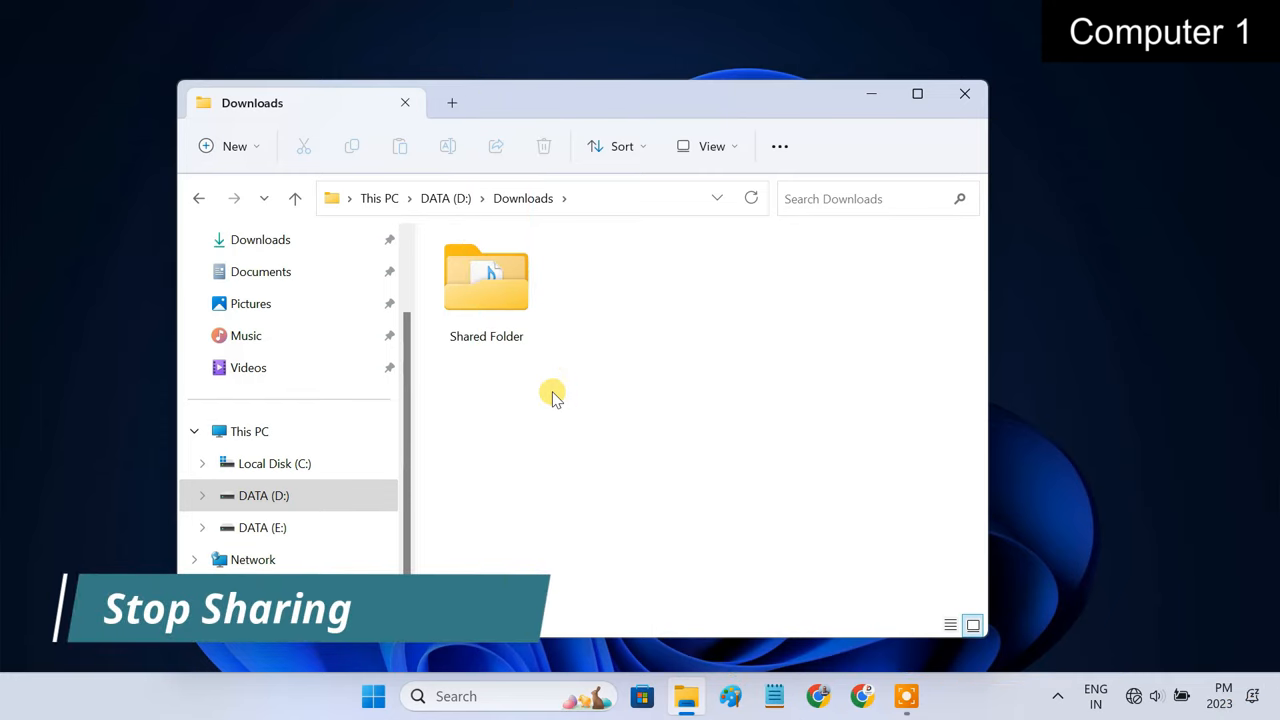
Remove Everyone's network access to Shared Folder via Give access to > Remove access
left_click(486, 284)
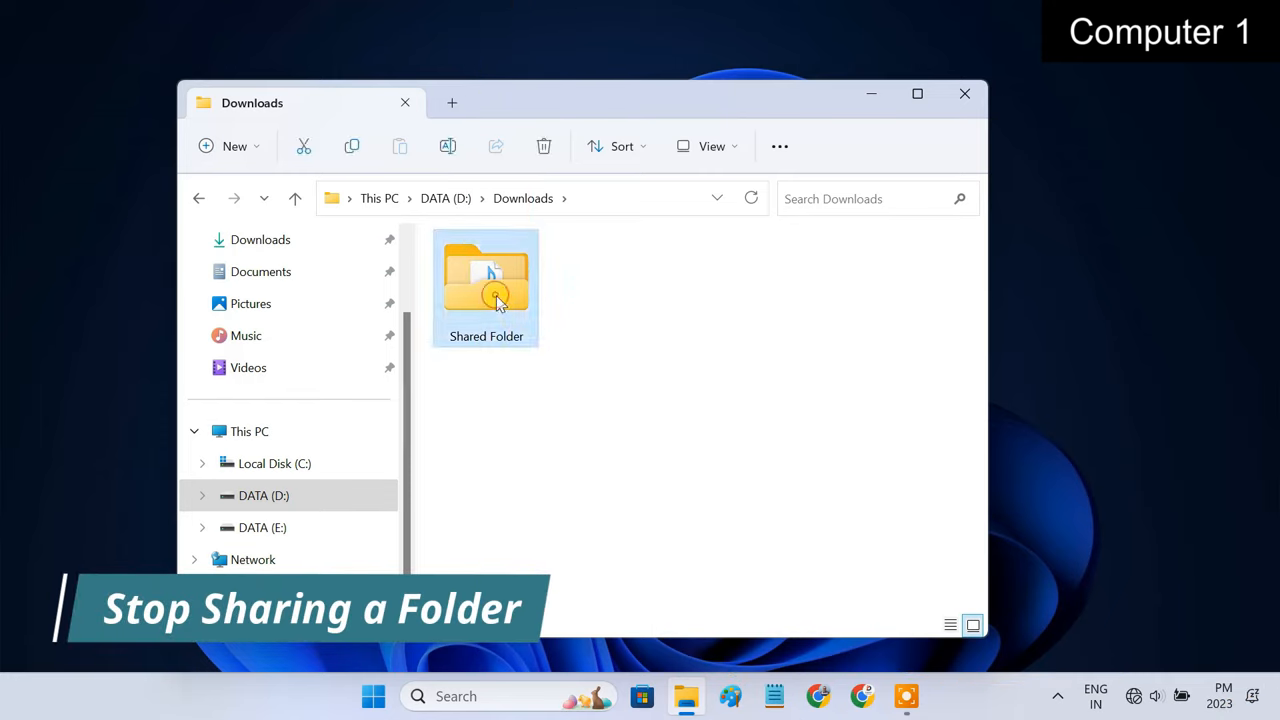
right_click(486, 288)
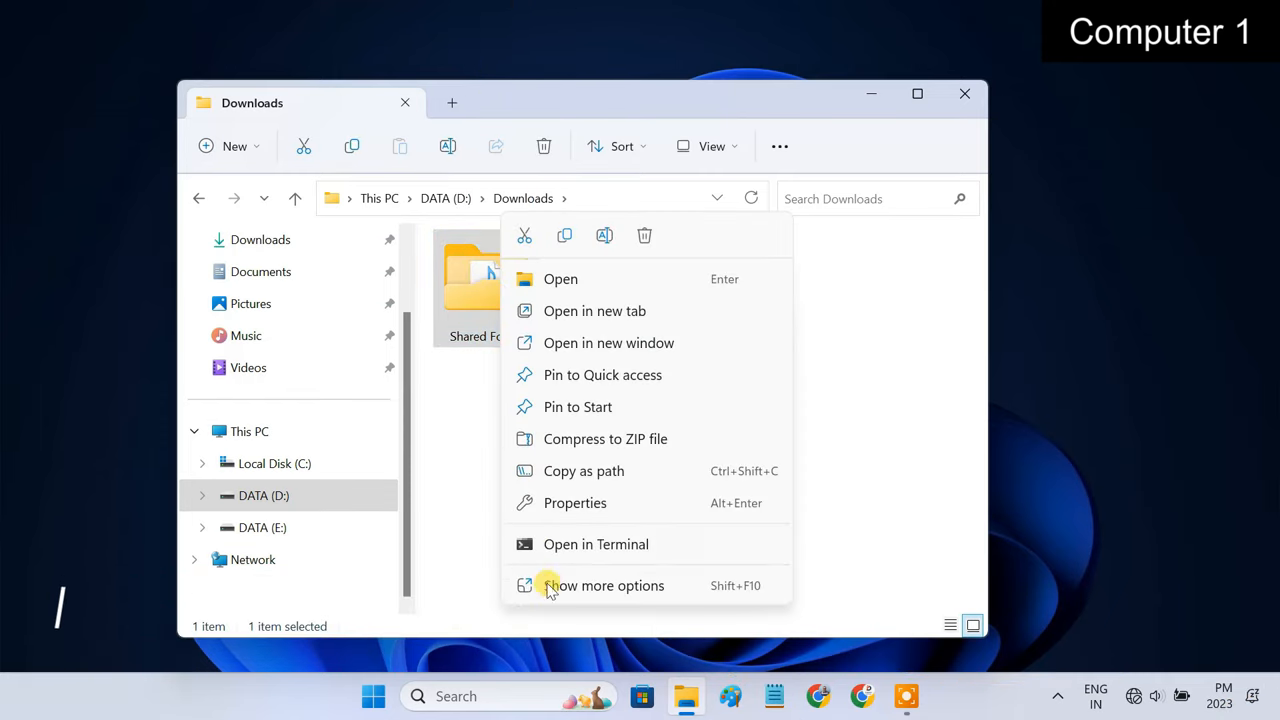
left_click(604, 584)
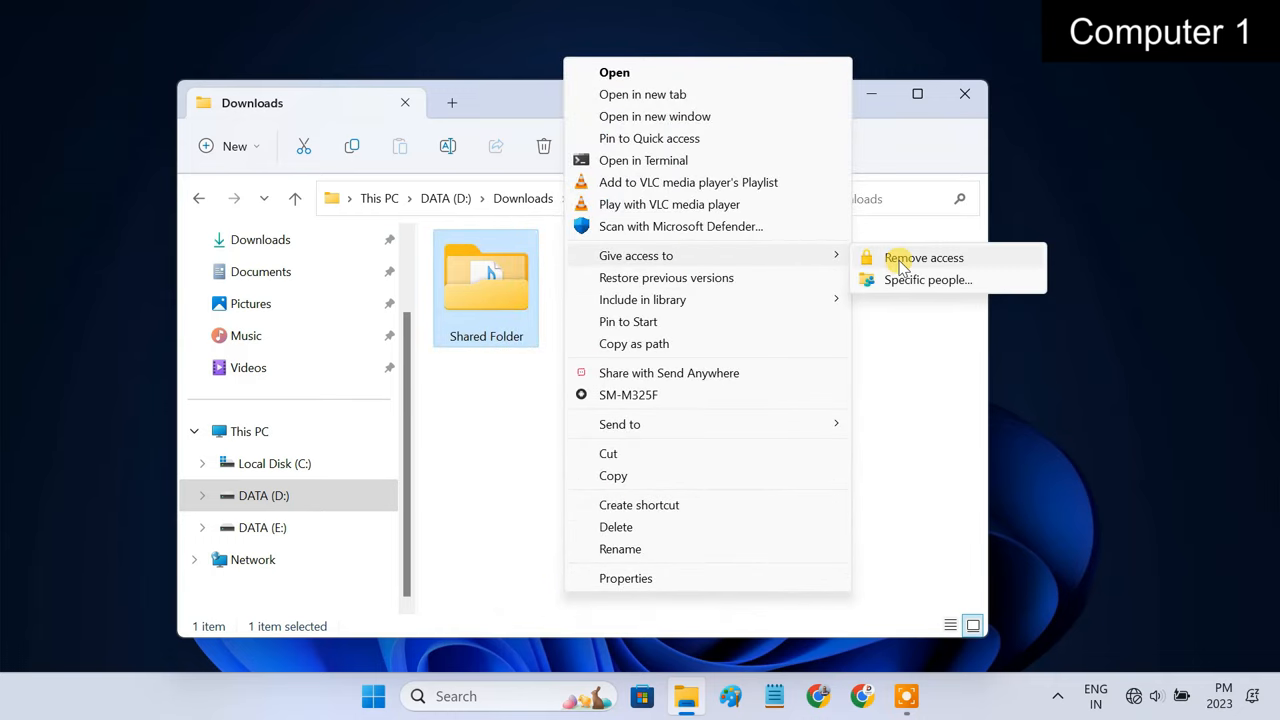
left_click(924, 258)
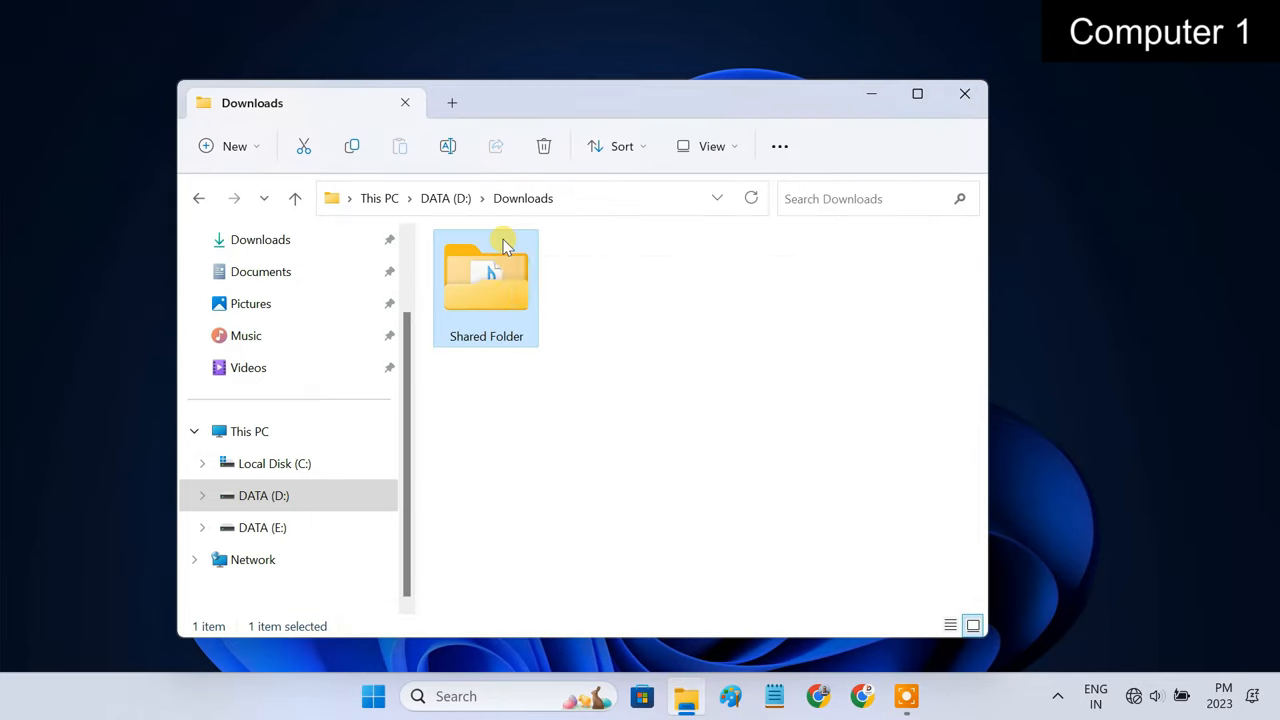
mouse_move(628, 398)
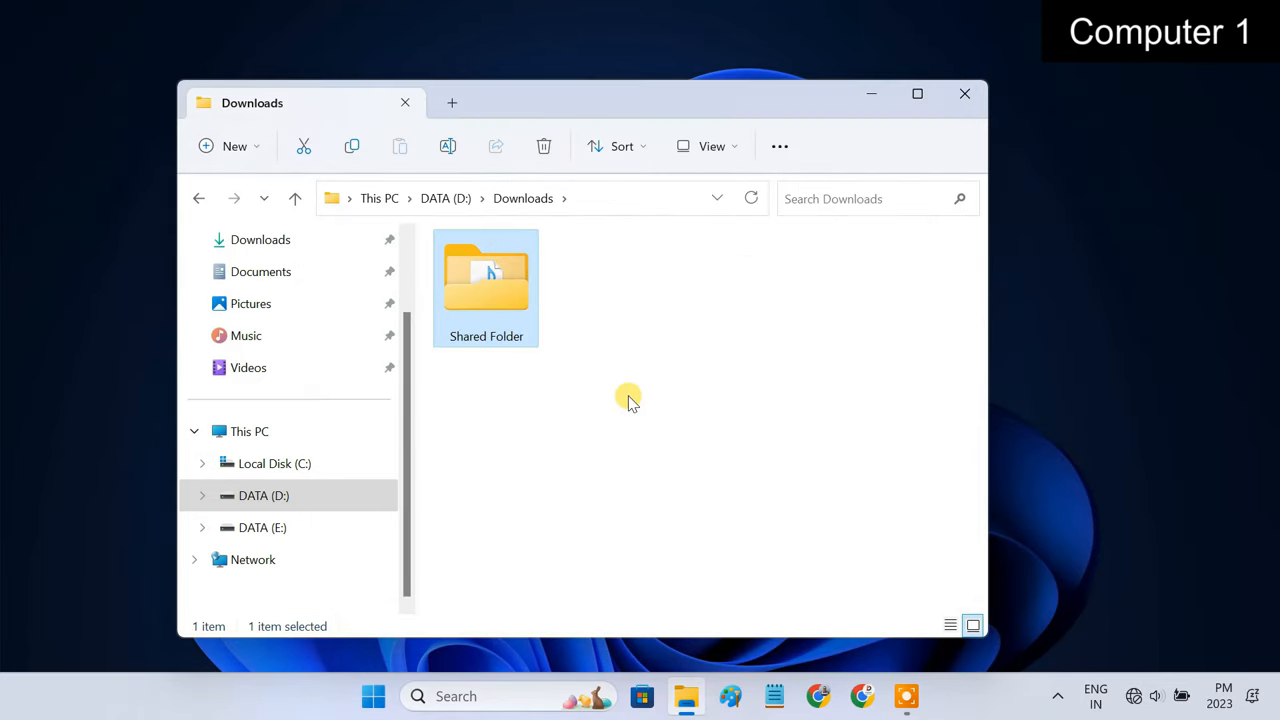